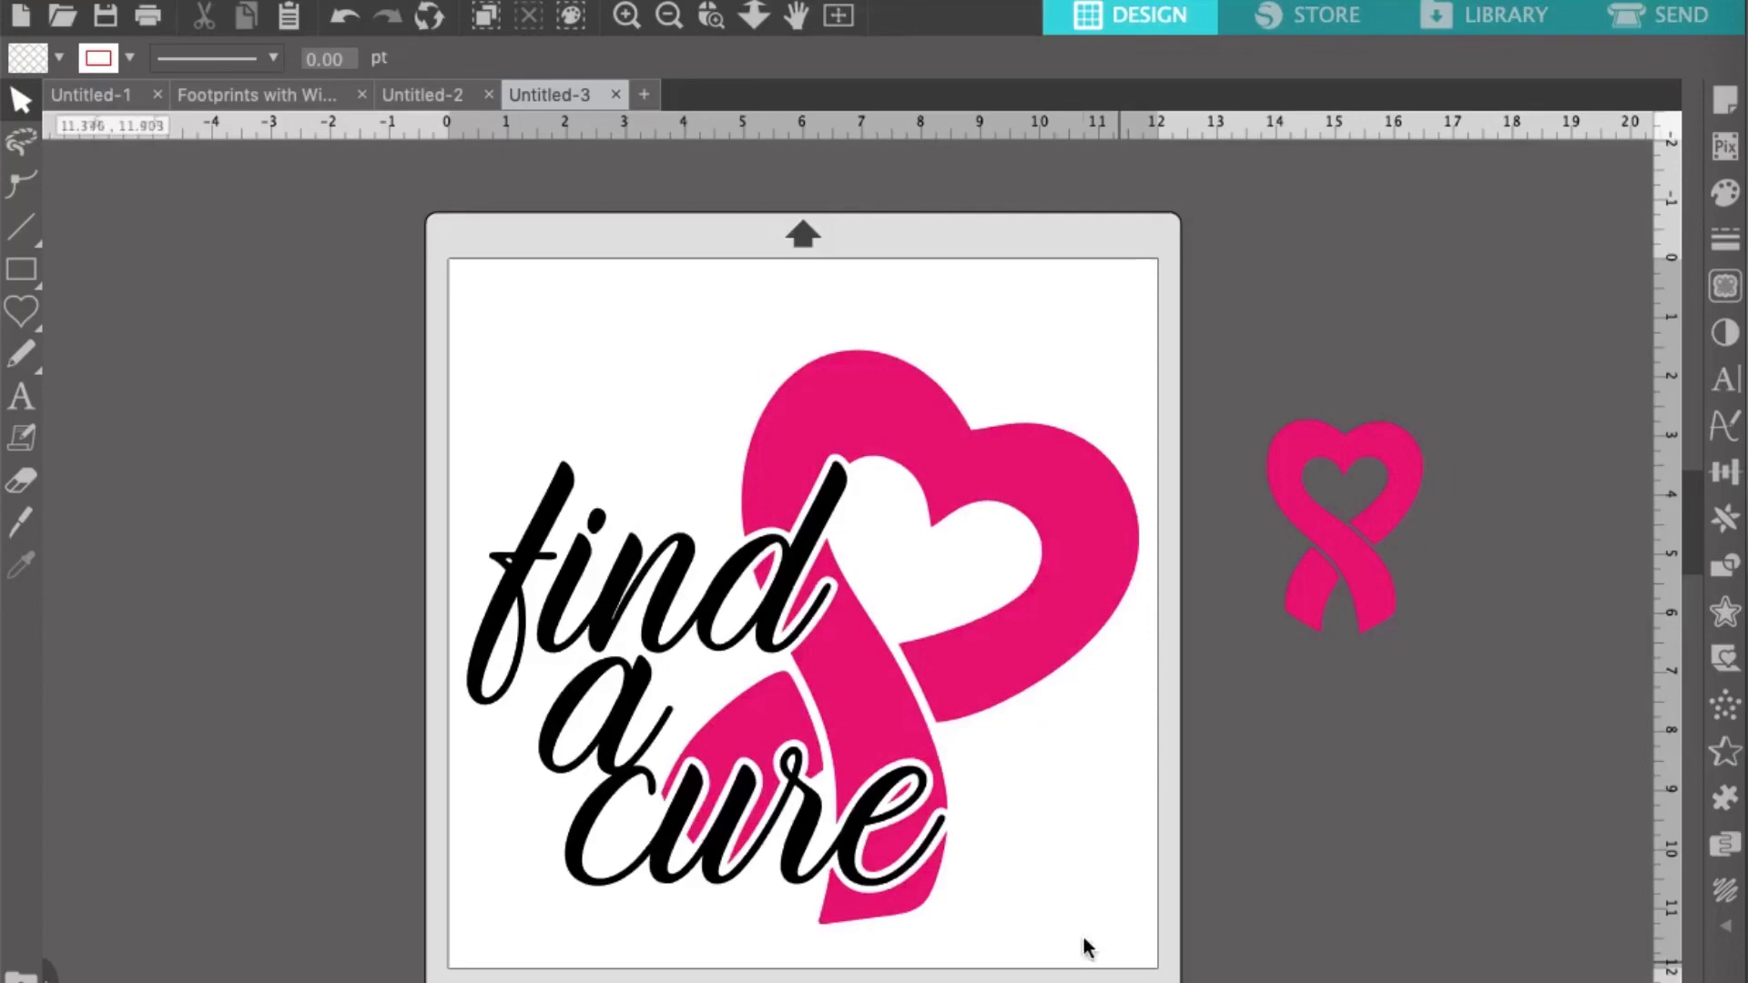
mouse_move(838, 727)
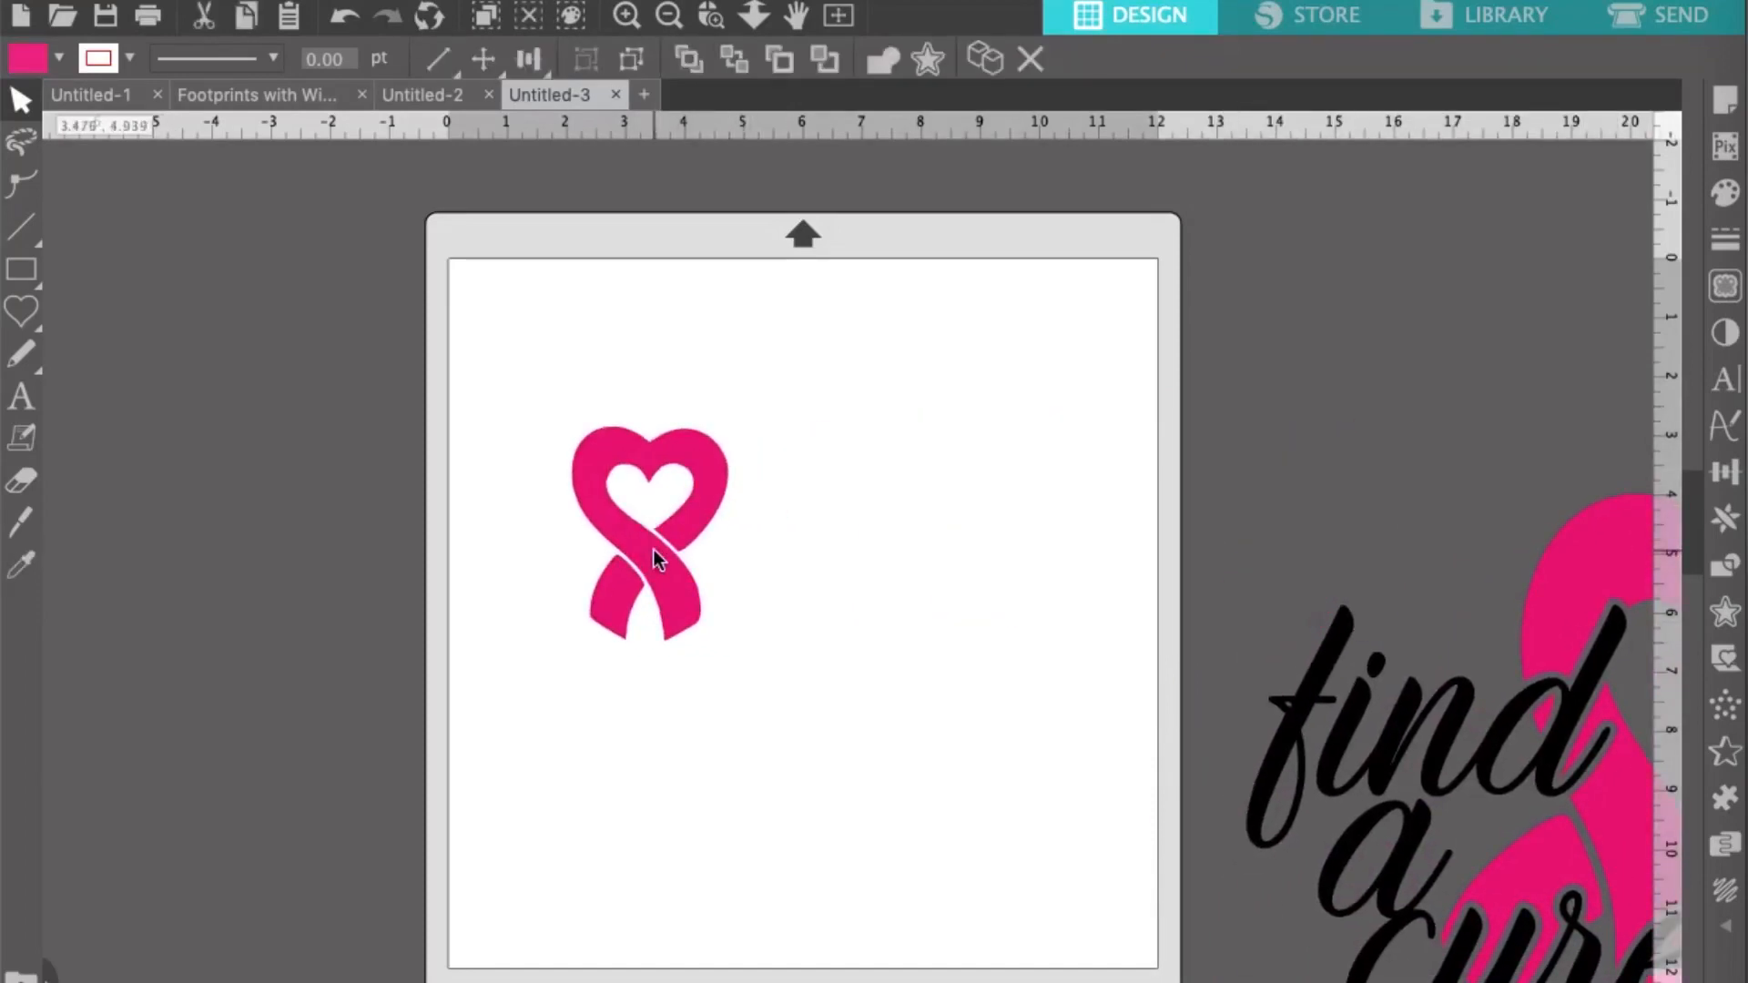
- Select the pink ribbon heart image and enlarge it to about 5.4 × 7.4 in
left_click(652, 536)
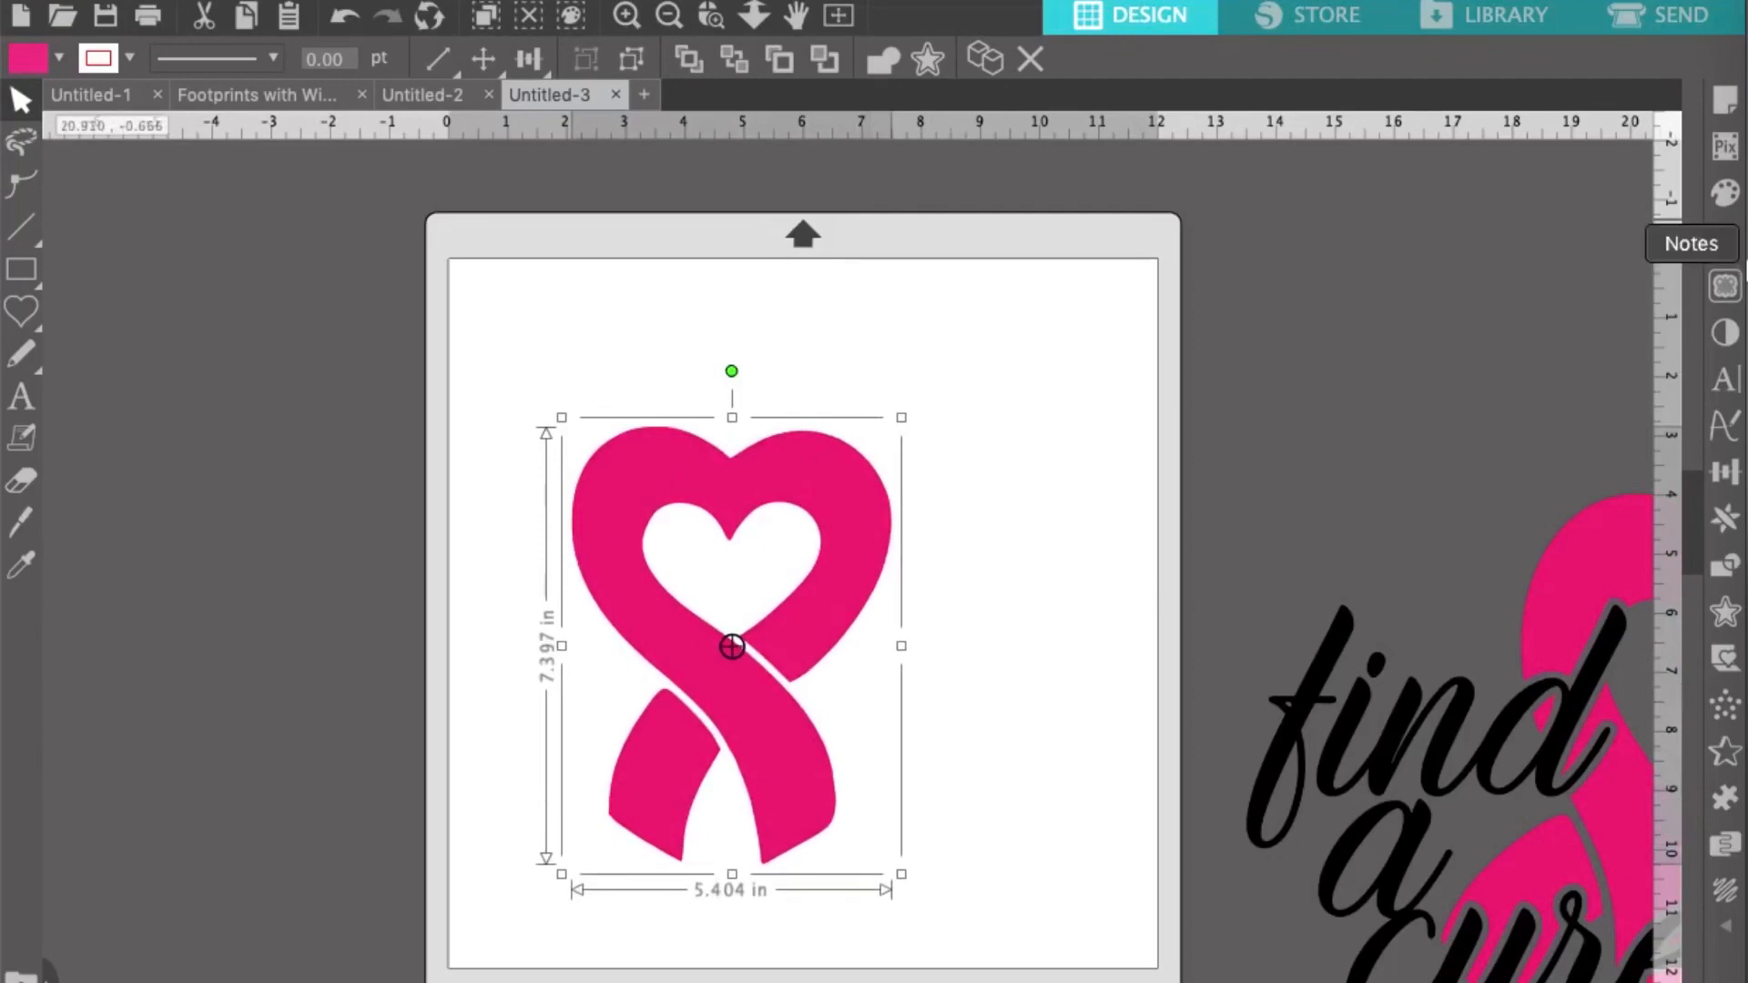
mouse_move(1725, 286)
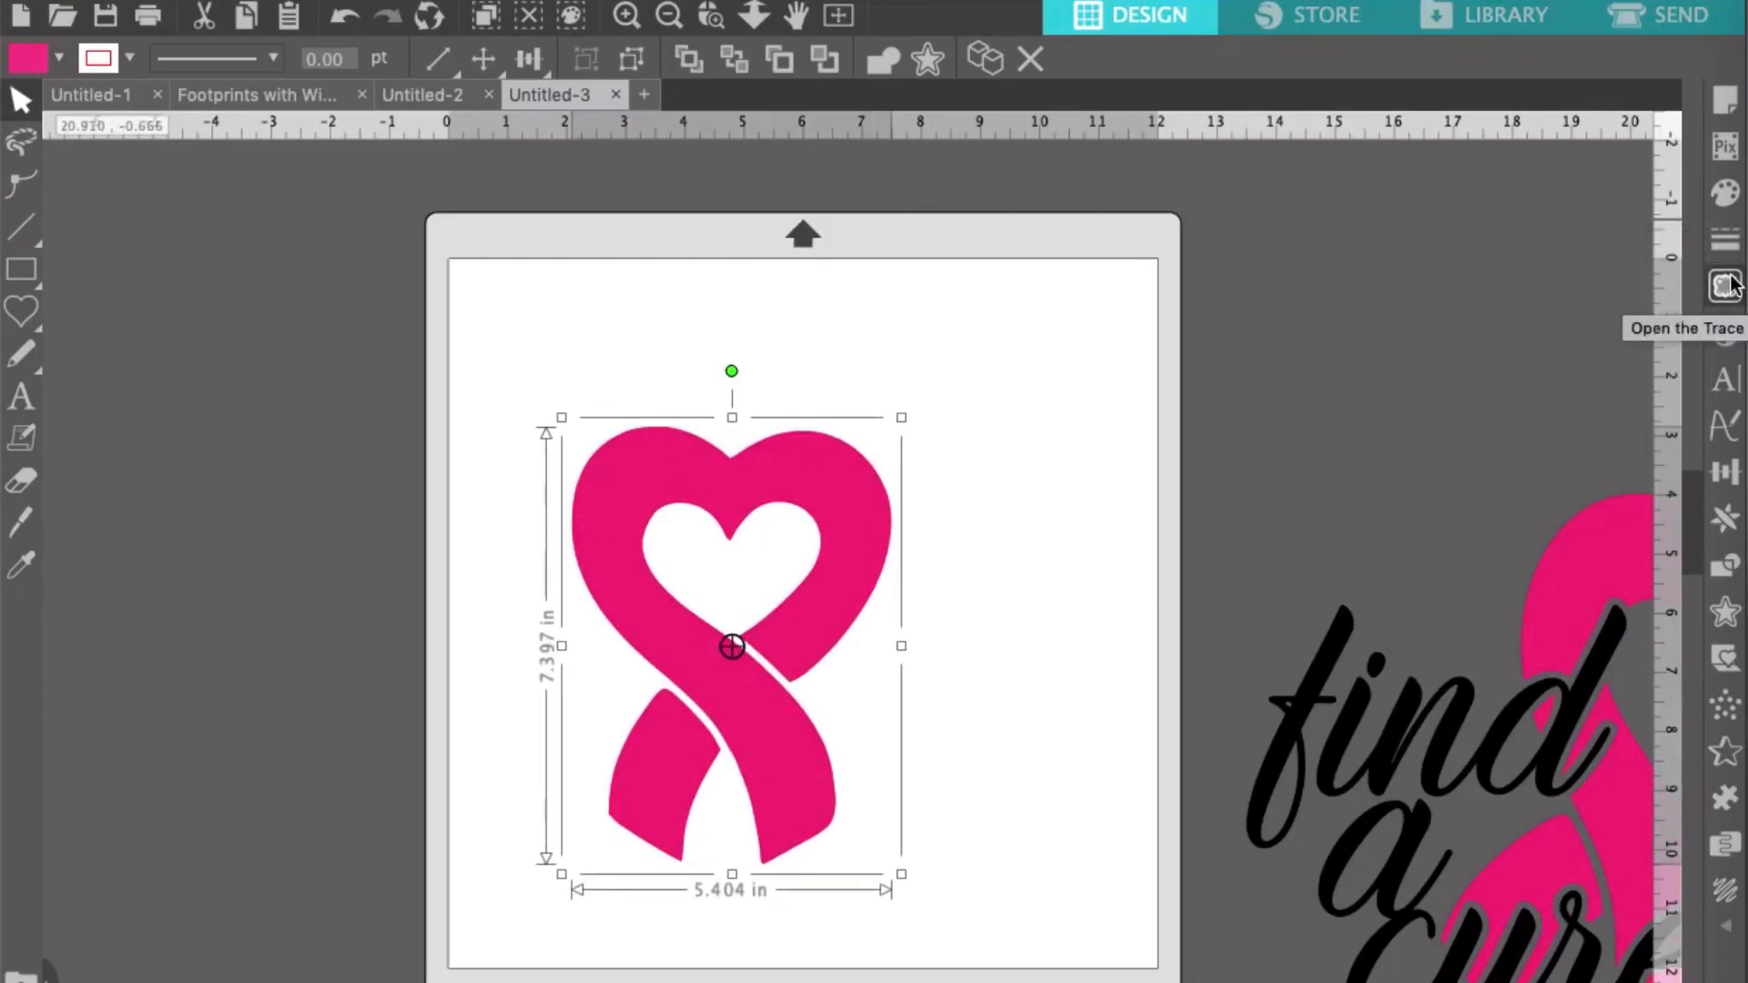
- Trace the ribbon heart with threshold 74 to create its cut-line outline
left_click(1723, 286)
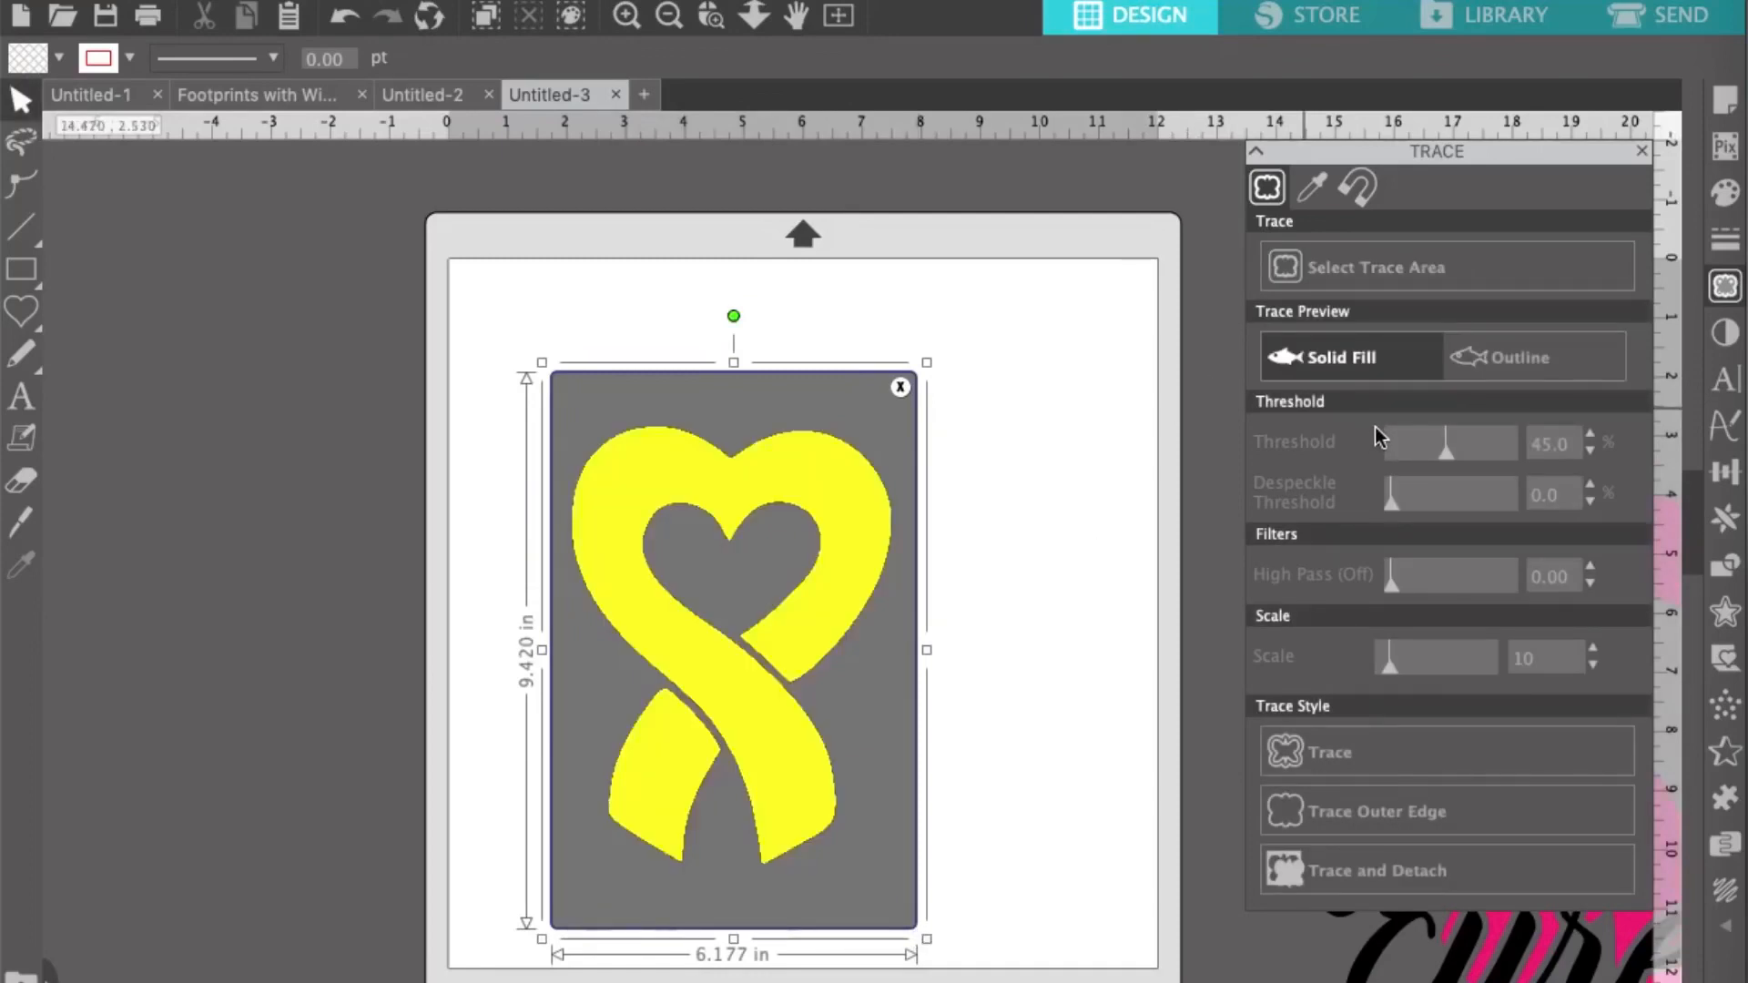
mouse_move(1388, 413)
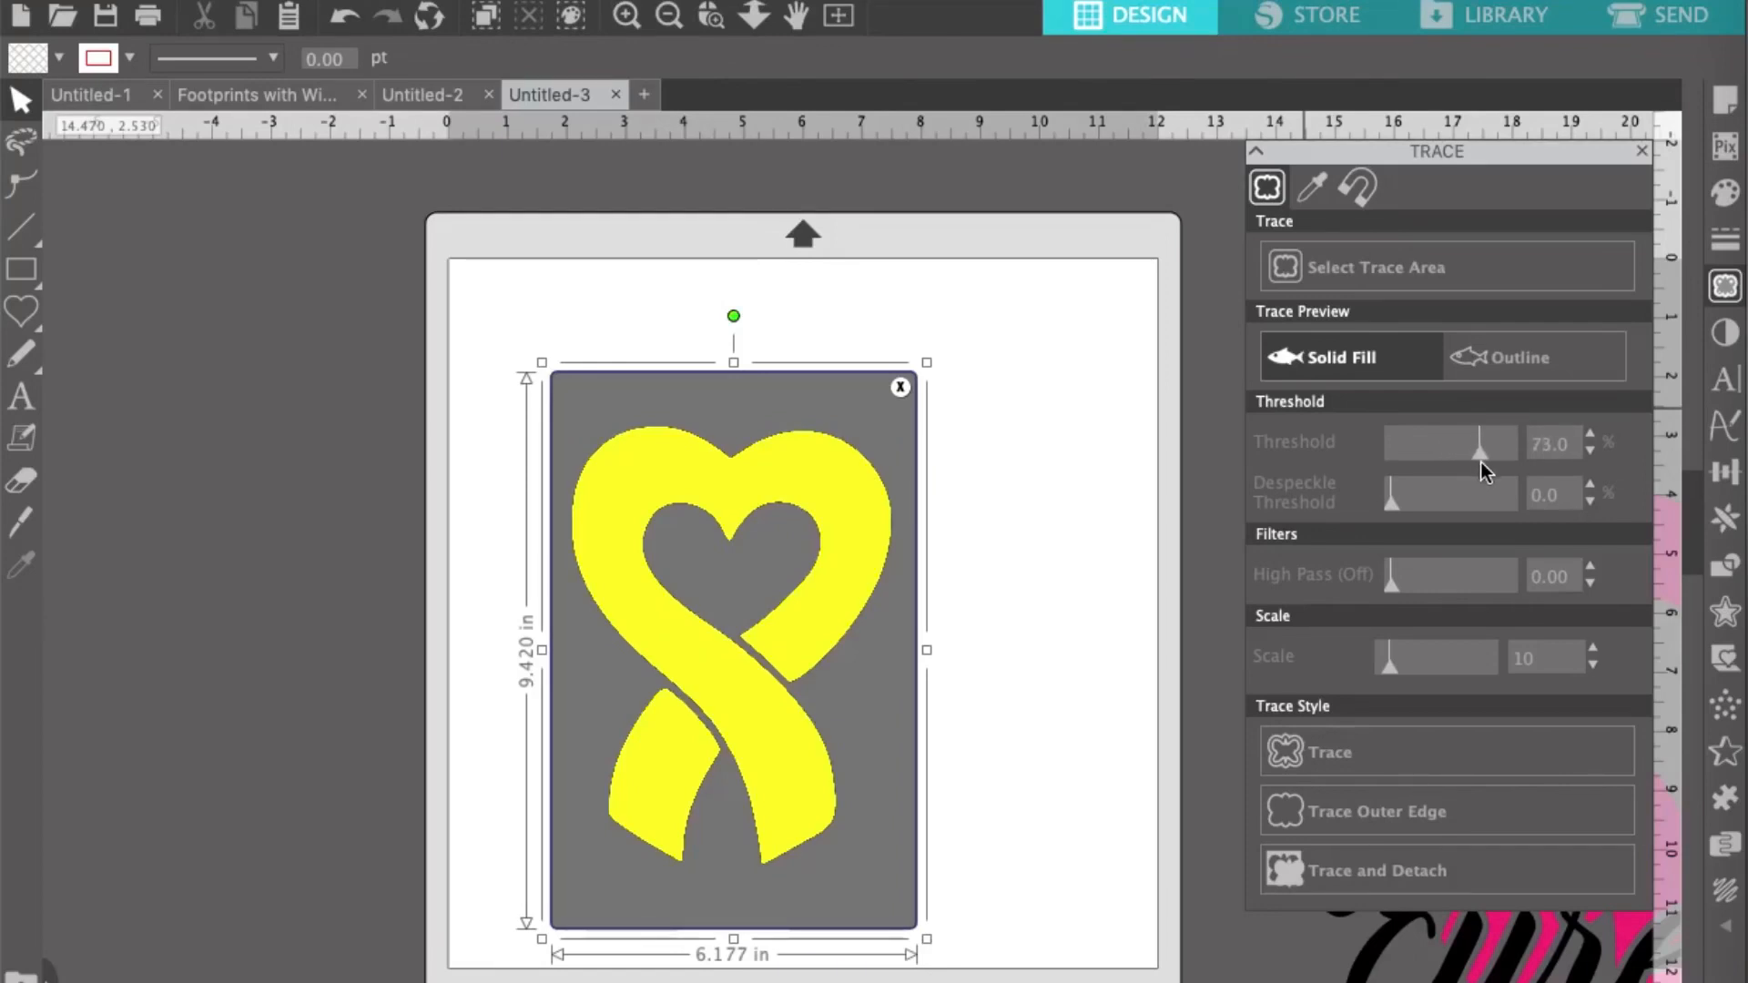
left_click(1592, 435)
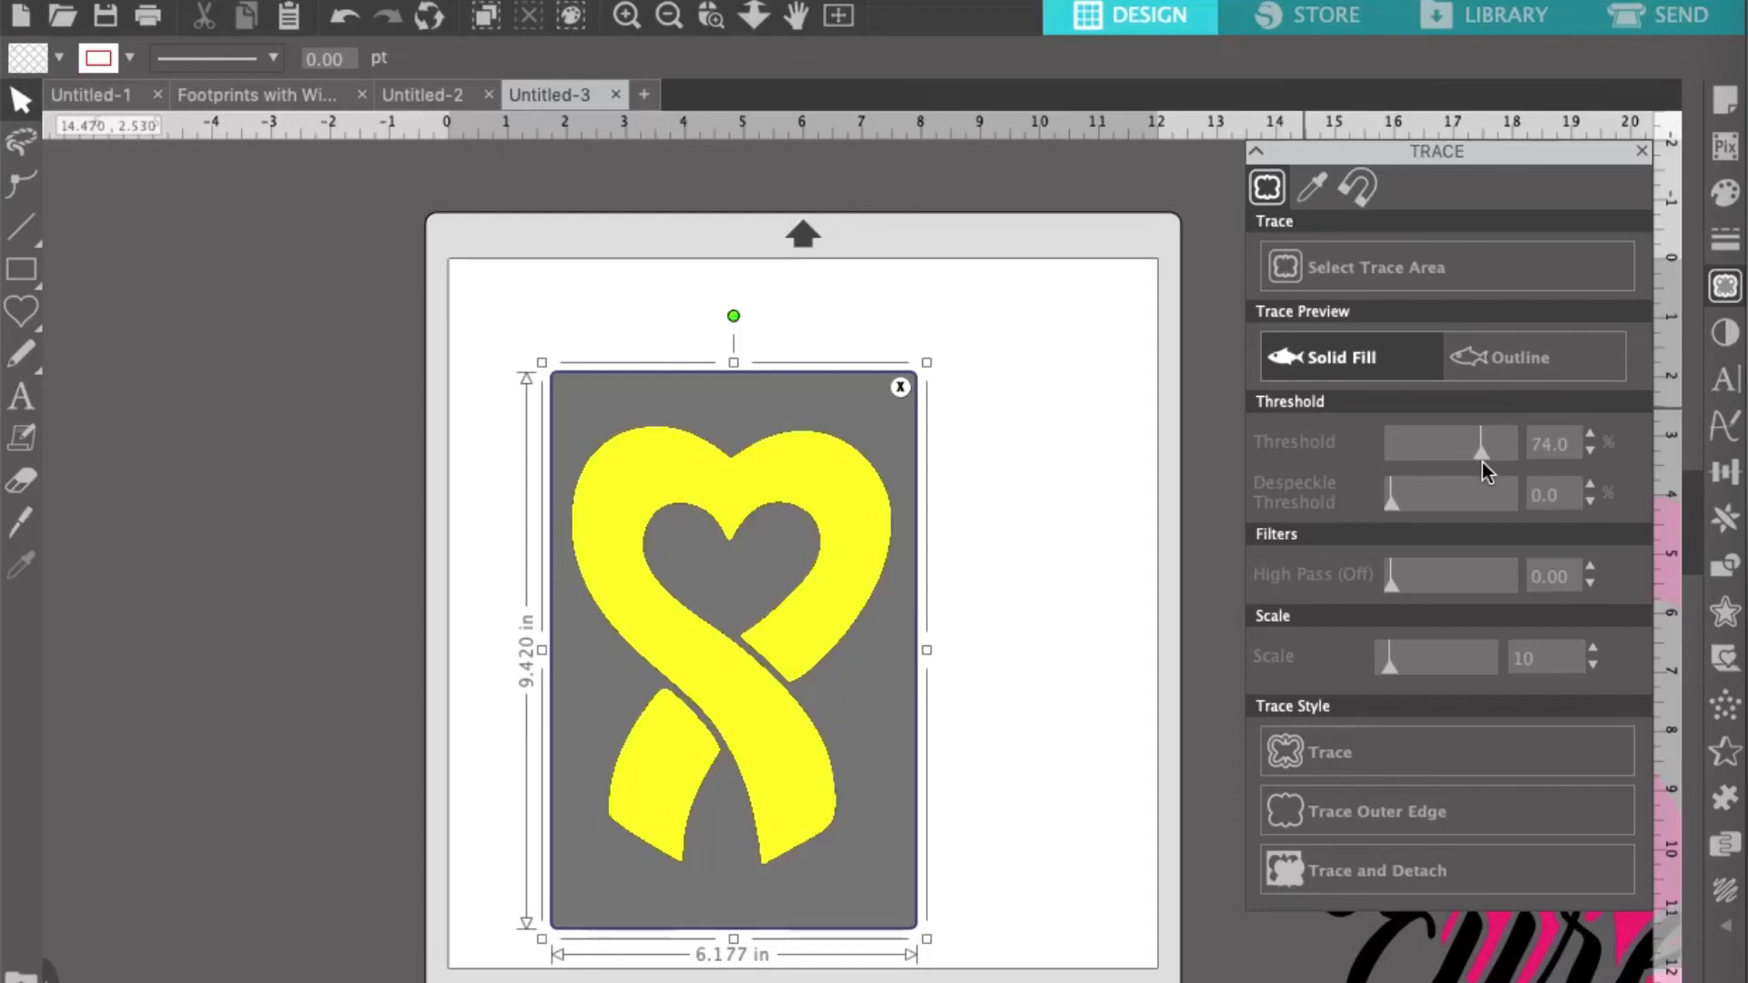
mouse_move(1355, 763)
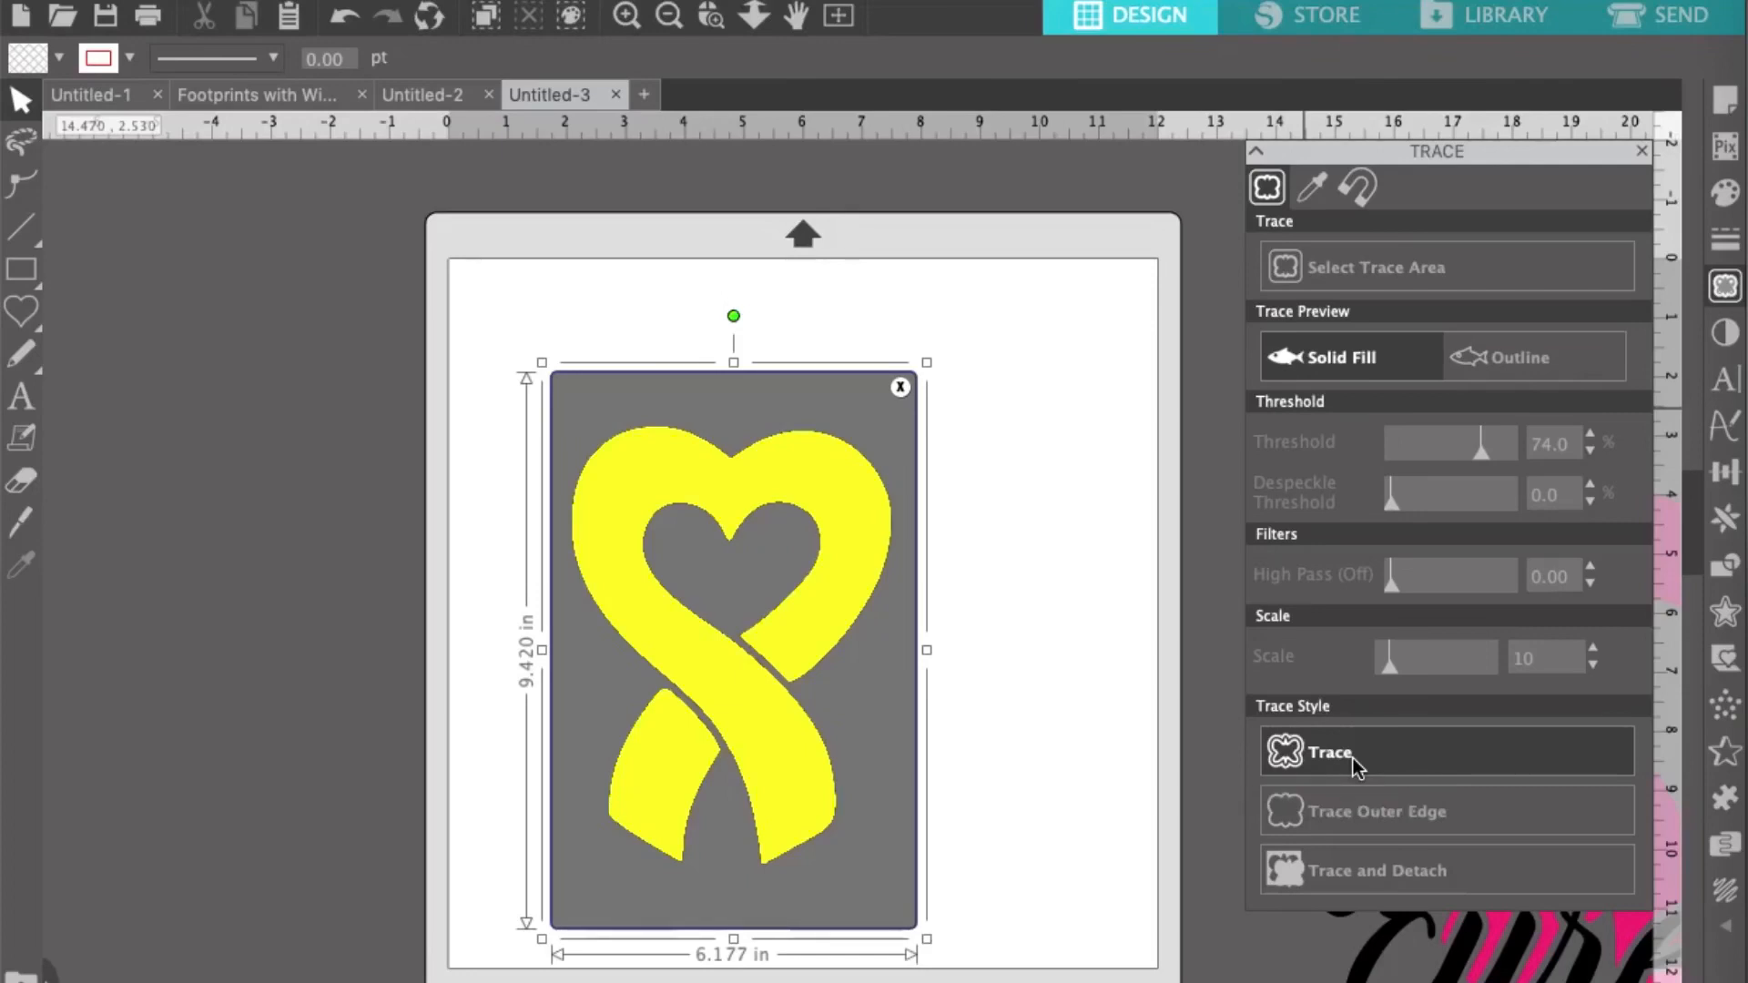
left_click(1329, 752)
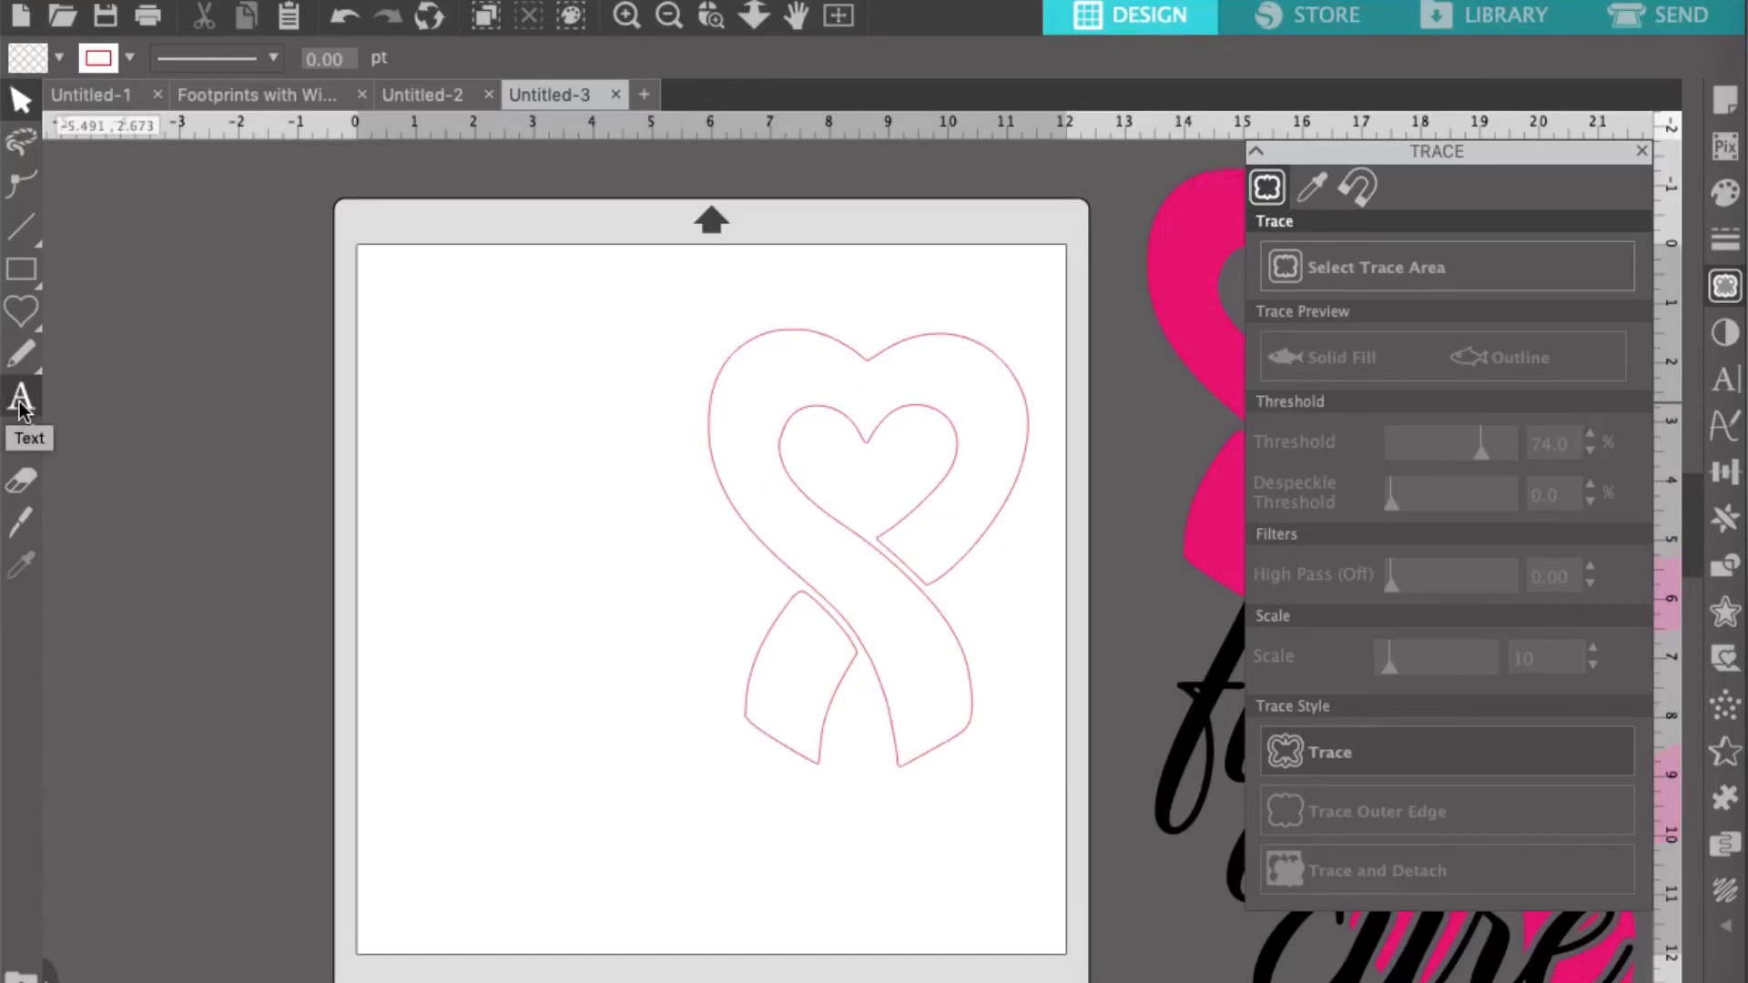
- Add 'find', 'a' and 'cure' as three stacked text lines beside the traced ribbon
left_click(20, 390)
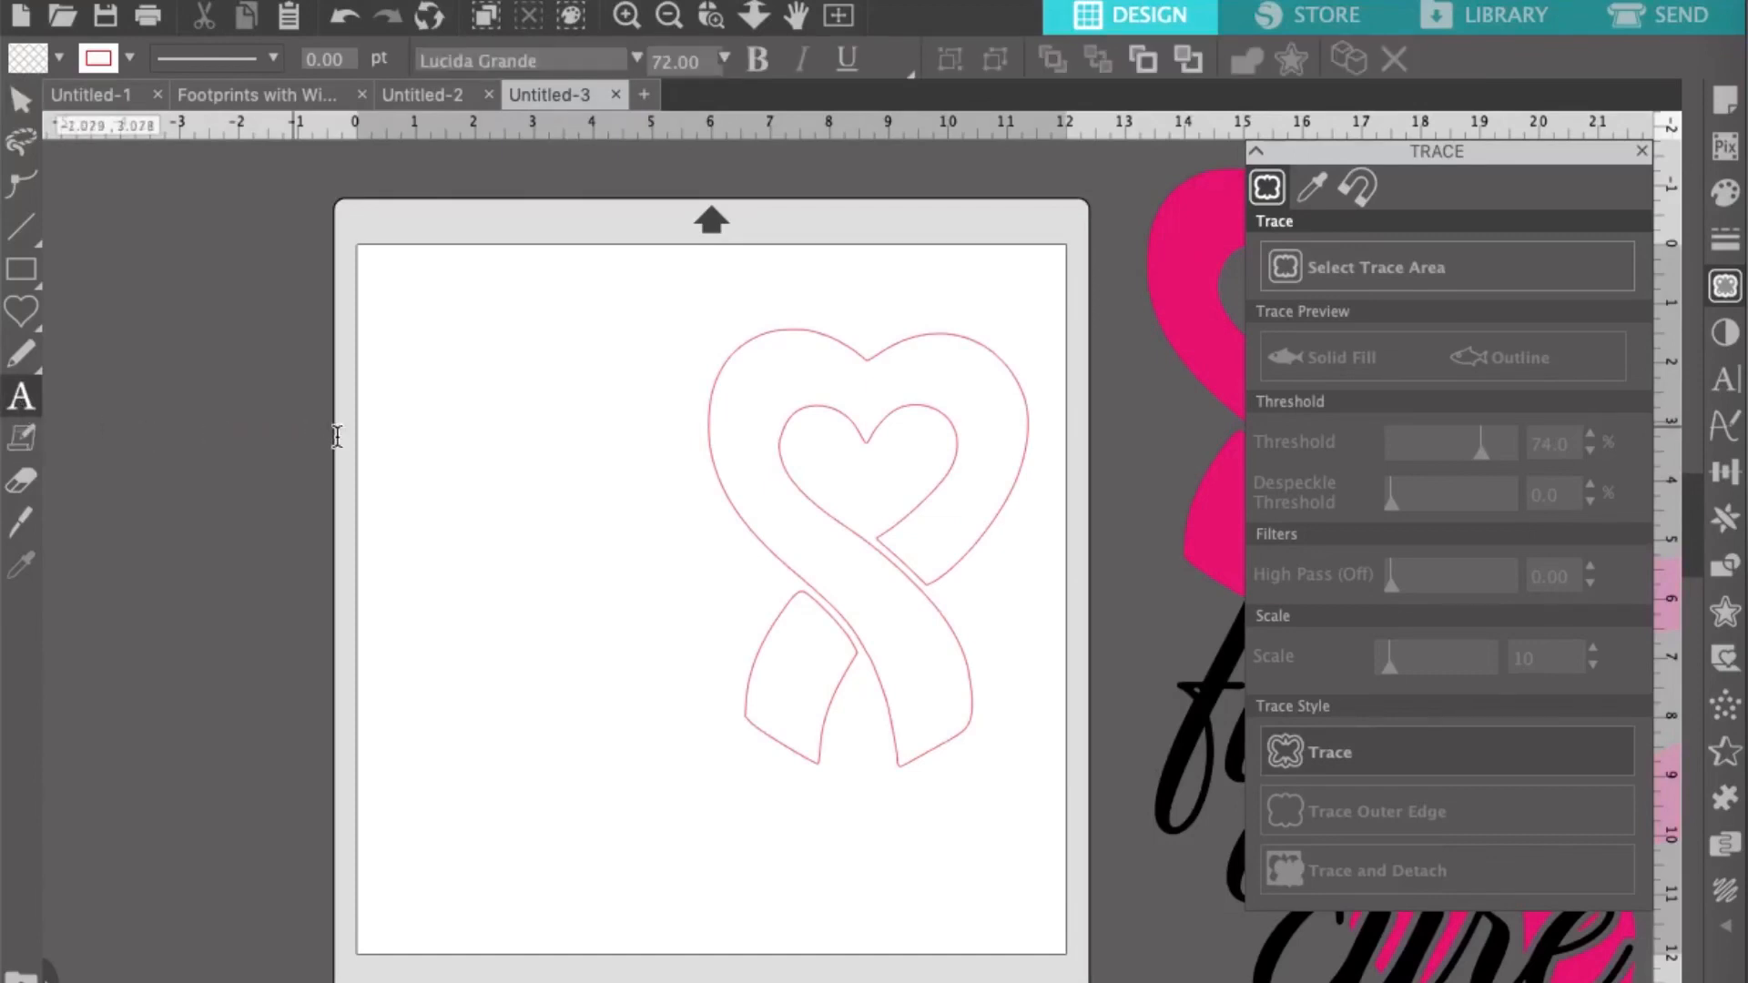
type("find")
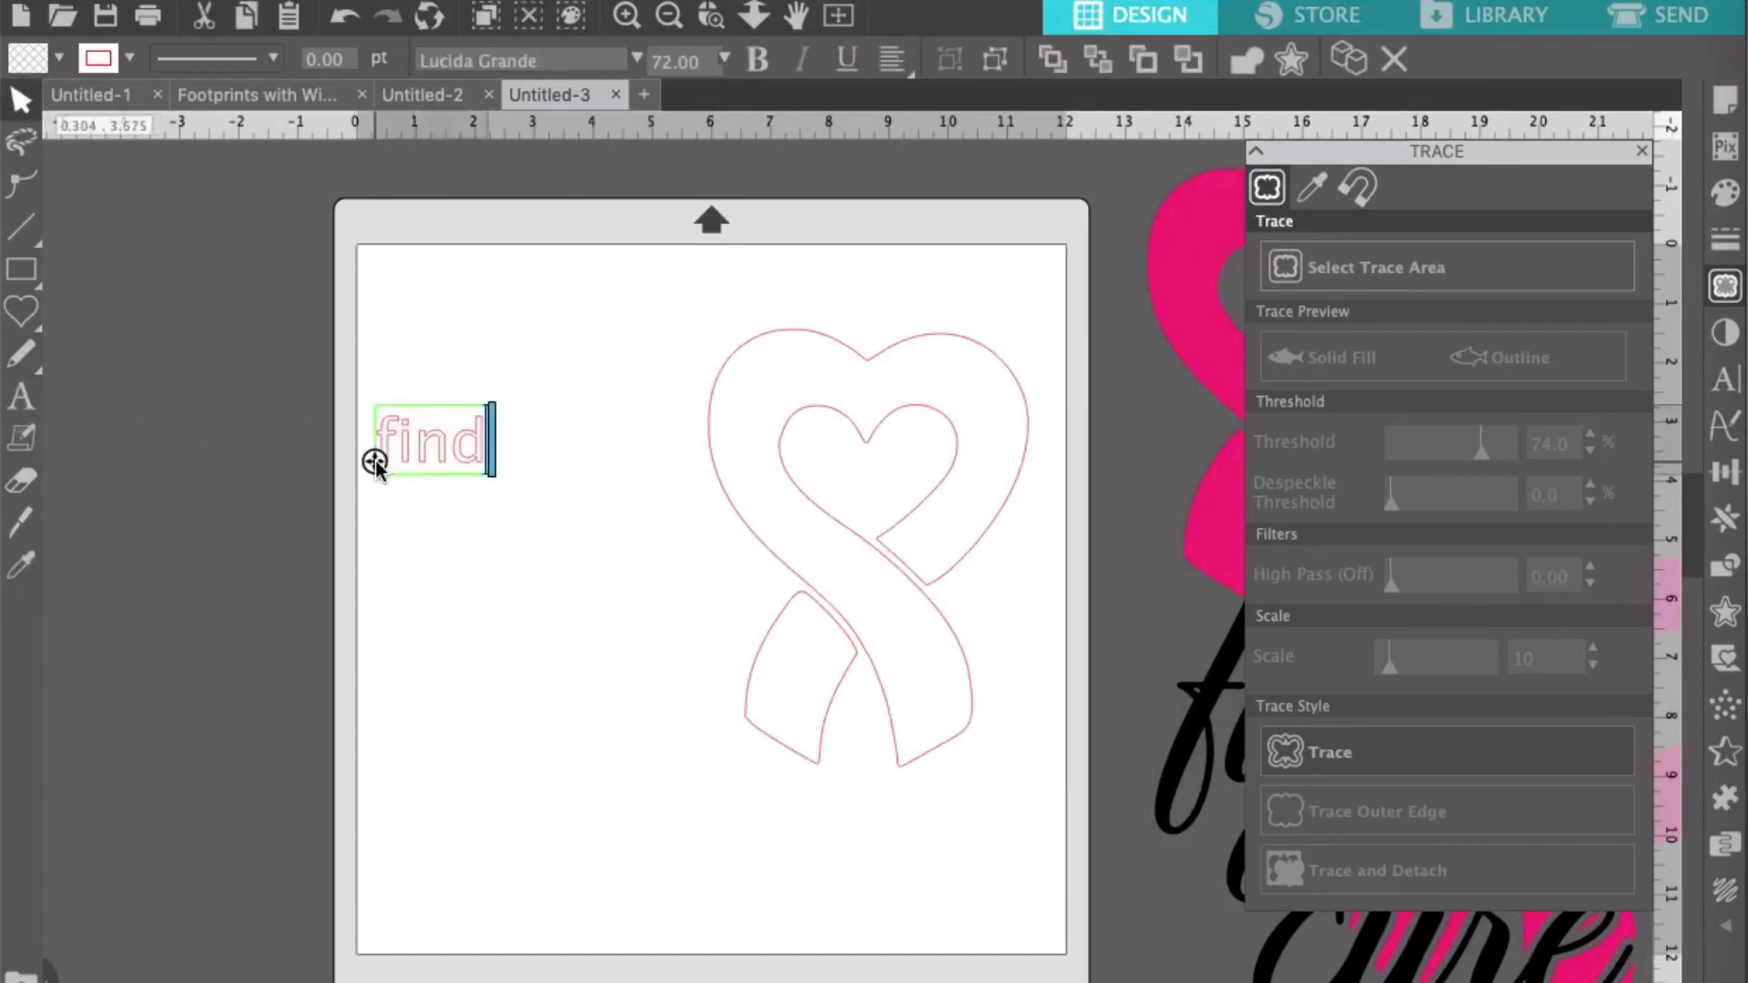
left_click(399, 507)
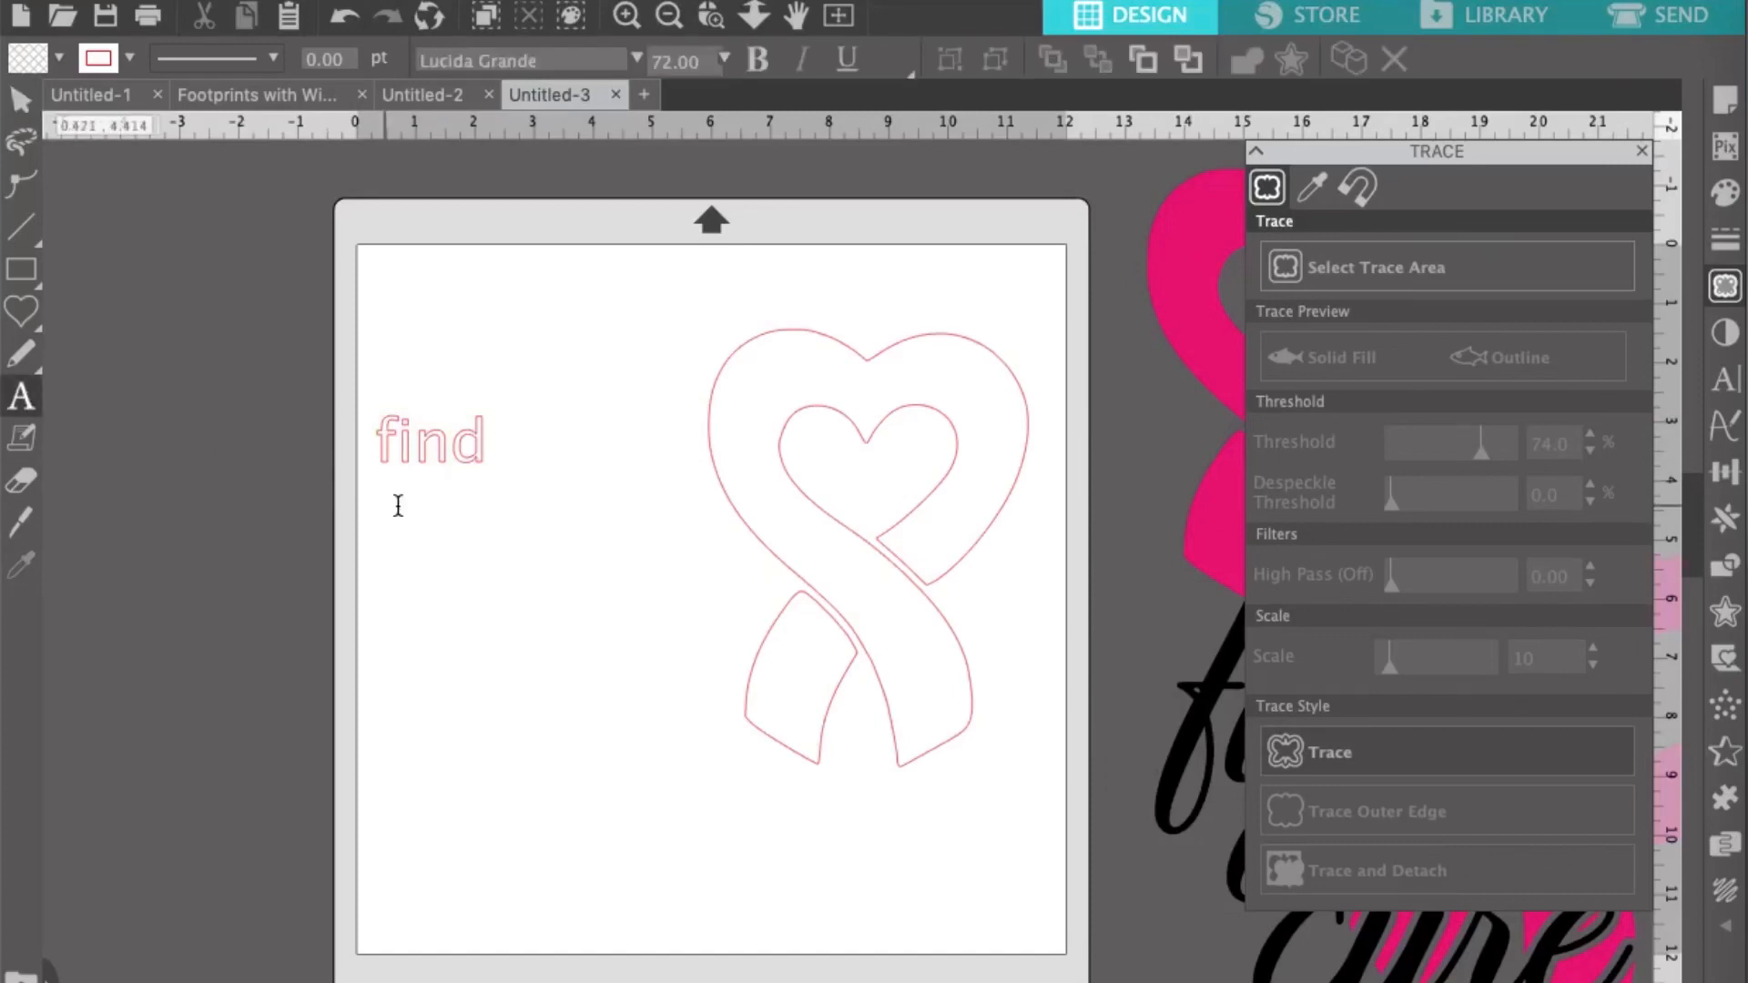
type("a")
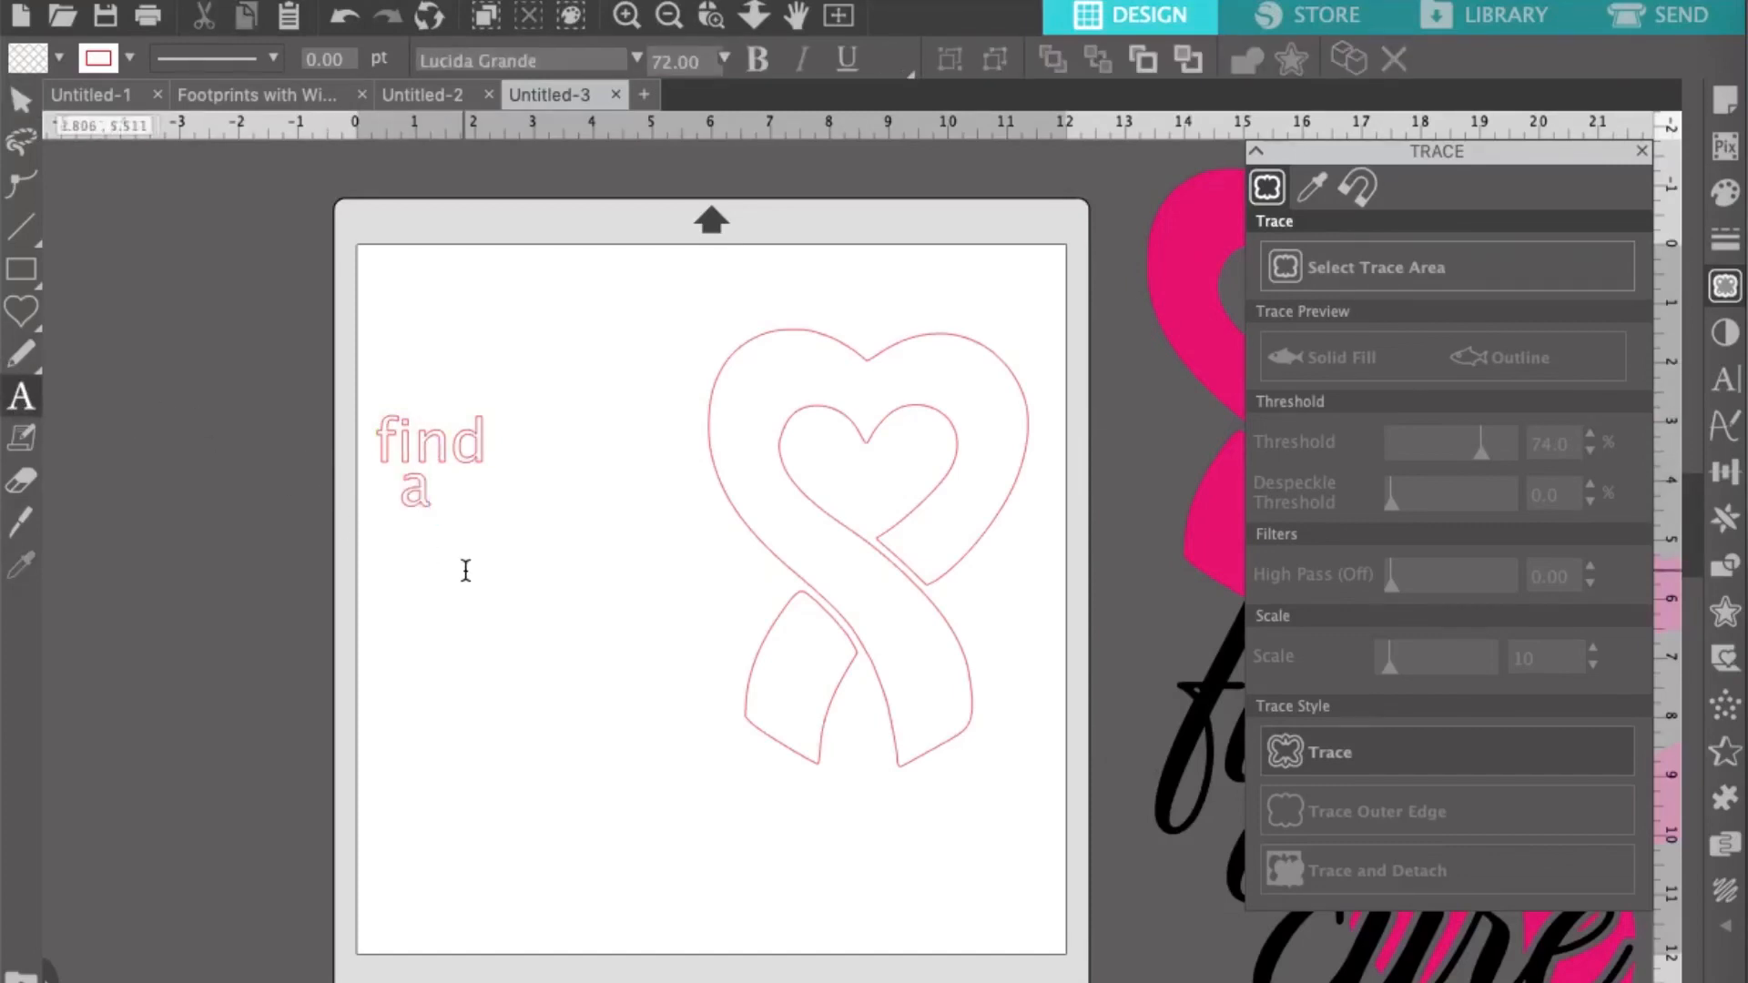
type("cure")
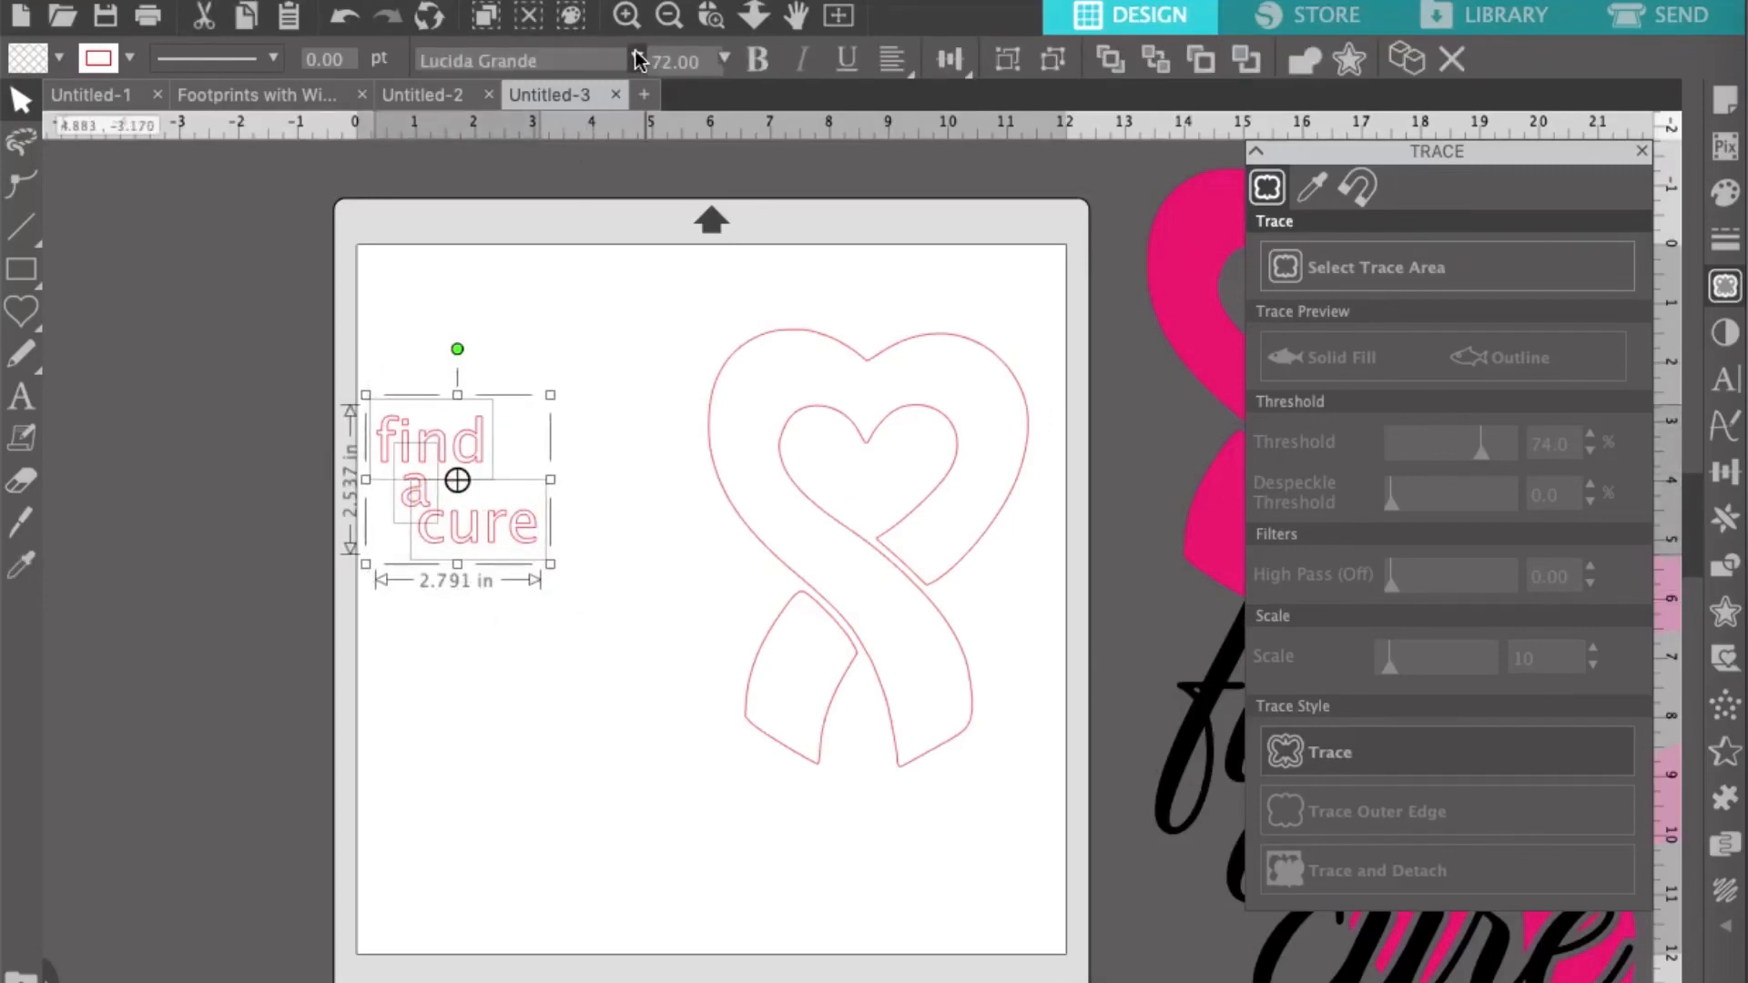
- Set the words to Qwerty Ability script filled black and nestle them together
left_click(636, 60)
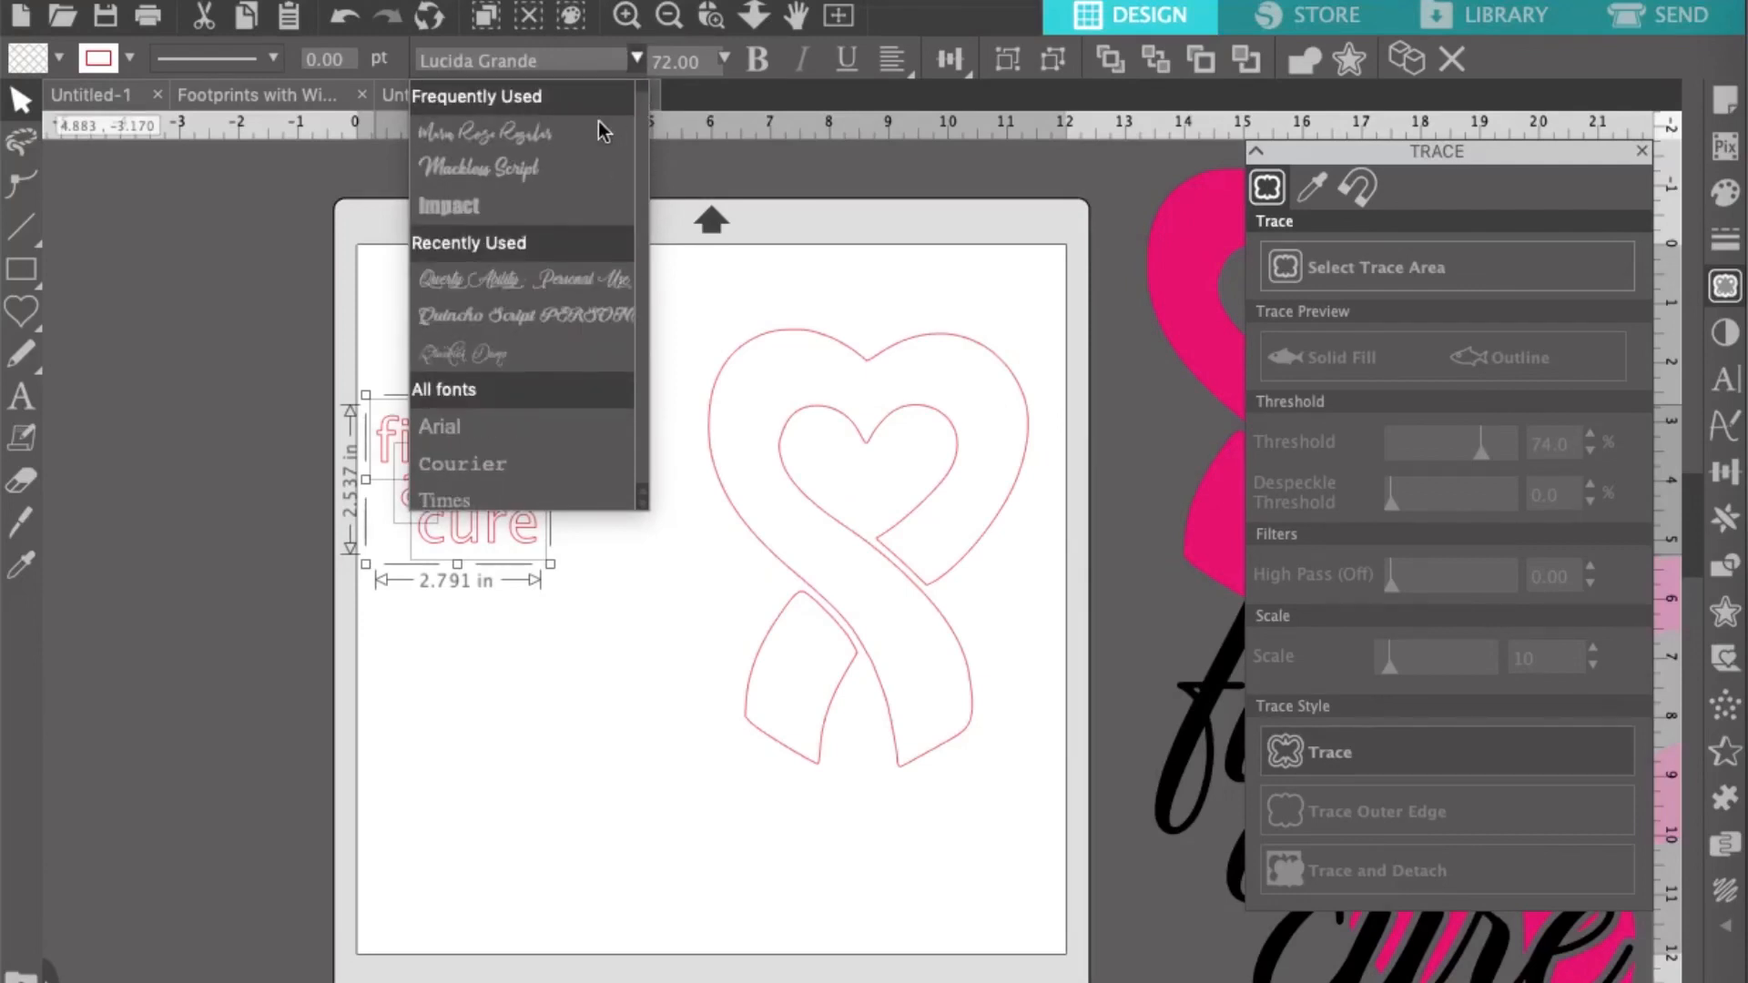
left_click(523, 280)
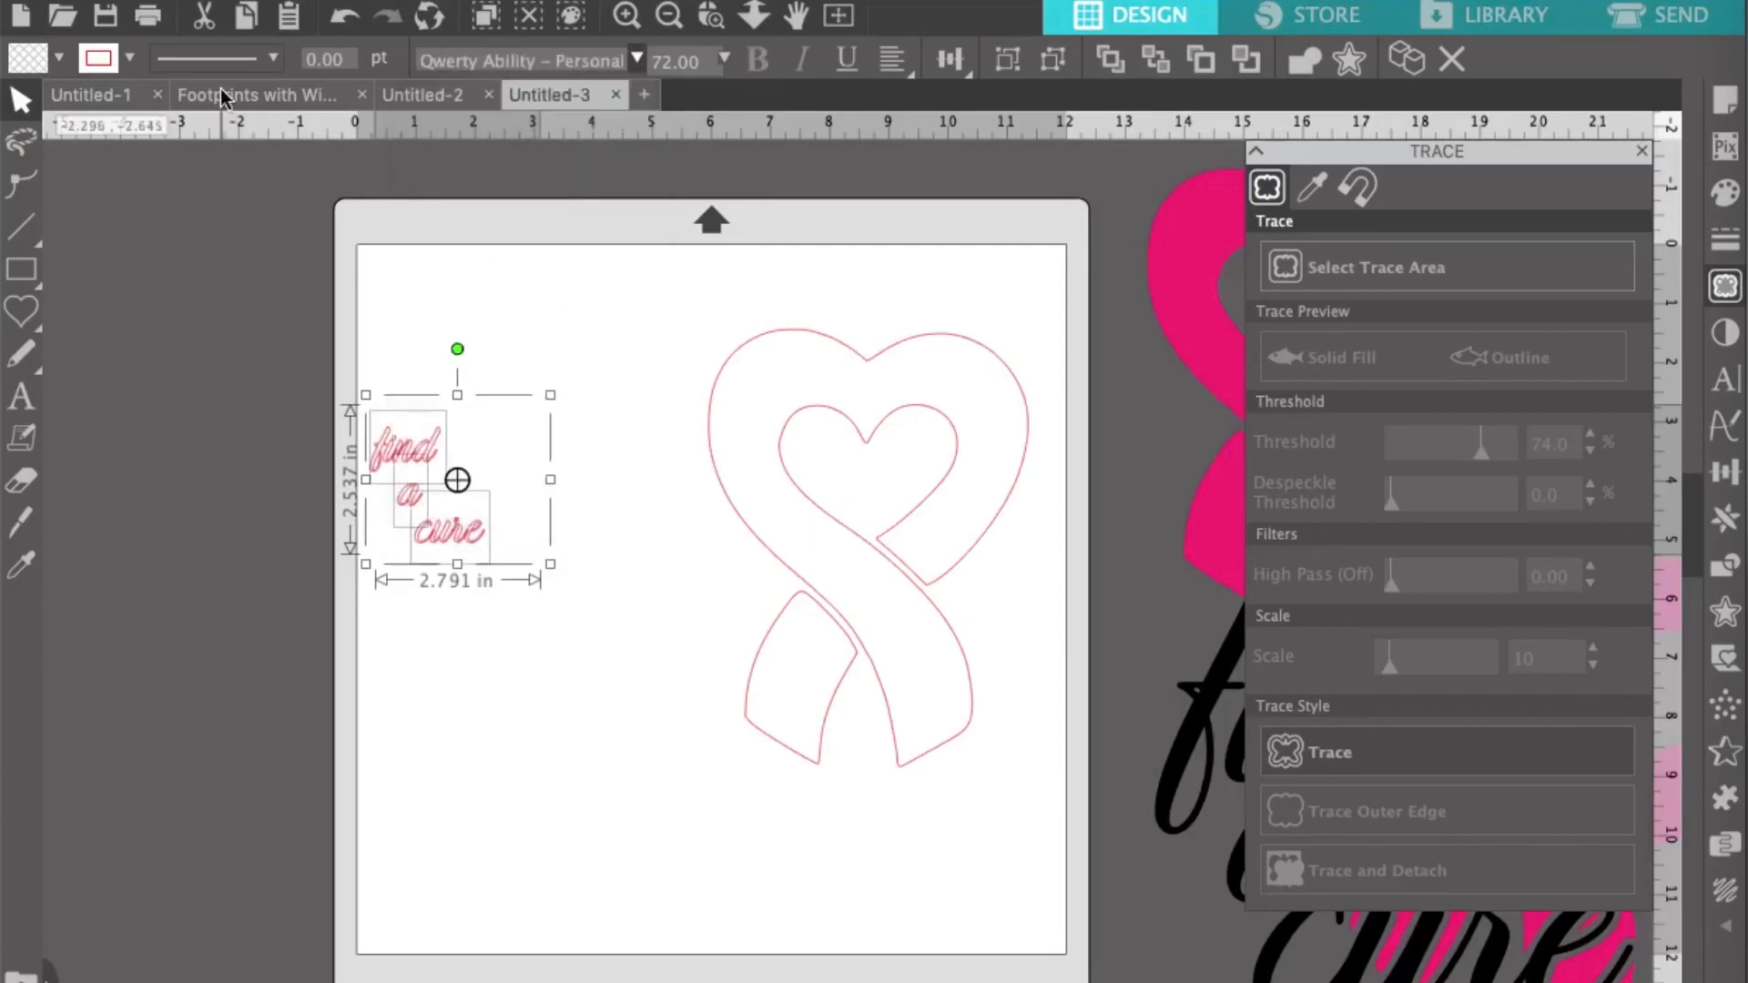
left_click(98, 58)
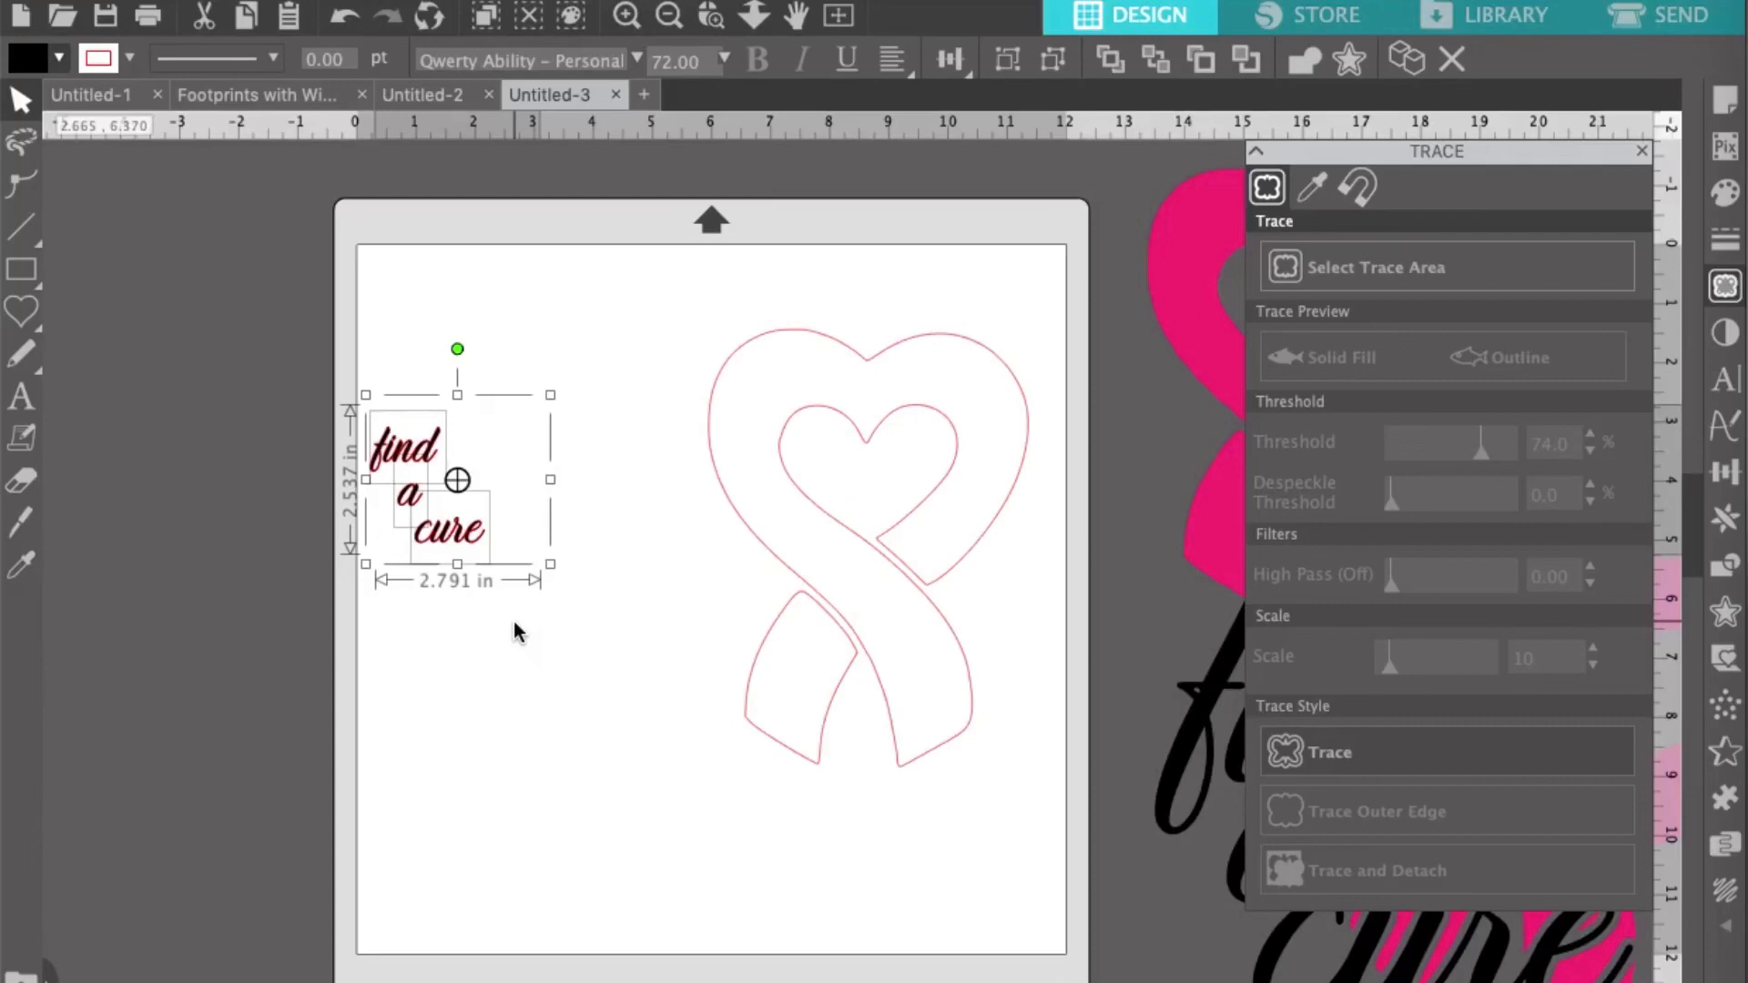
left_click(624, 16)
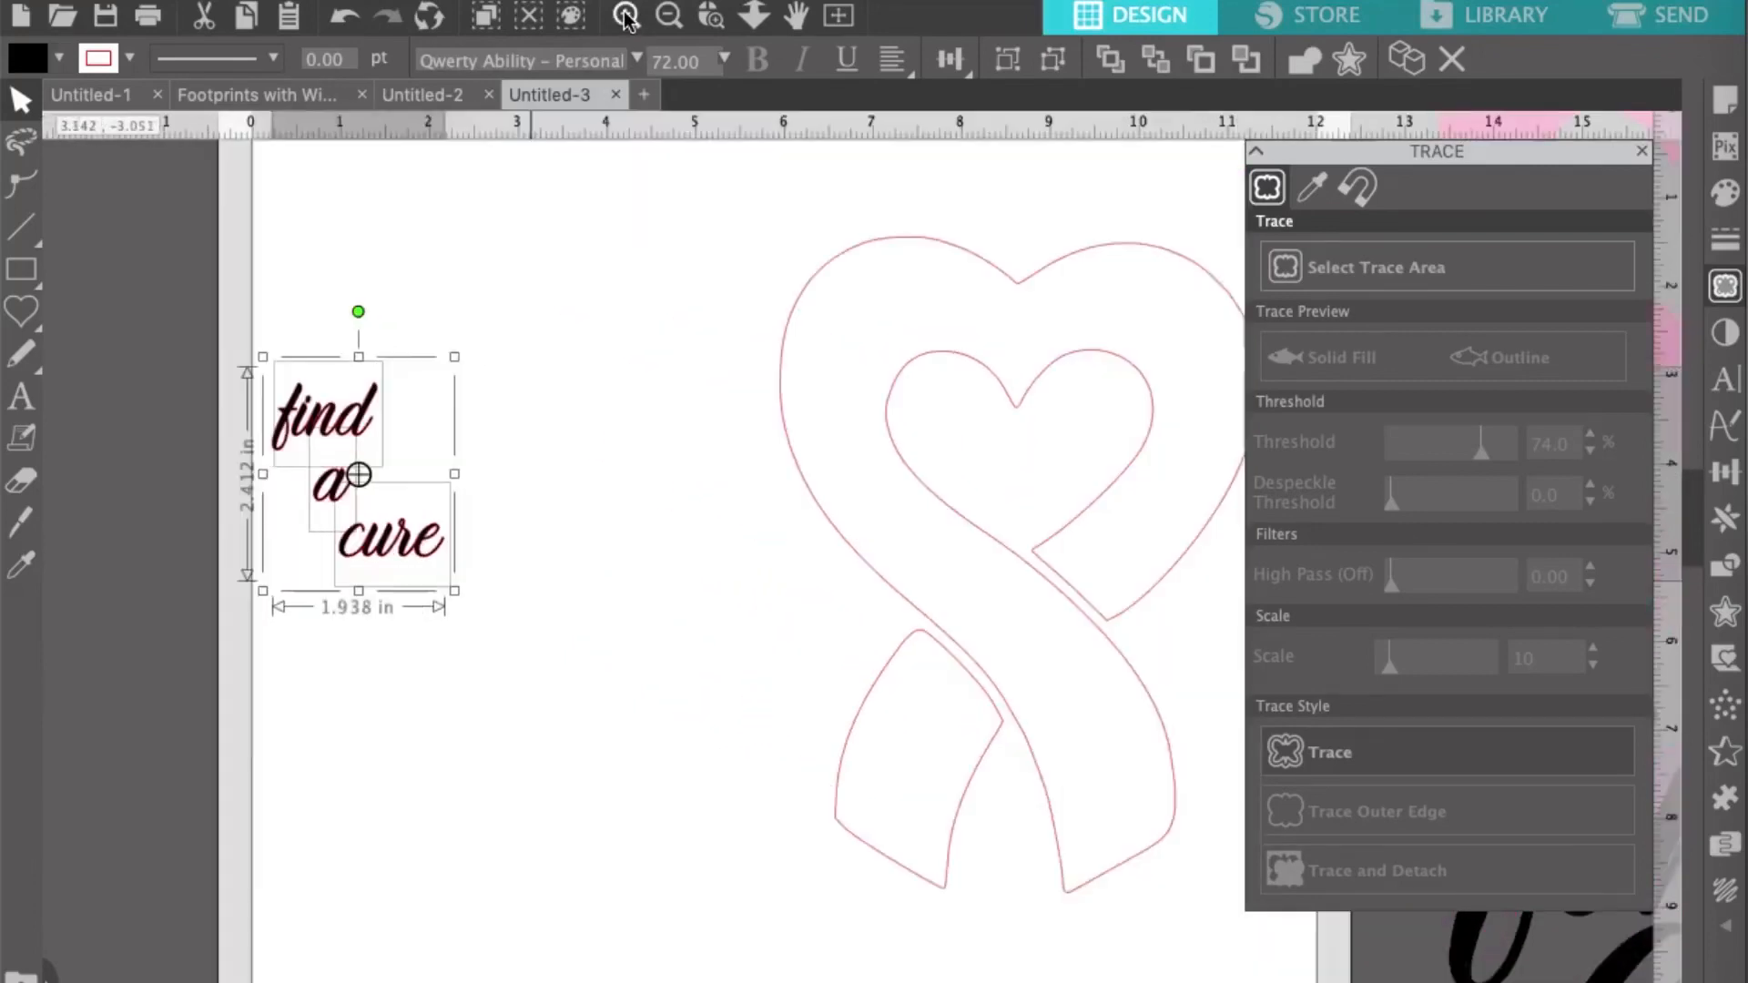
left_click(625, 16)
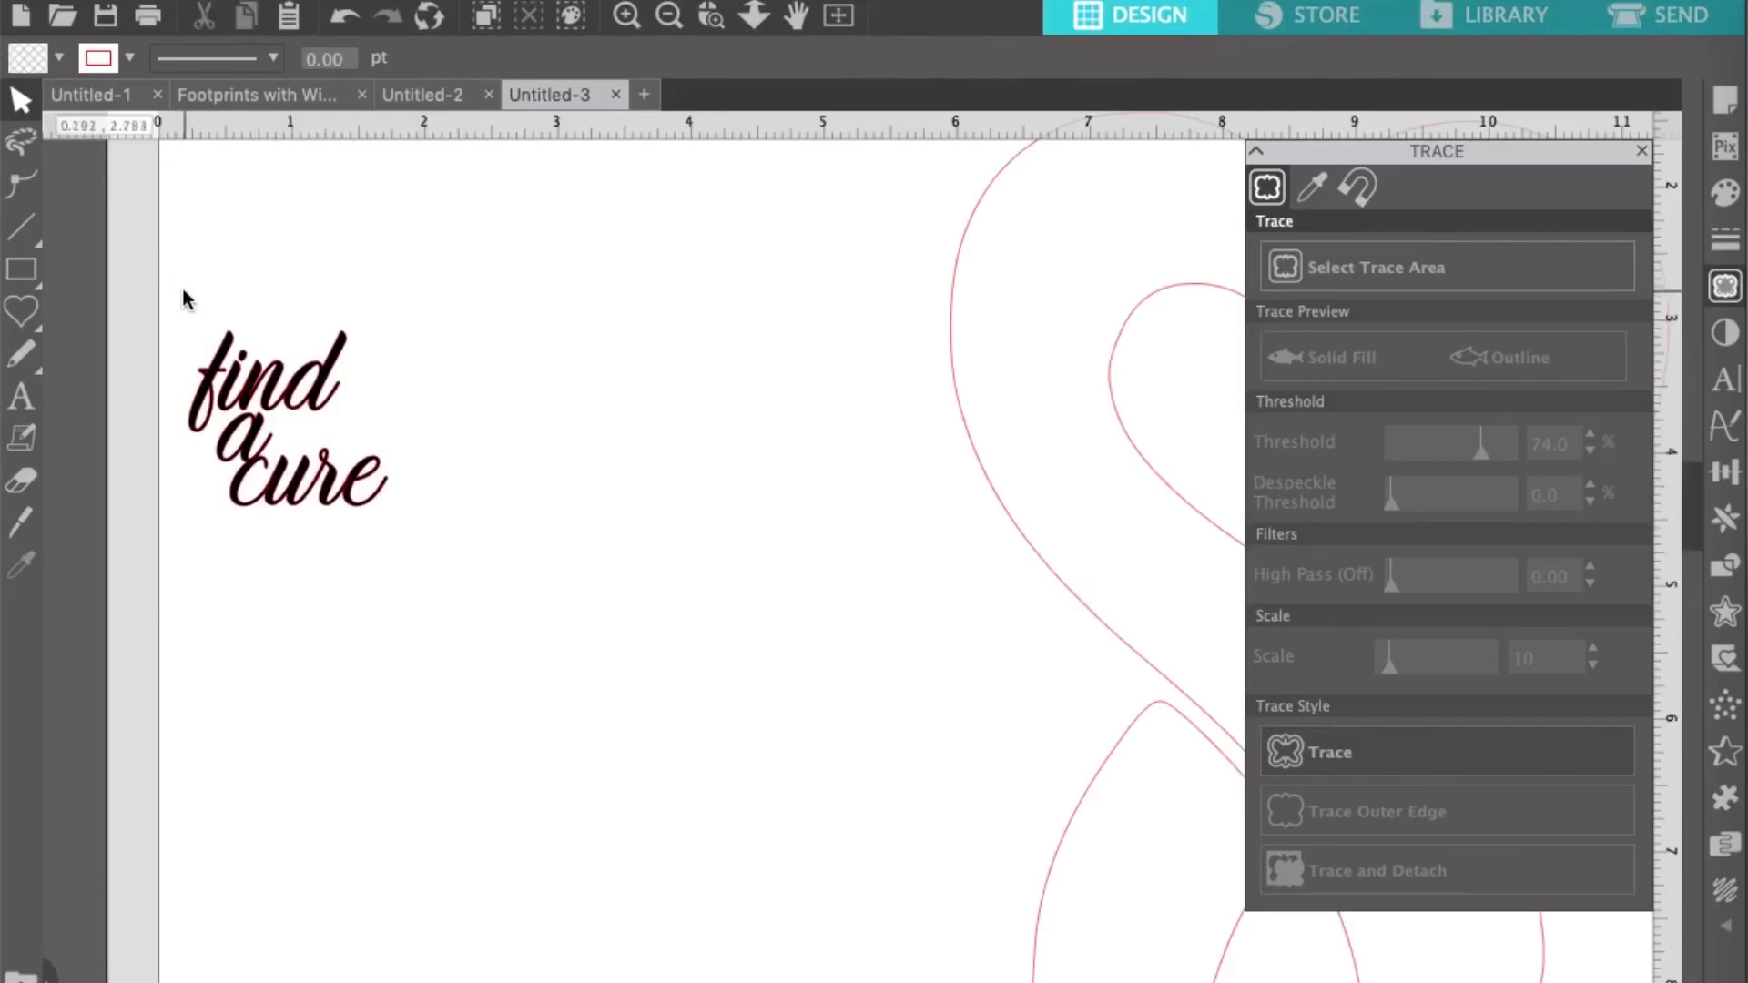
- Weld the overlapping script letters into one joined shape and fill it solid black
left_click(284, 419)
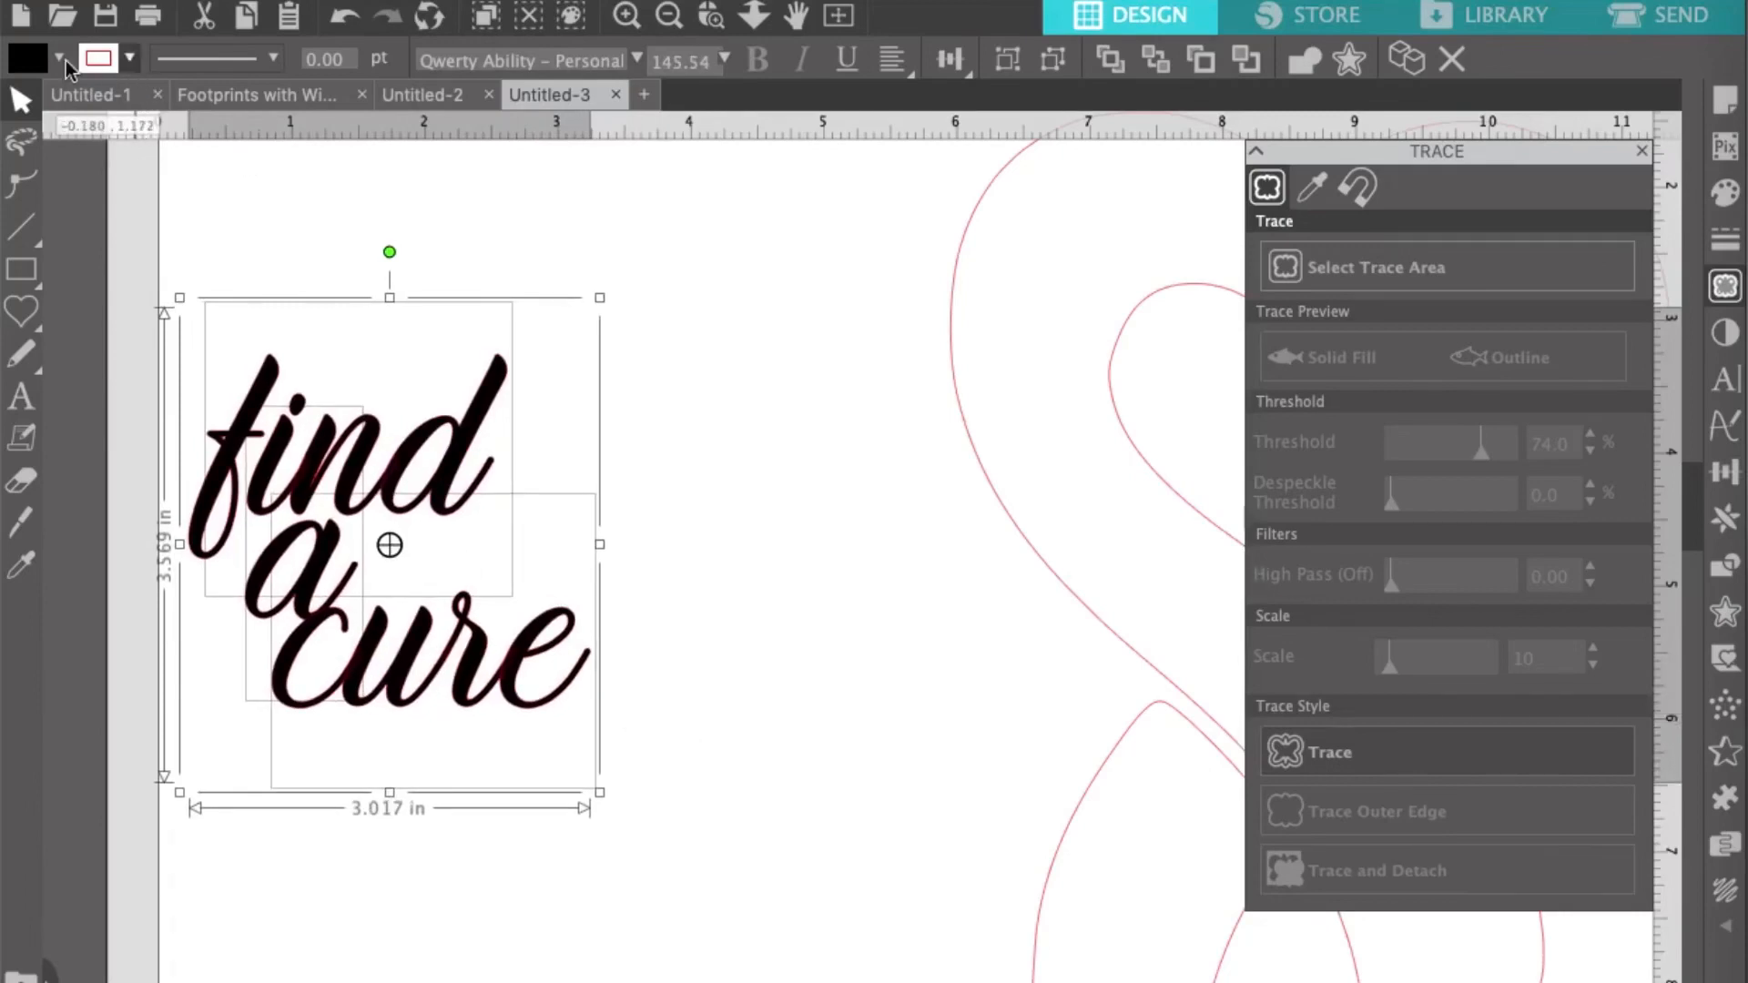
left_click(58, 58)
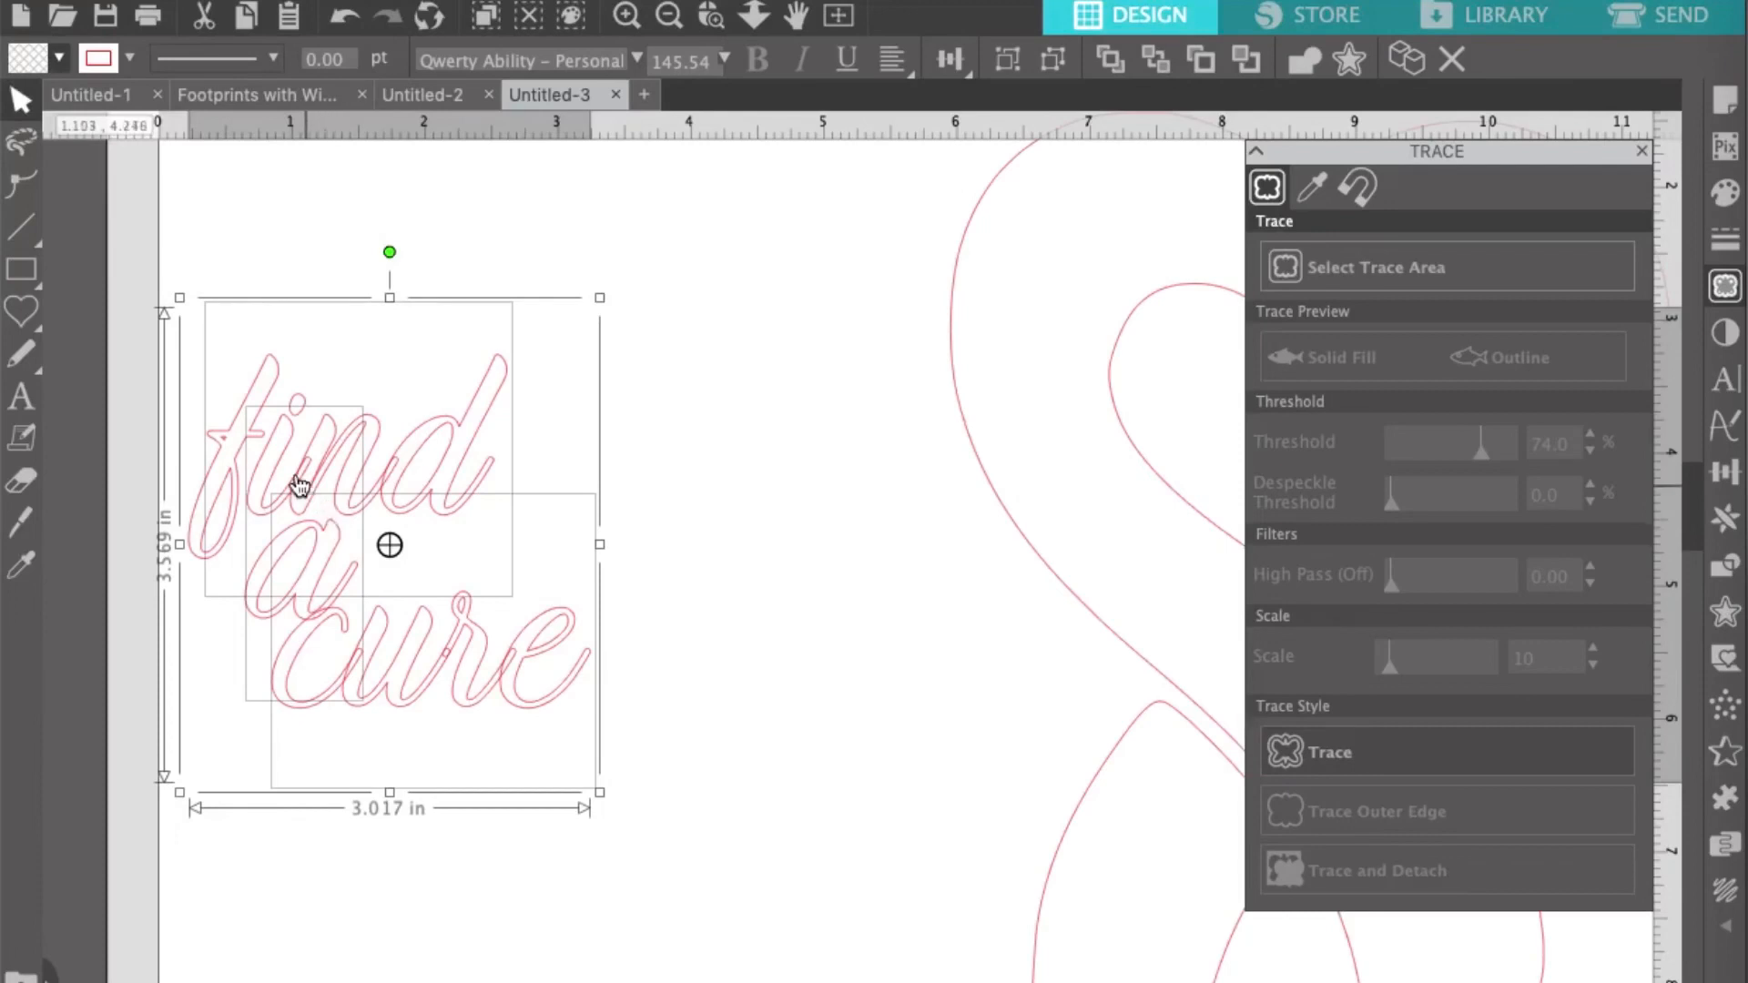
mouse_move(383, 478)
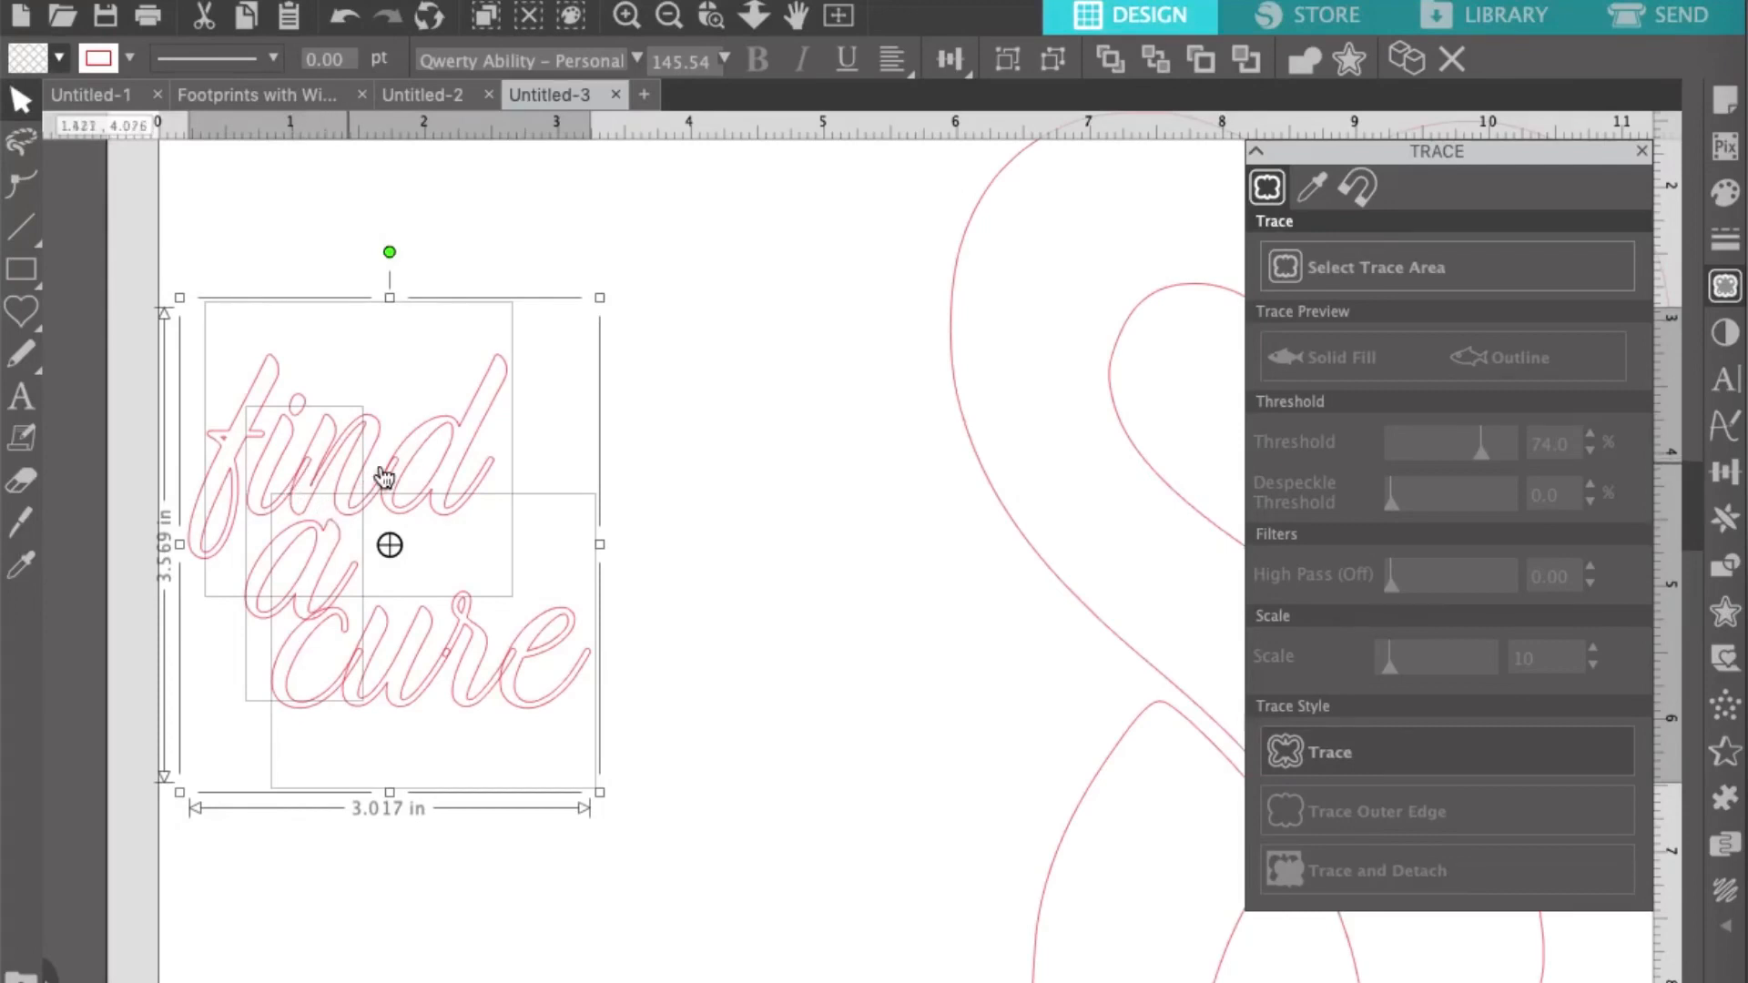
mouse_move(489, 508)
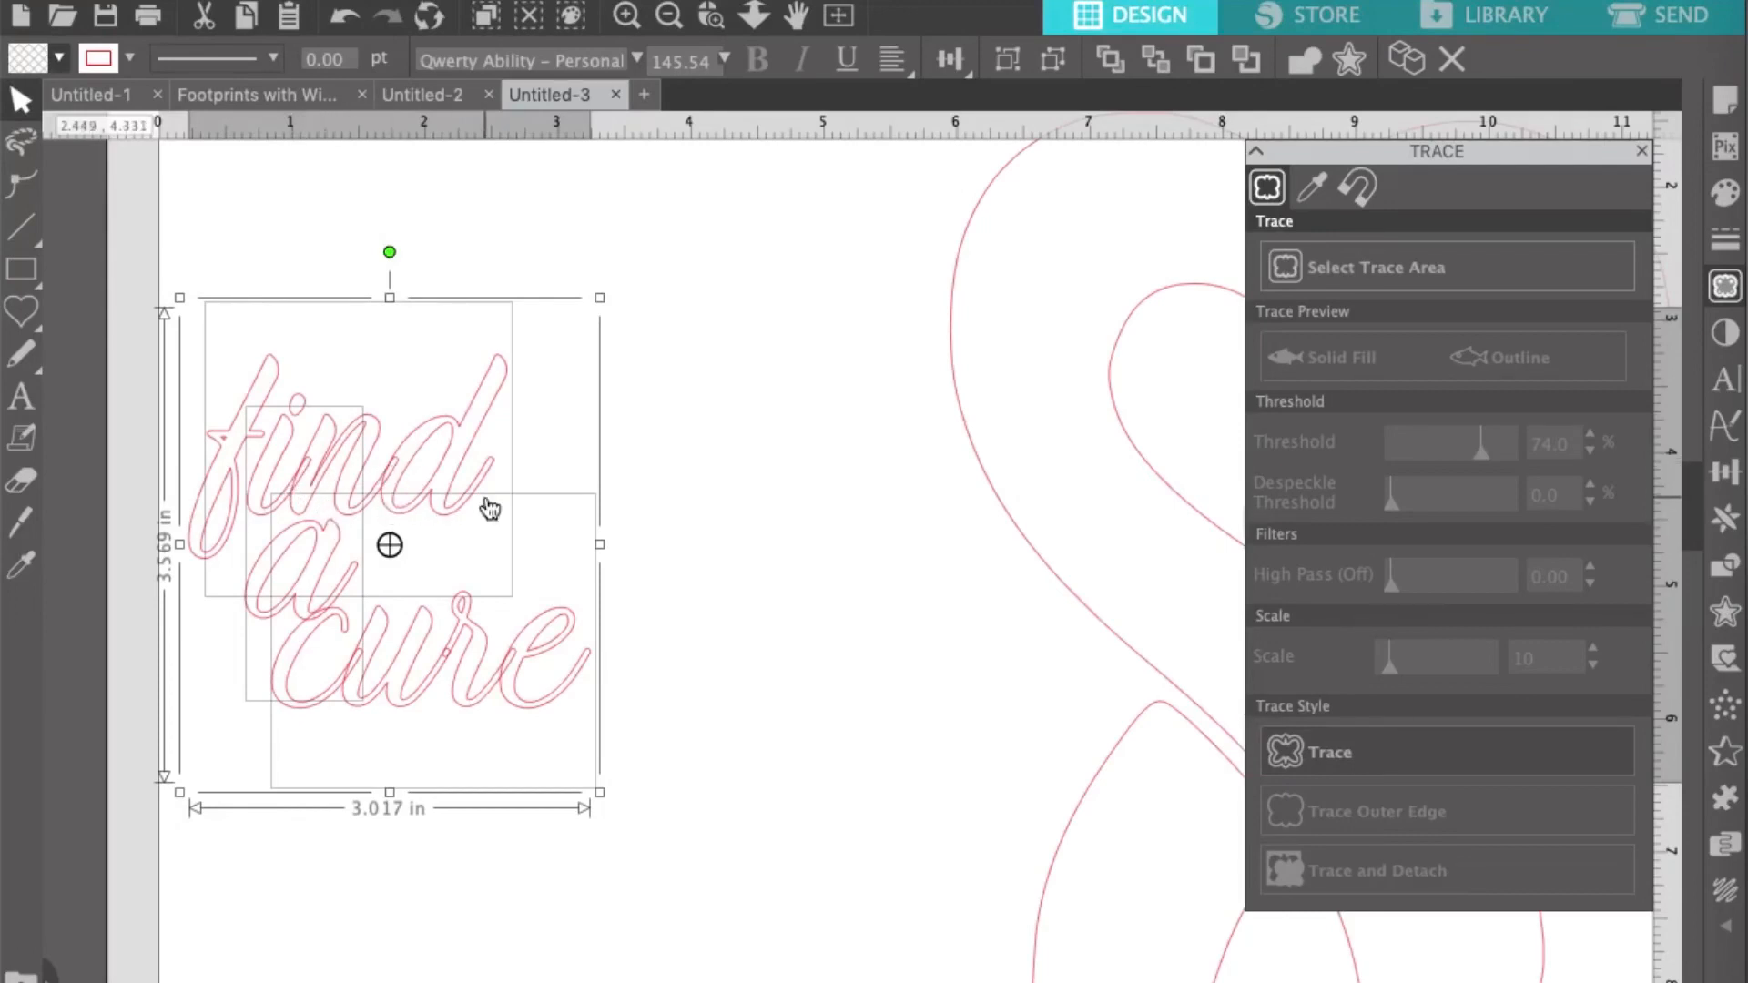
right_click(490, 508)
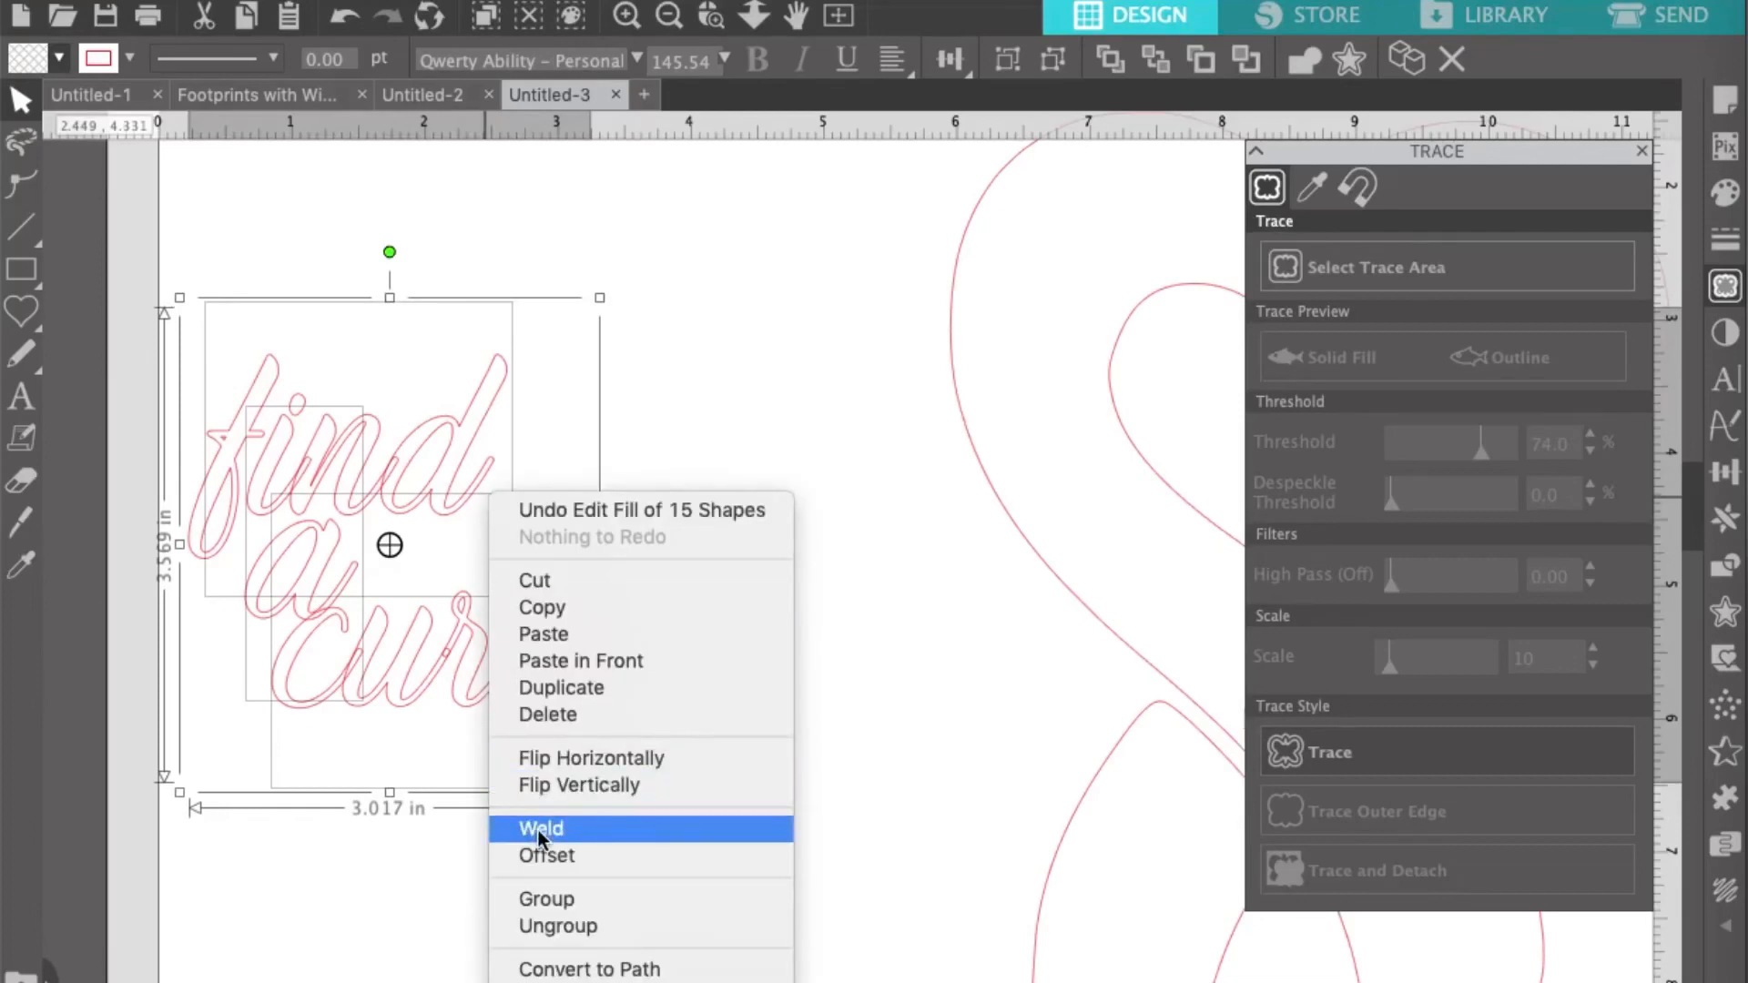
left_click(540, 829)
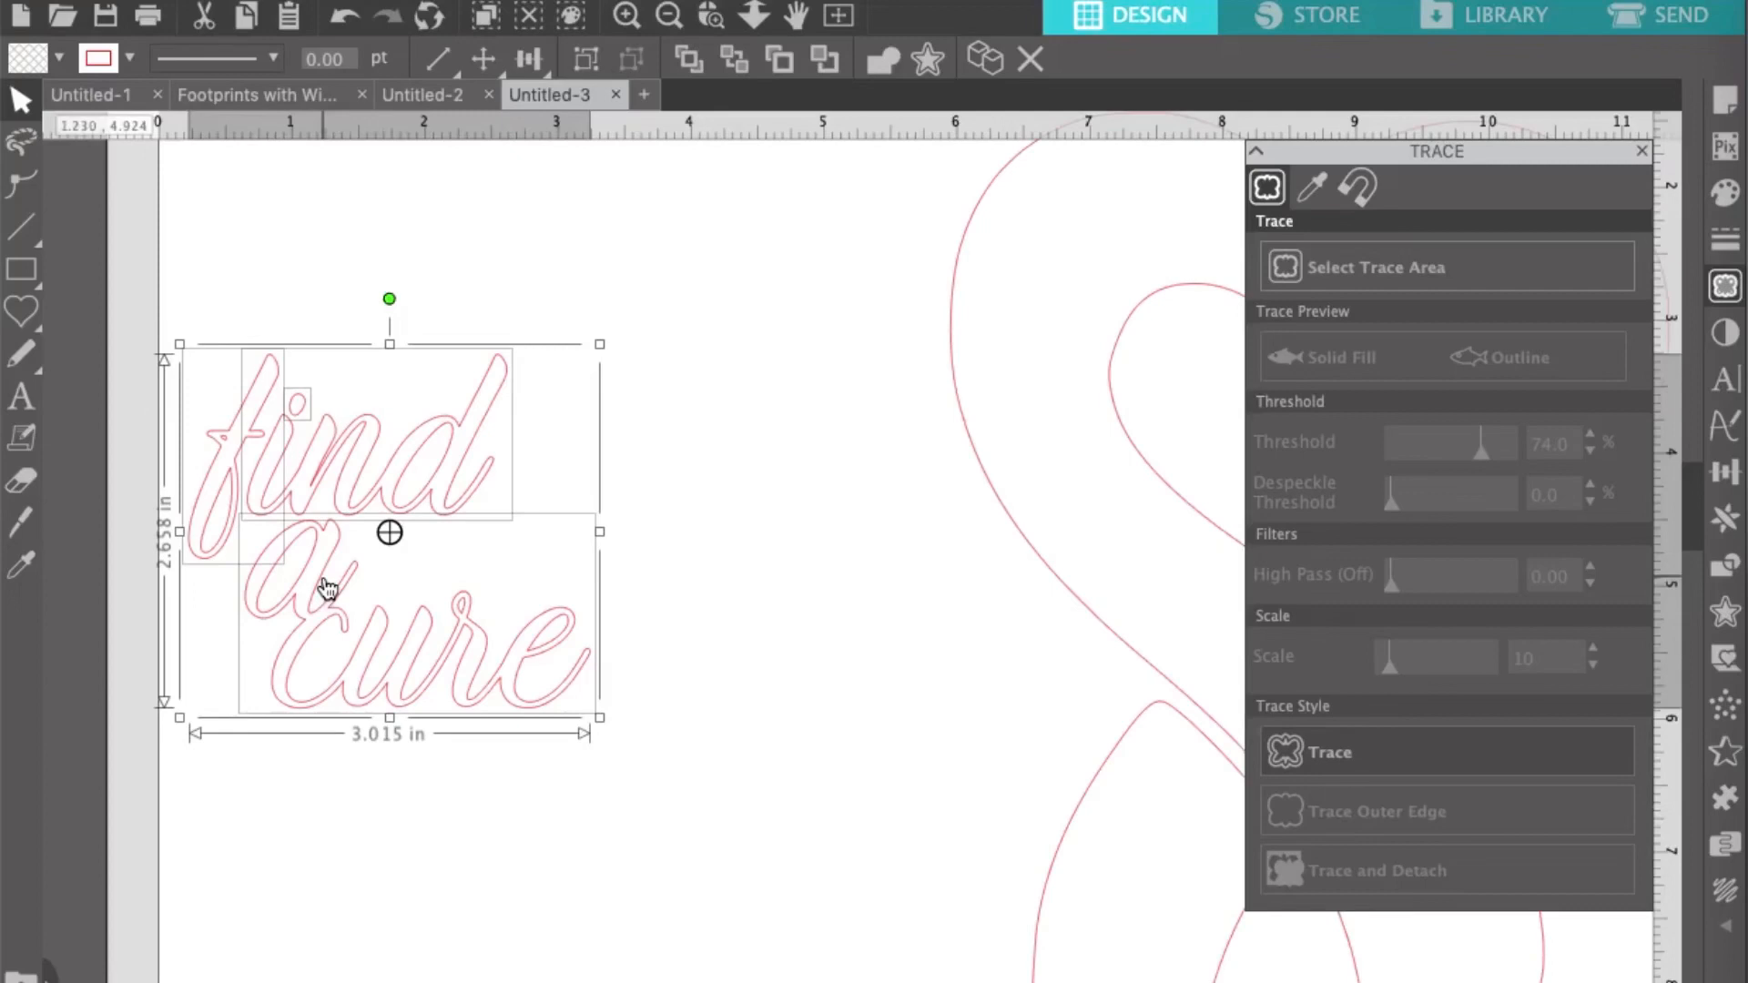
right_click(324, 588)
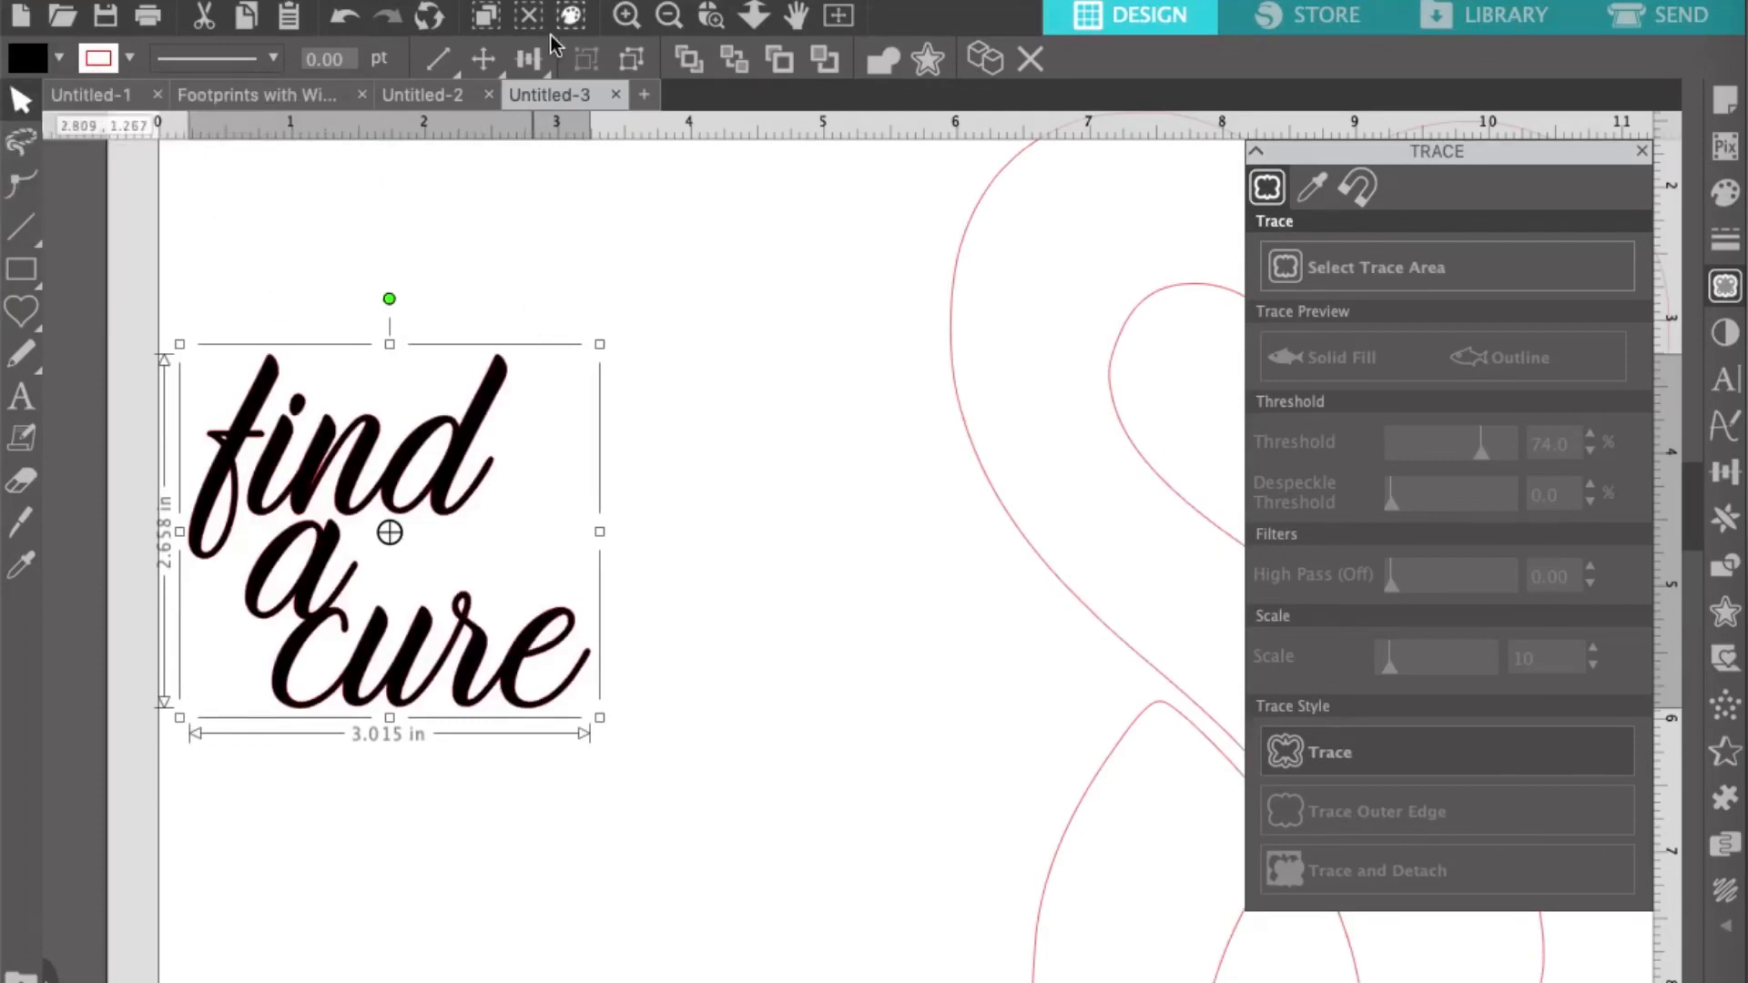
left_click(667, 16)
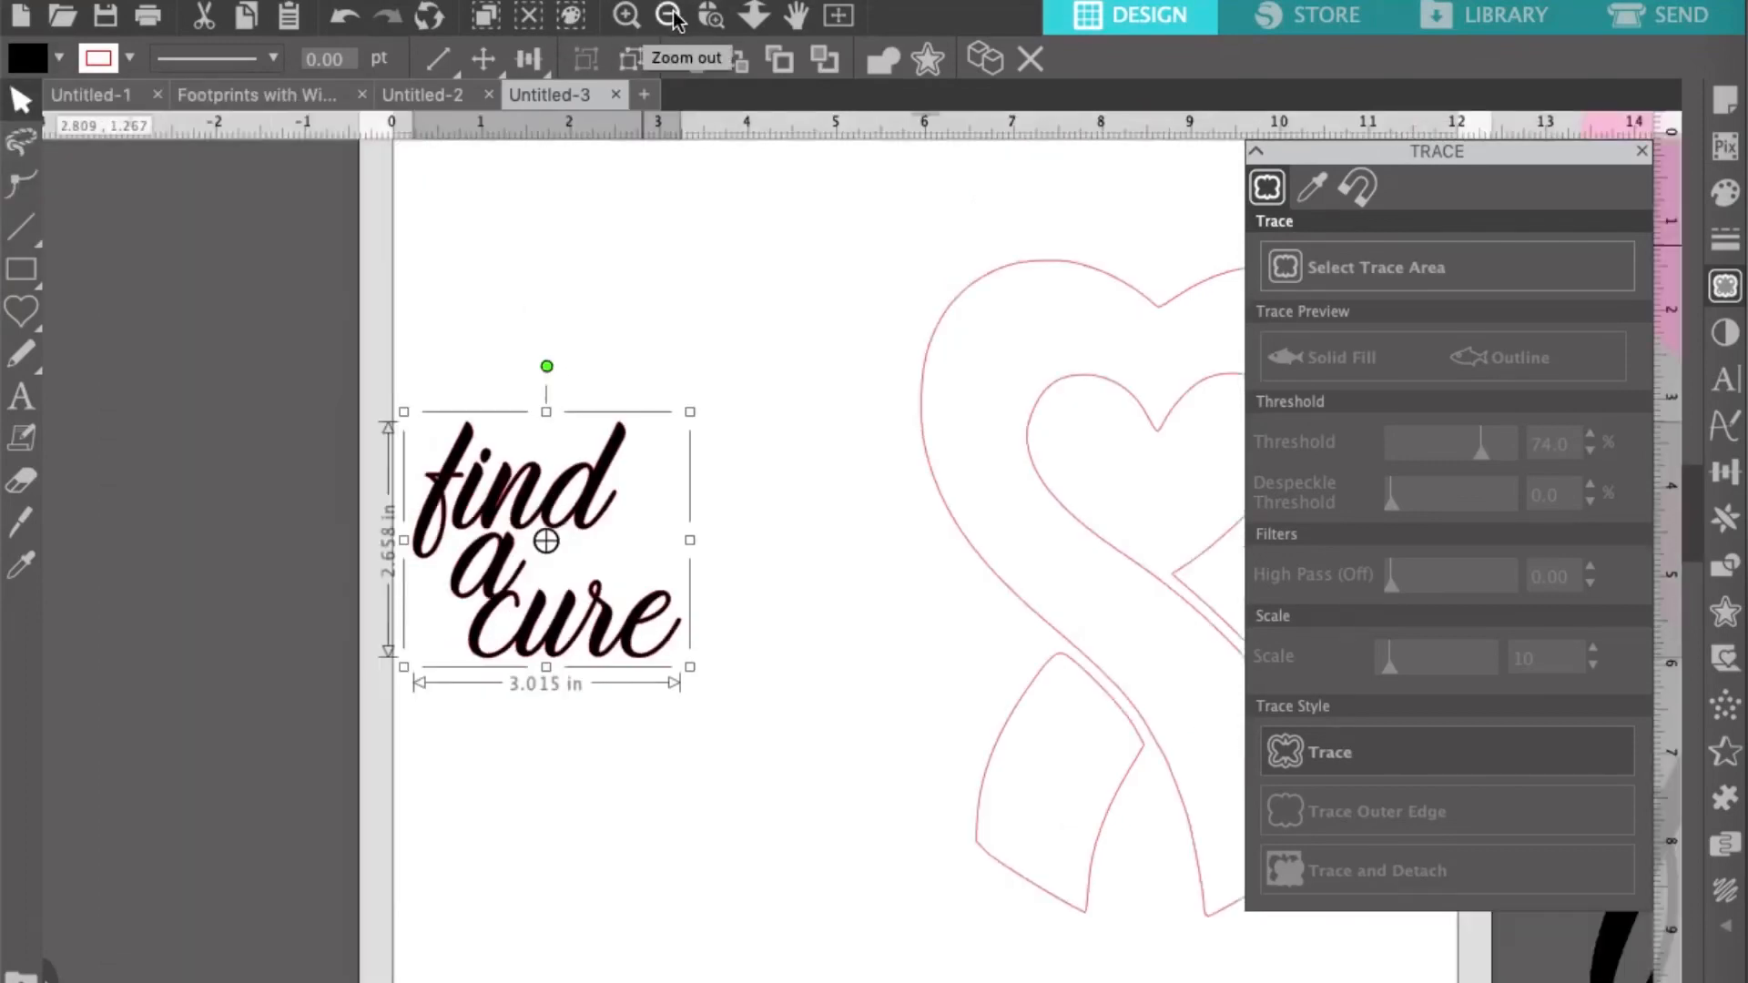
- Position the enlarged lettering over the ribbon's lower left and fill the ribbon bright pink
left_click(668, 16)
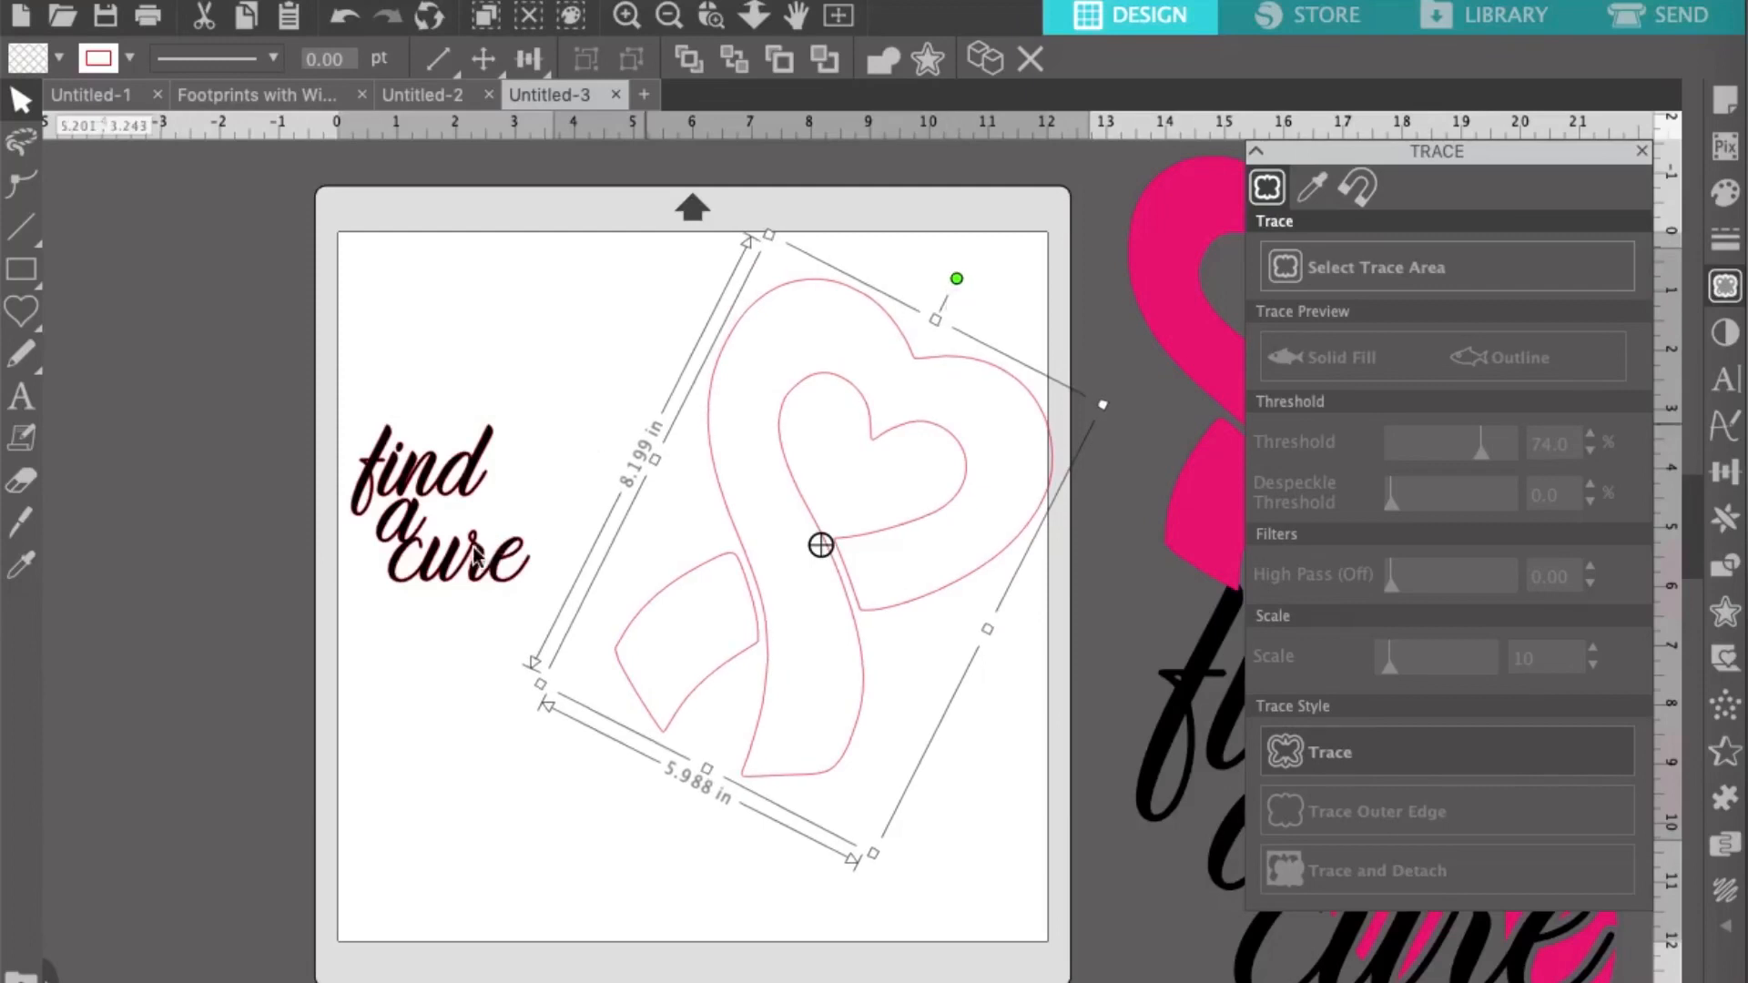
left_click(435, 502)
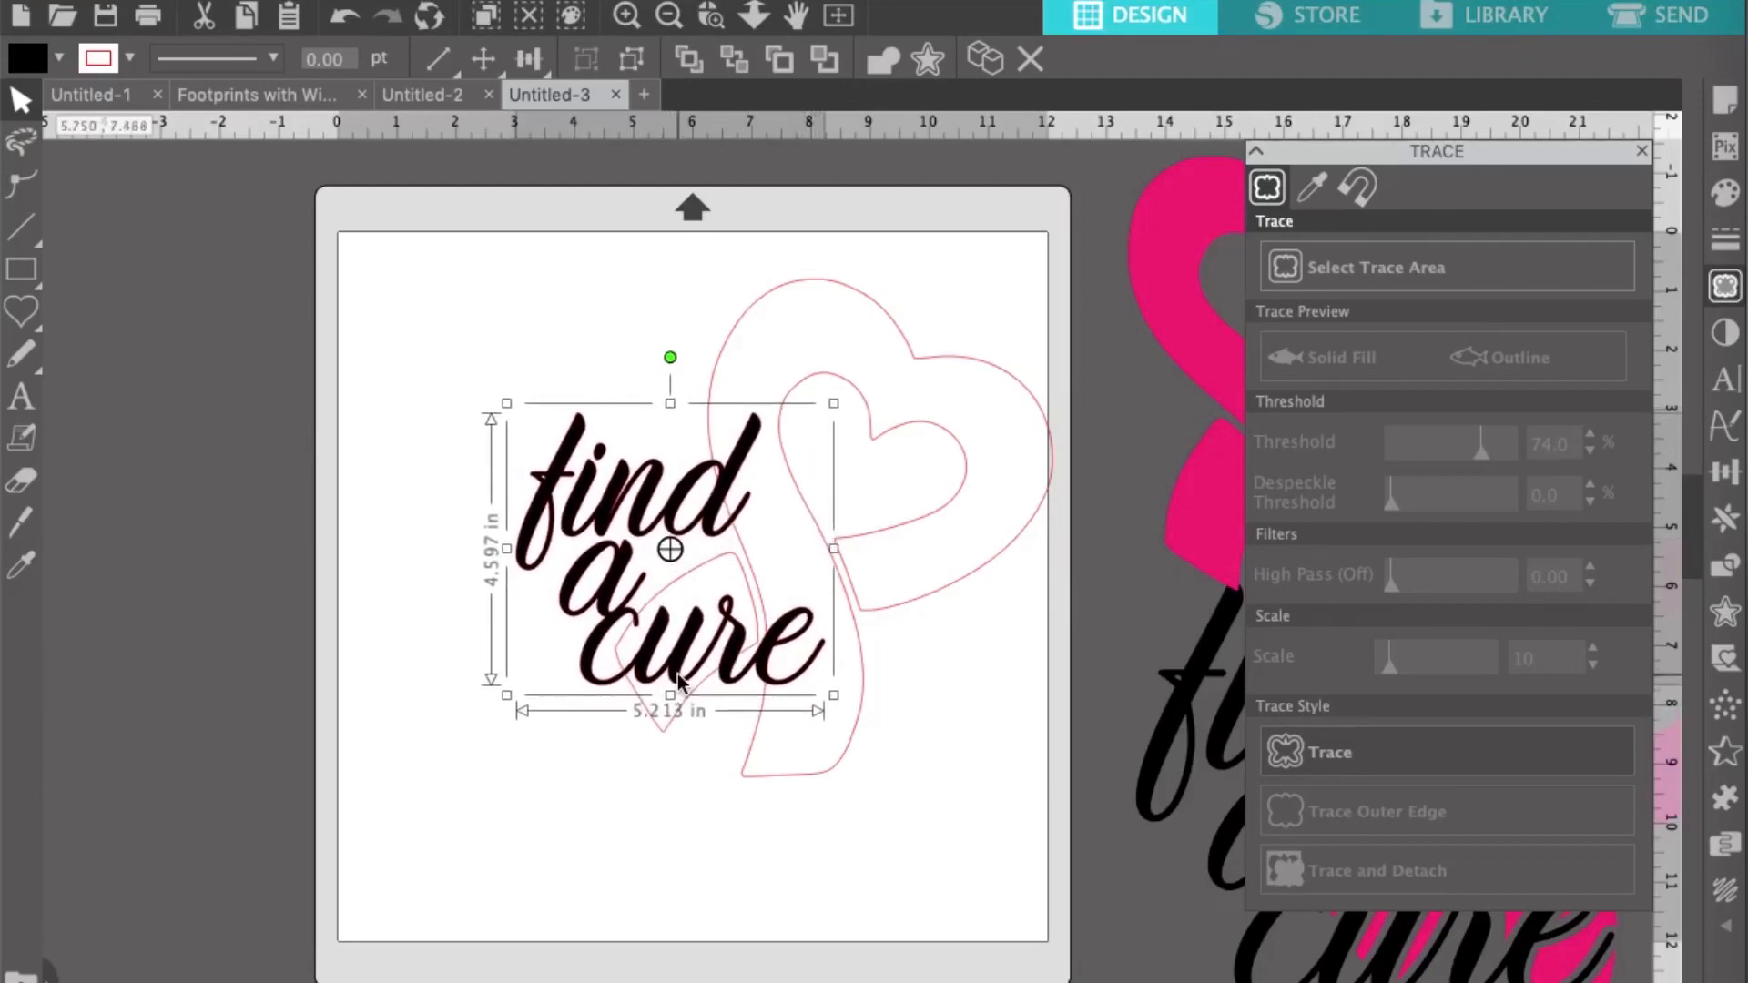
left_click(632, 842)
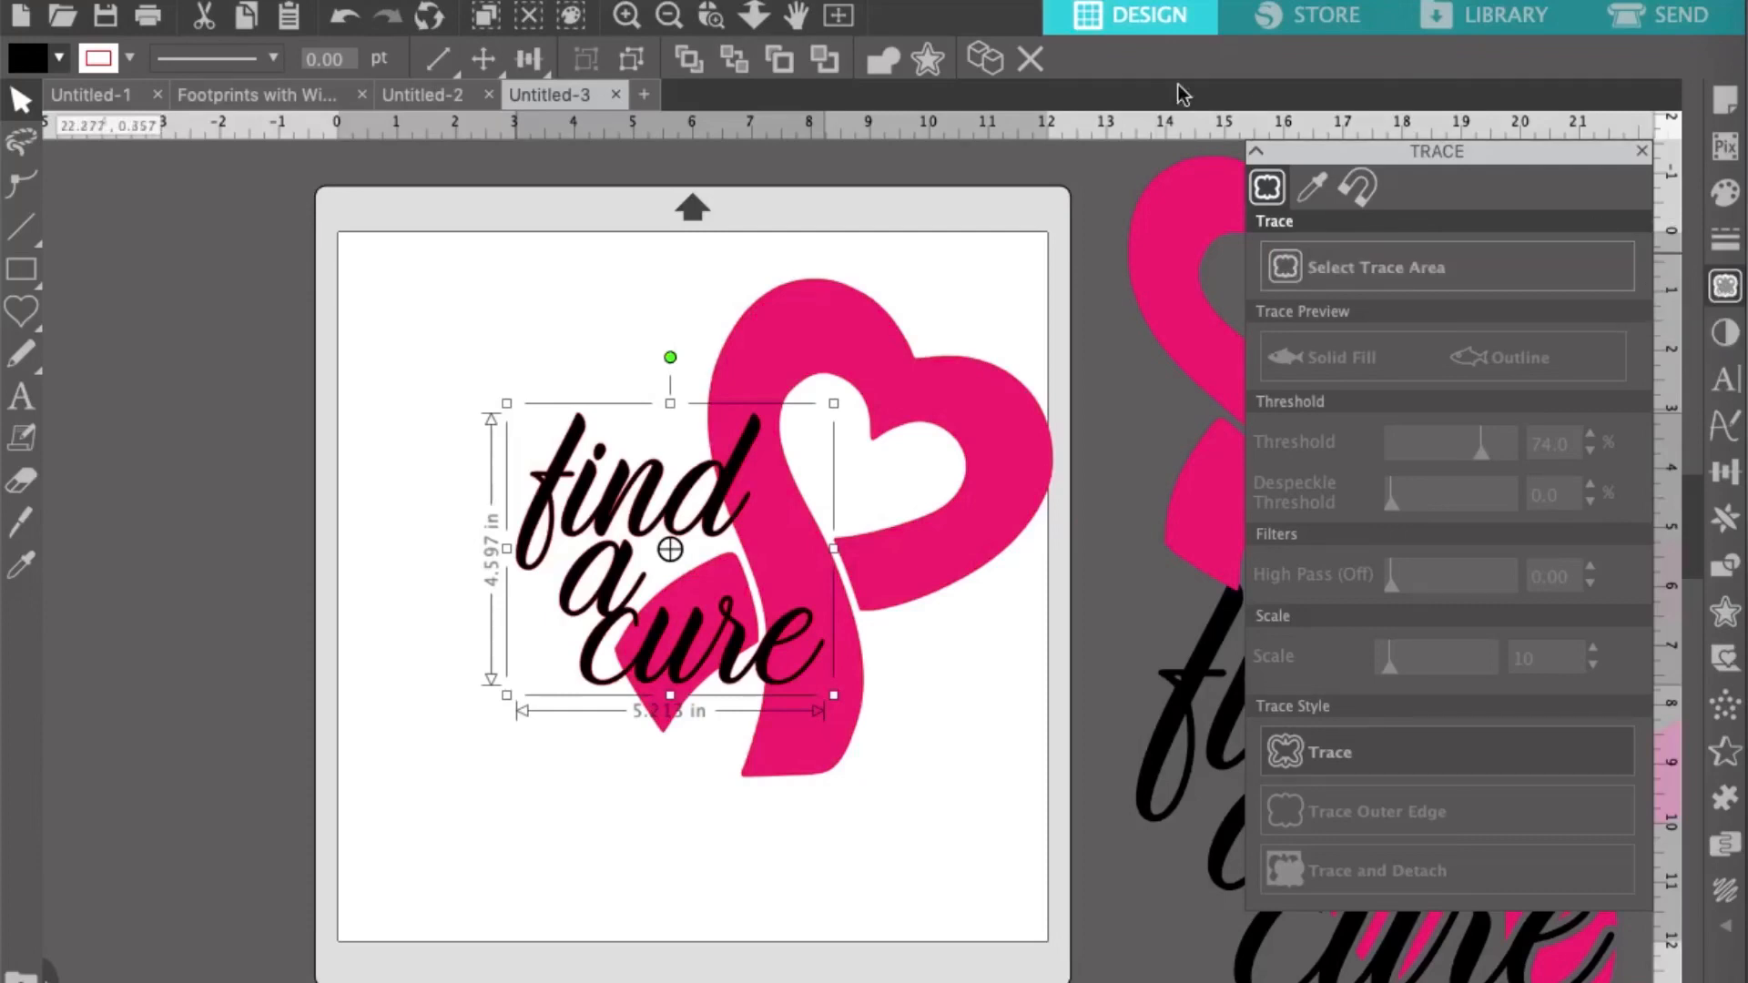
mouse_move(927, 59)
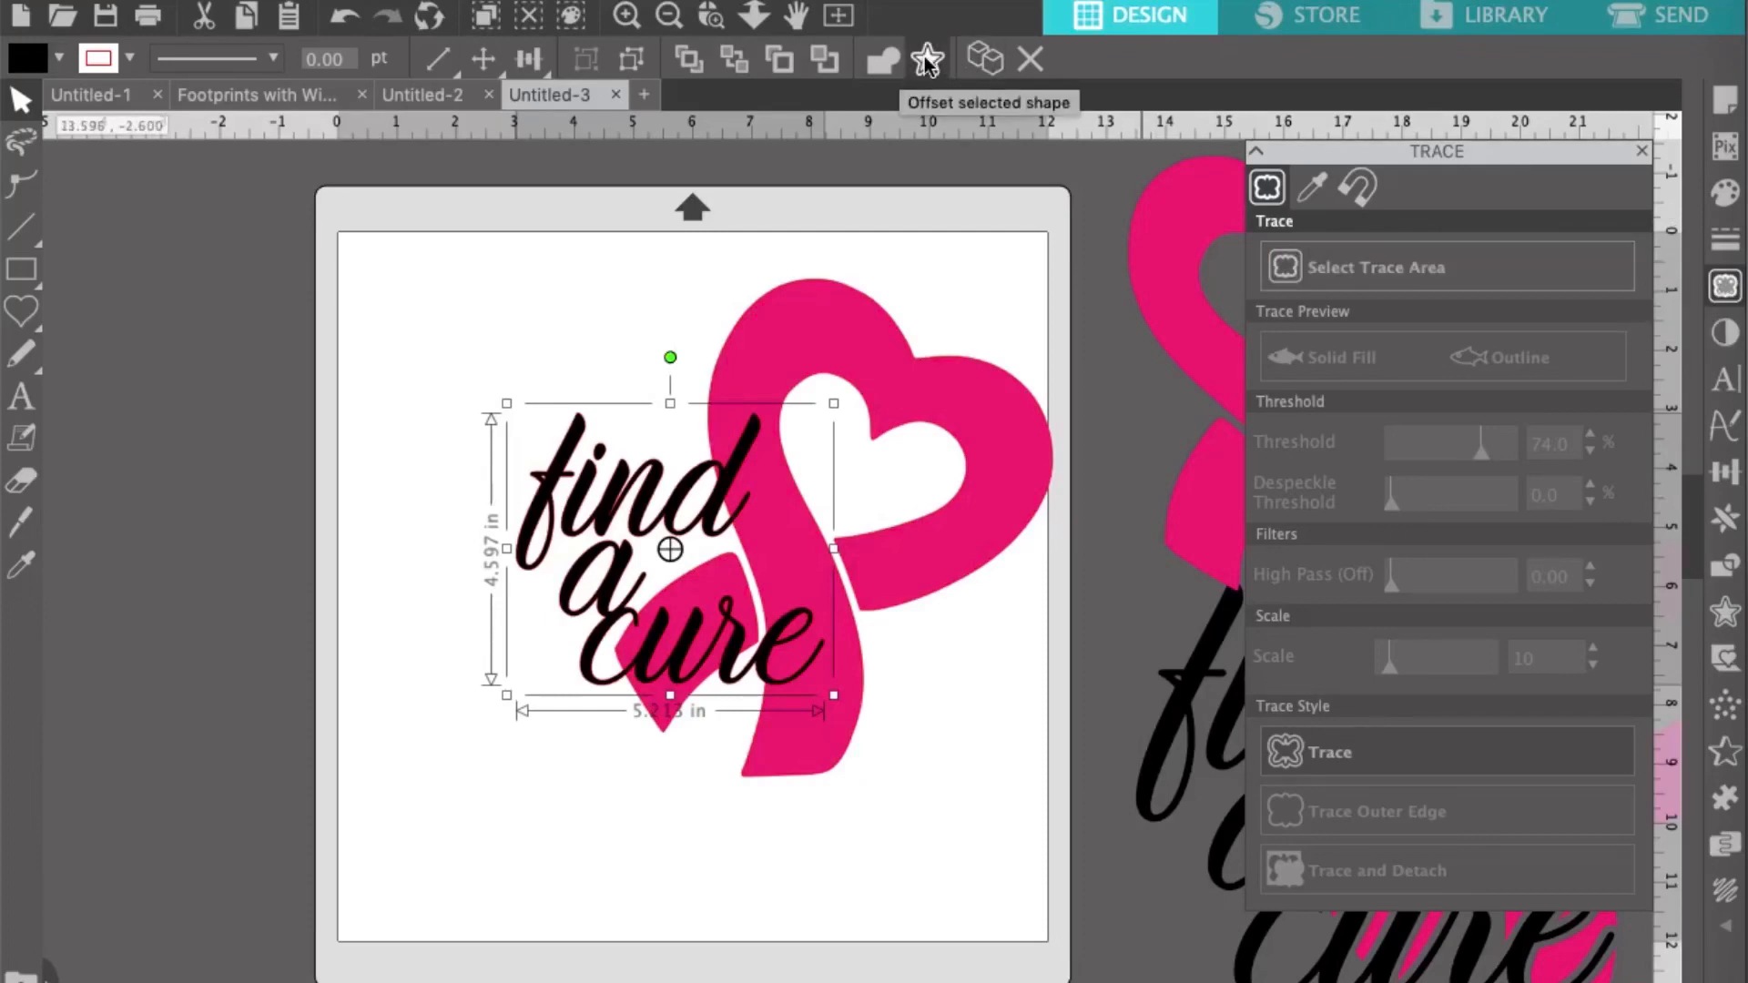
- Apply a small rounded offset outline around the welded lettering
left_click(881, 58)
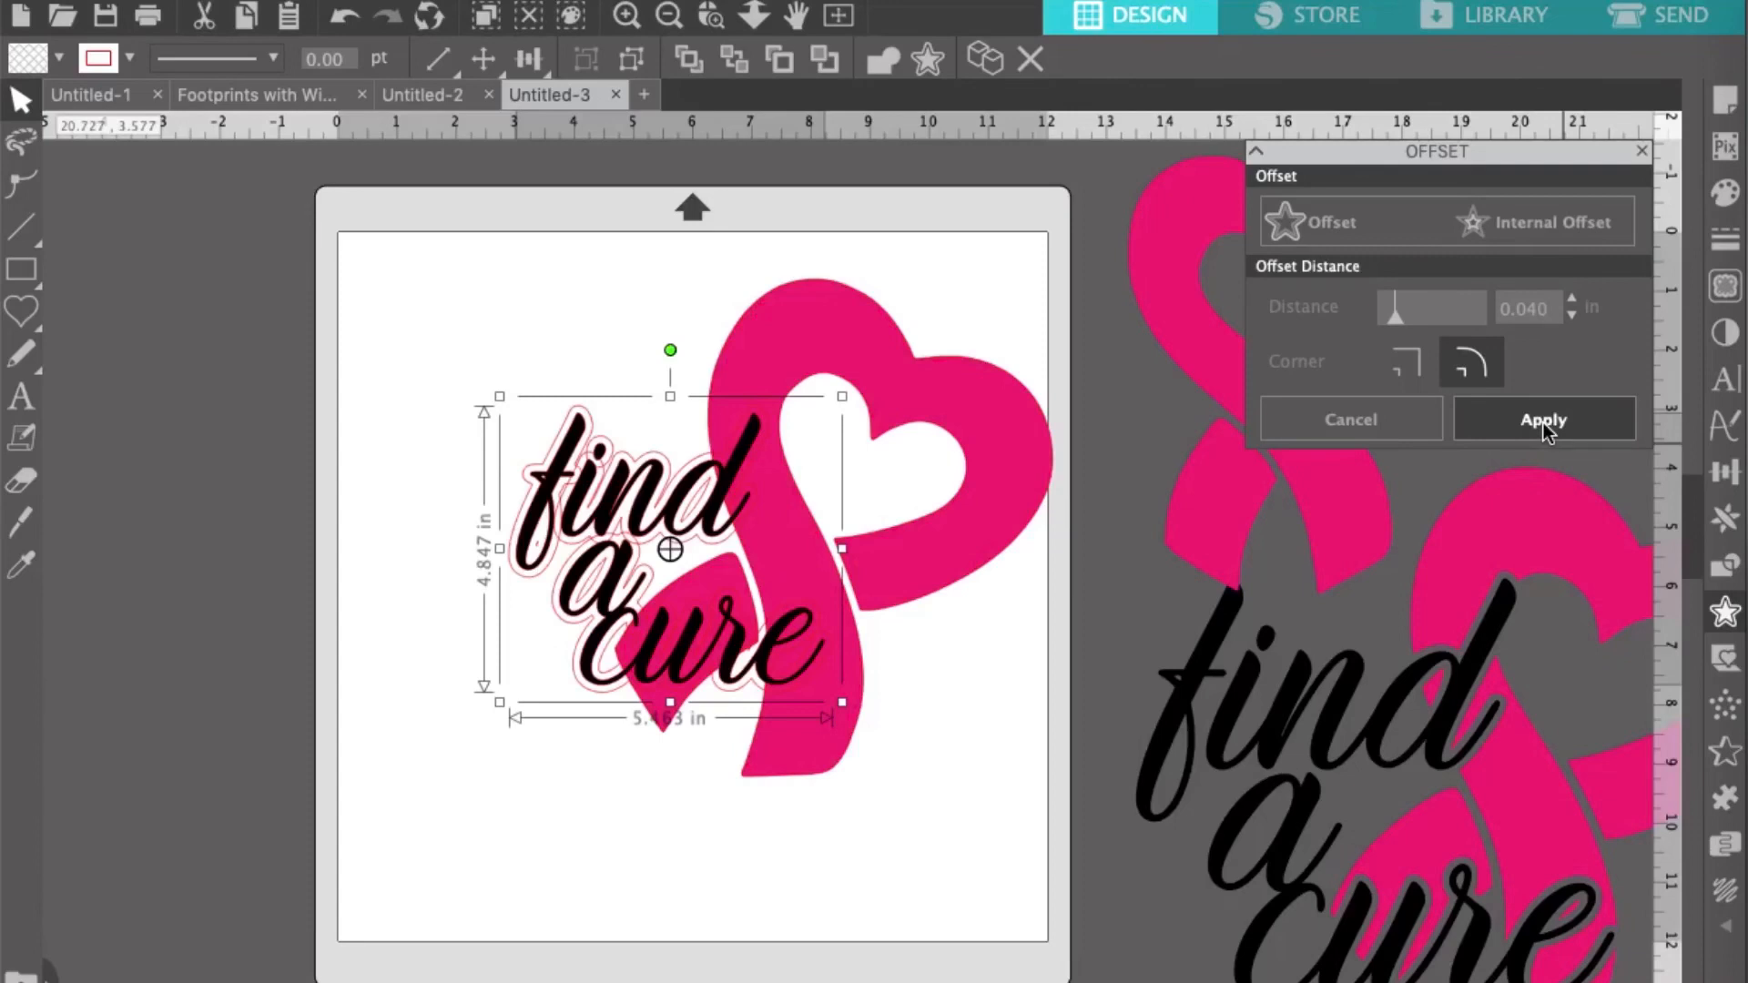
left_click(1542, 418)
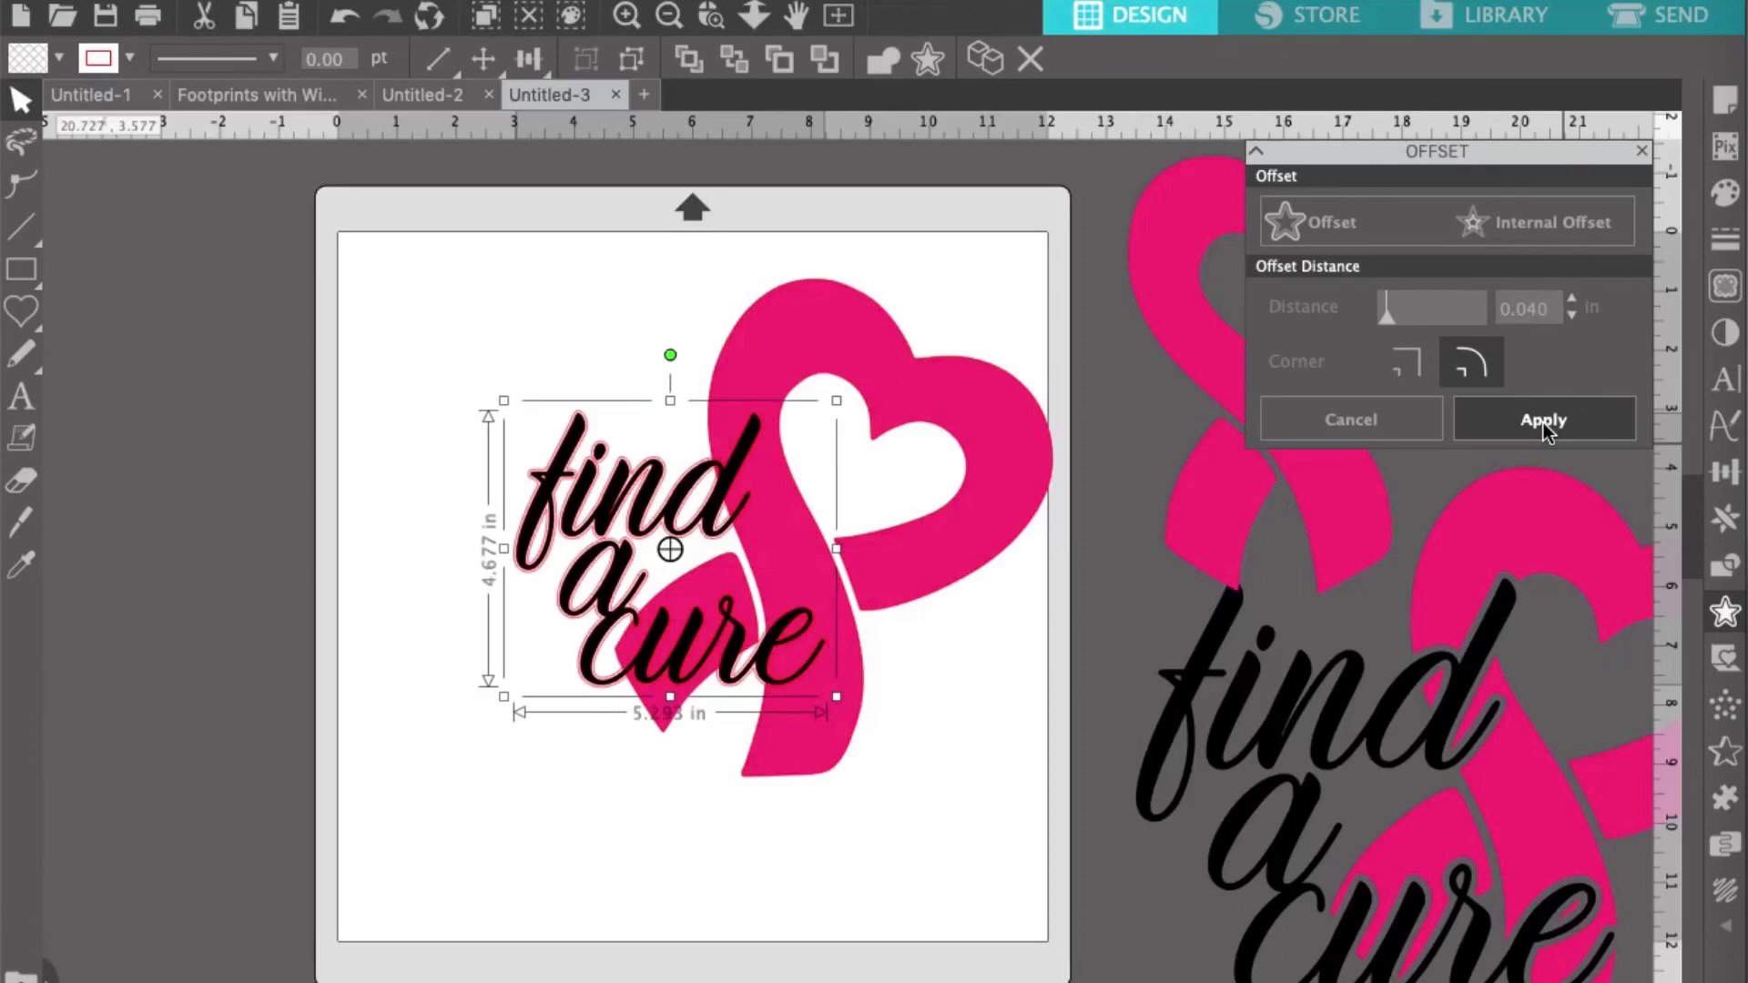
left_click(1542, 419)
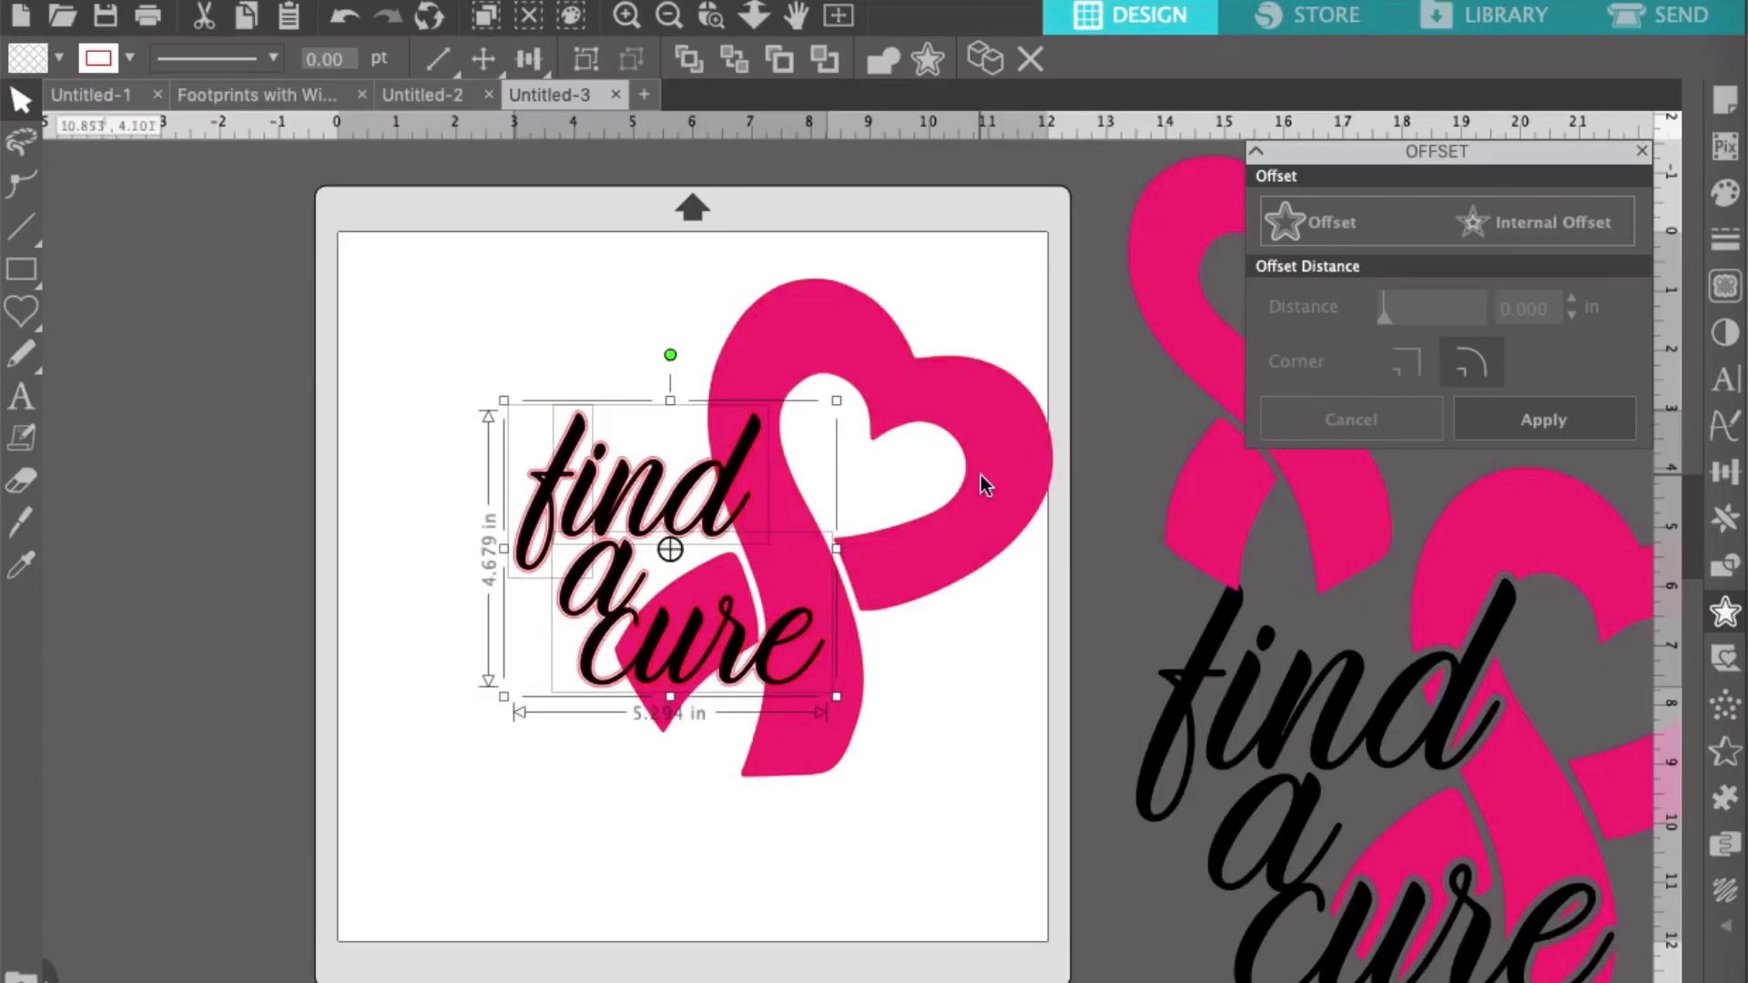
mouse_move(630, 788)
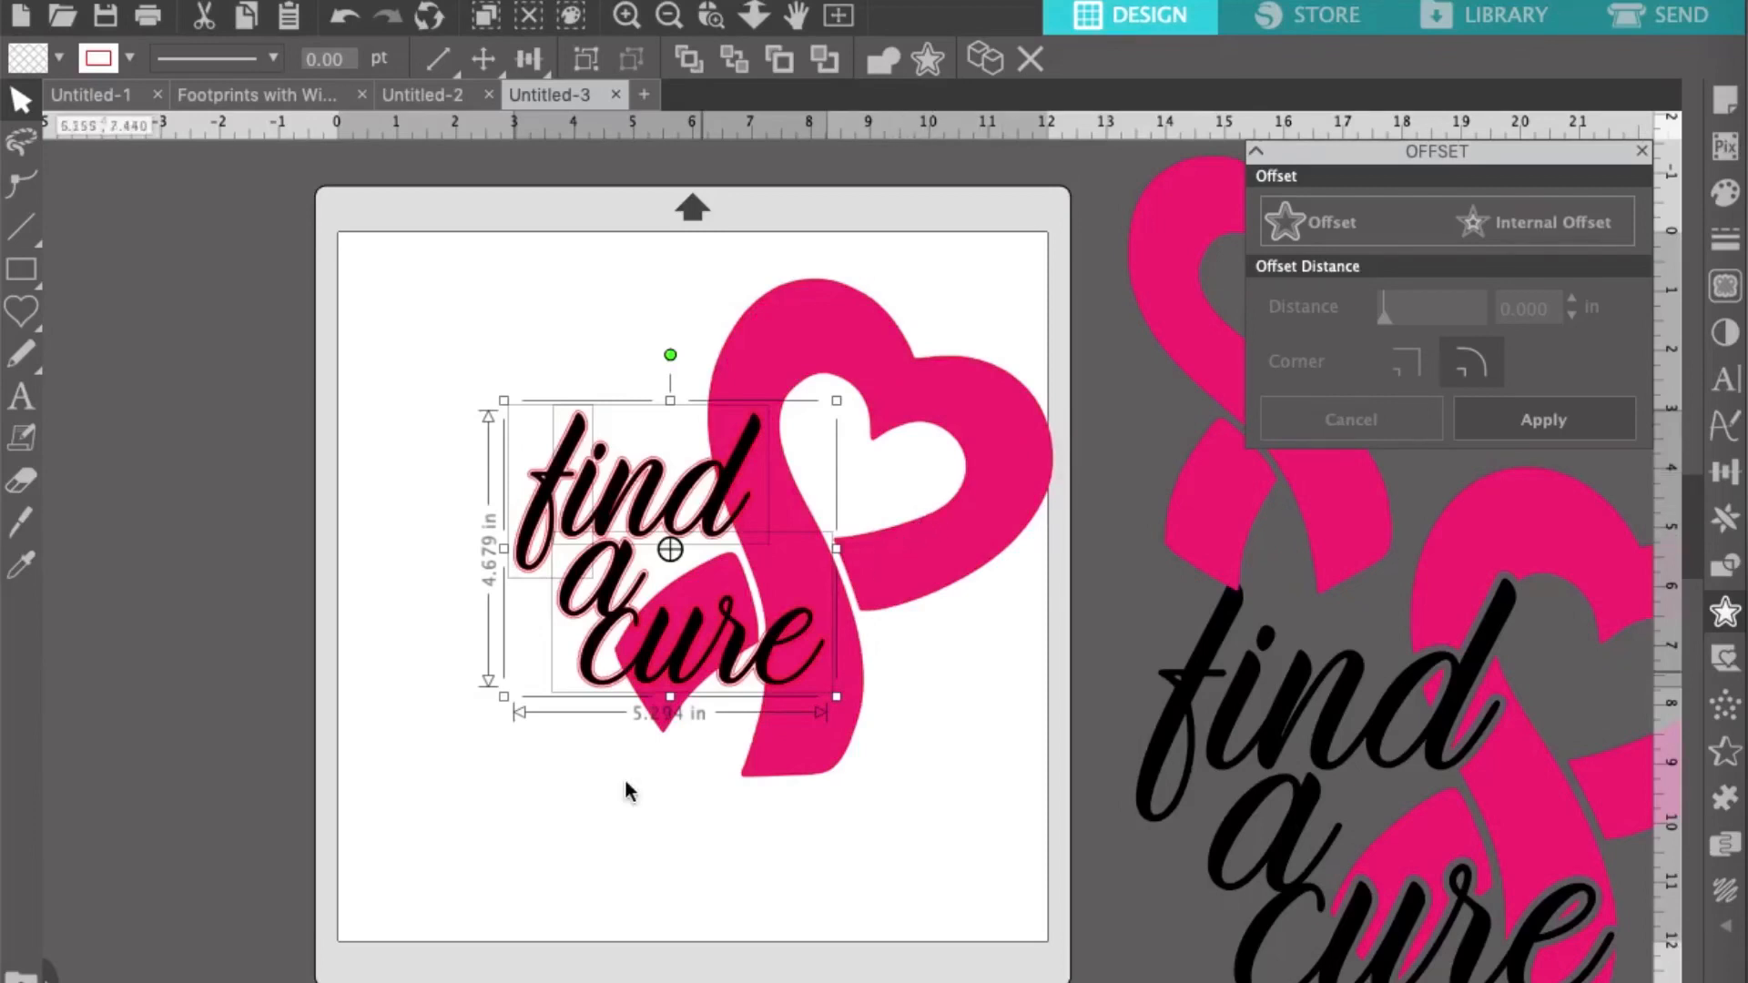
mouse_move(614, 808)
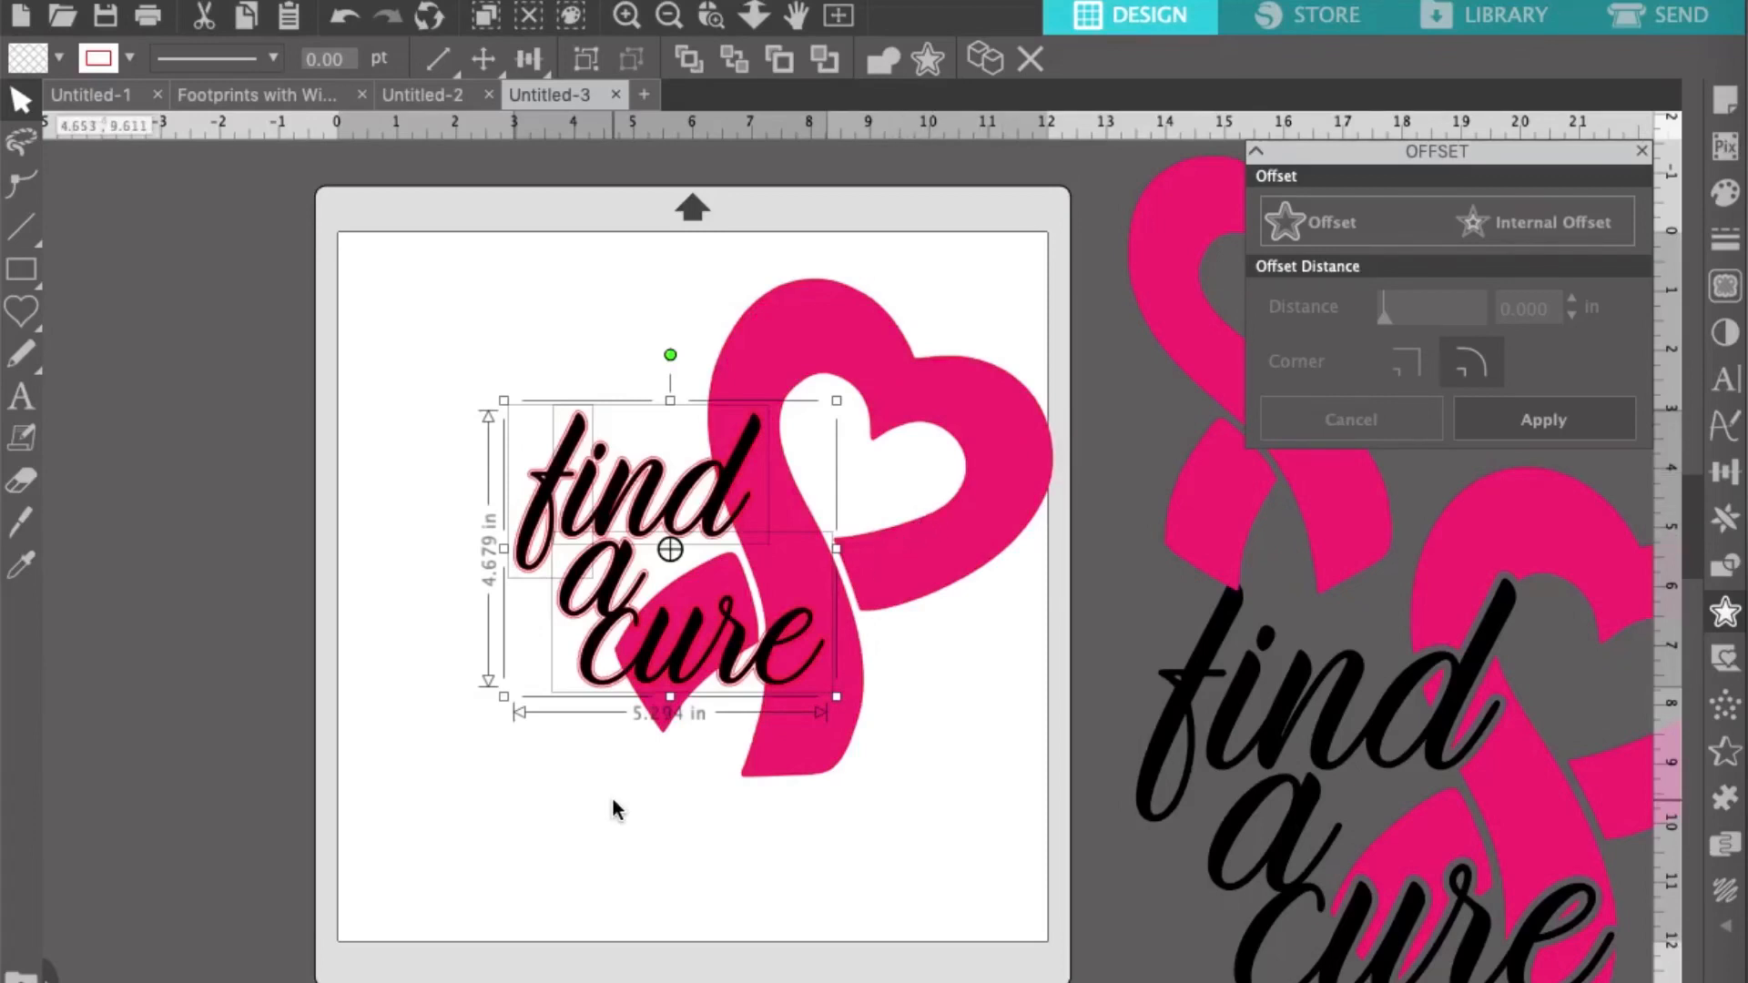
right_click(662, 552)
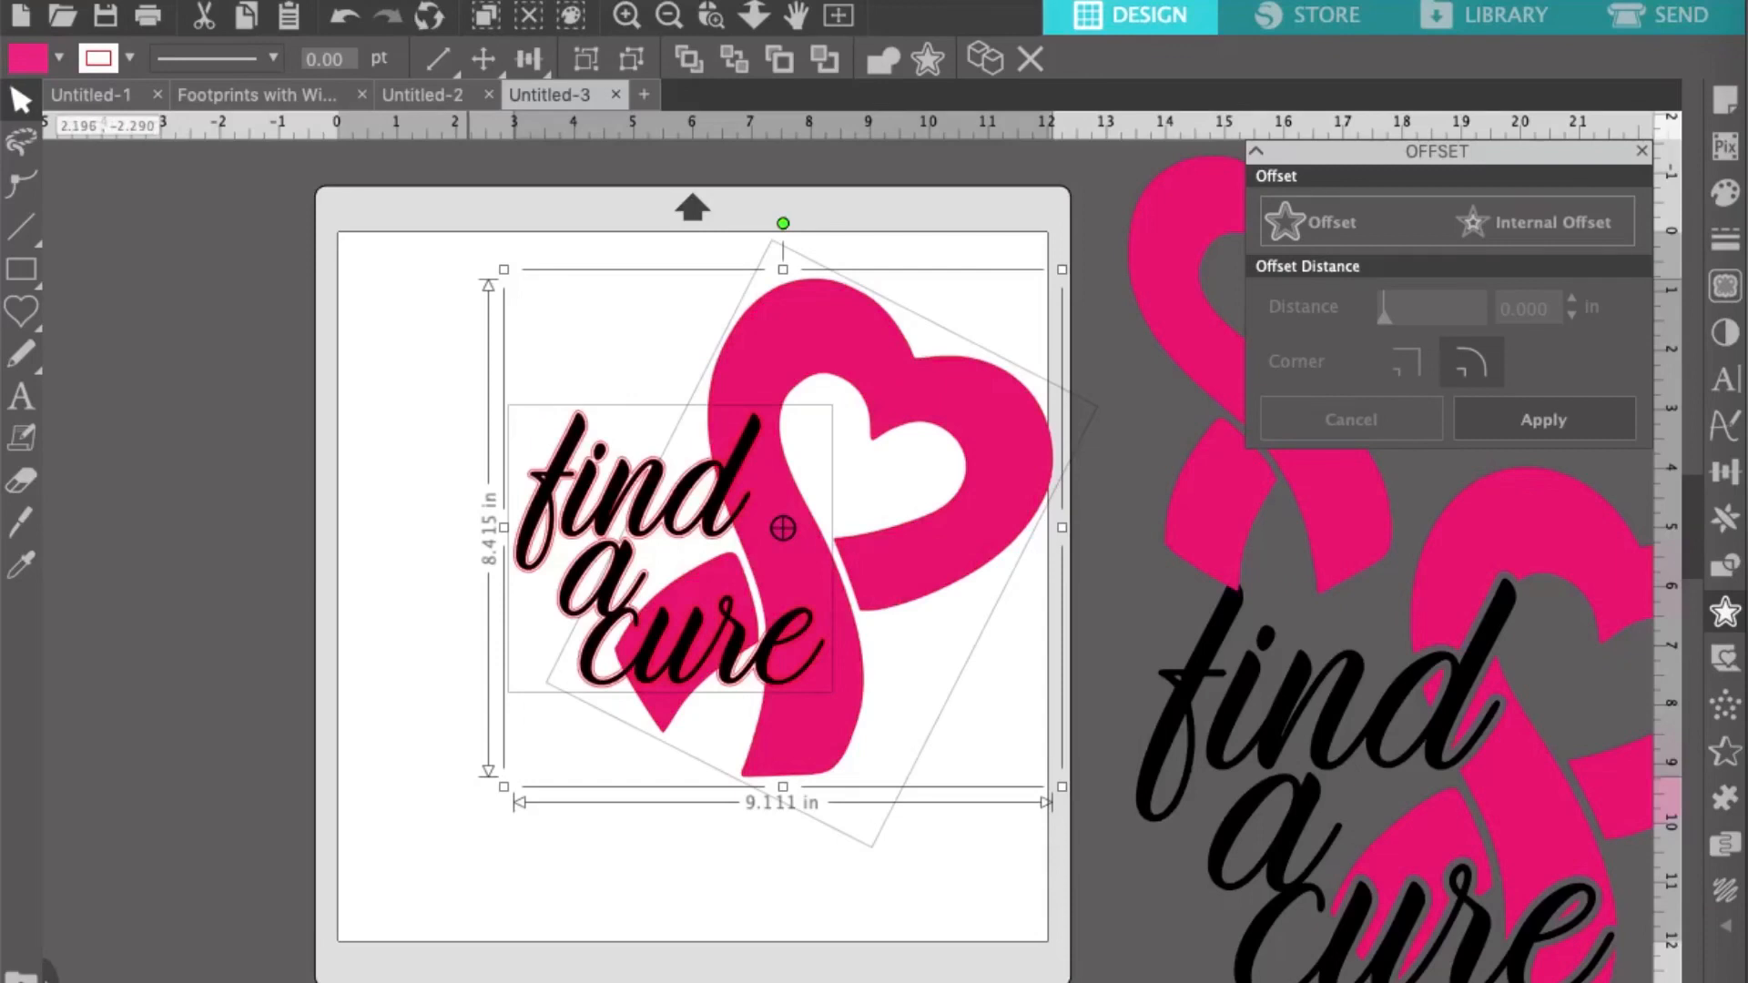
- Subtract the lettering's offset outline from the pink ribbon via Modify > Subtract All
left_click(597, 9)
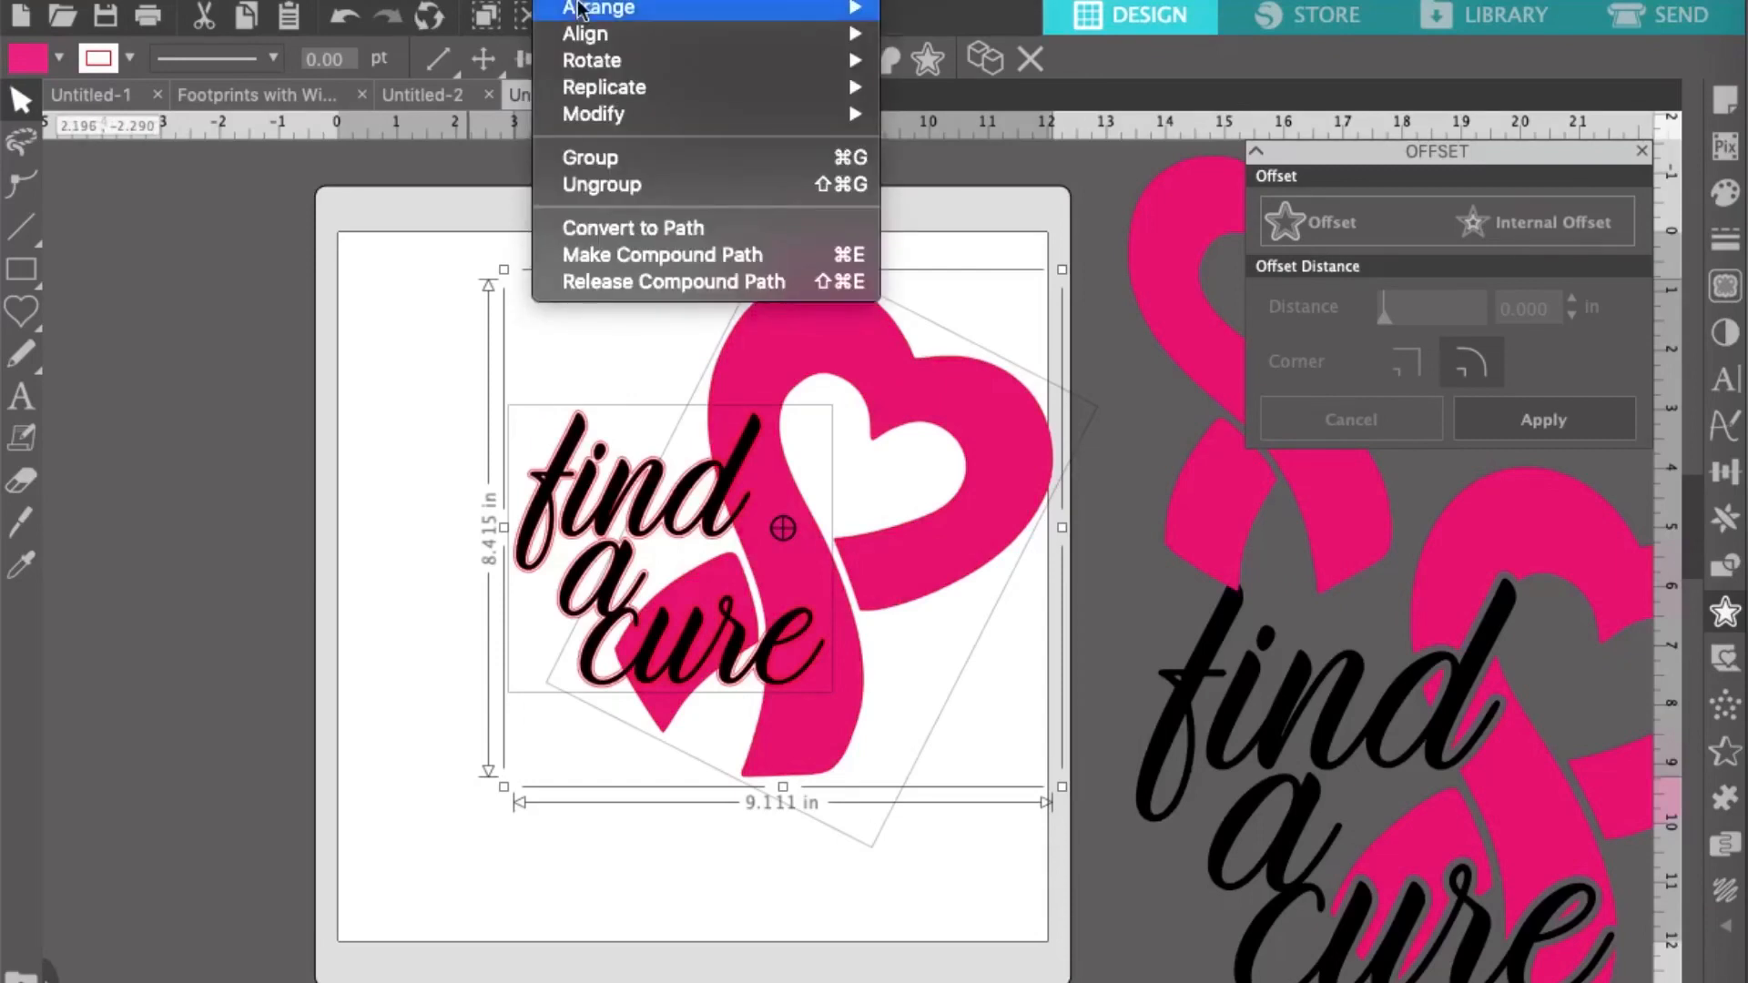
mouse_move(593, 113)
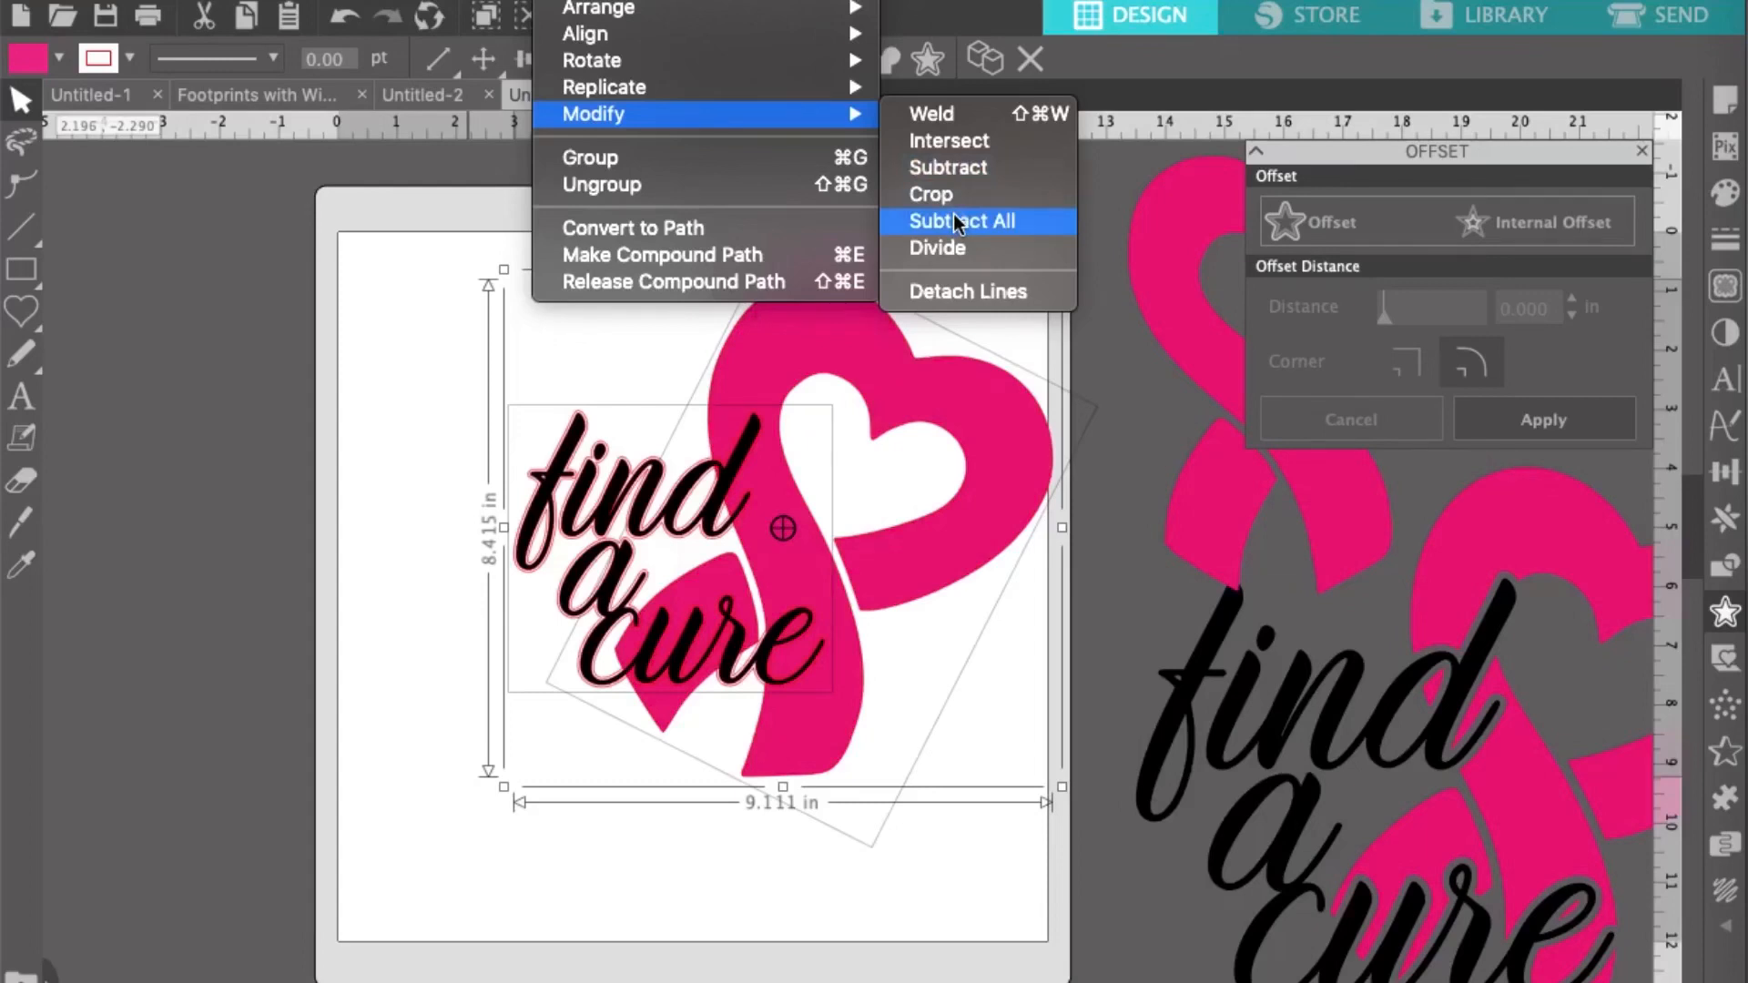
left_click(961, 220)
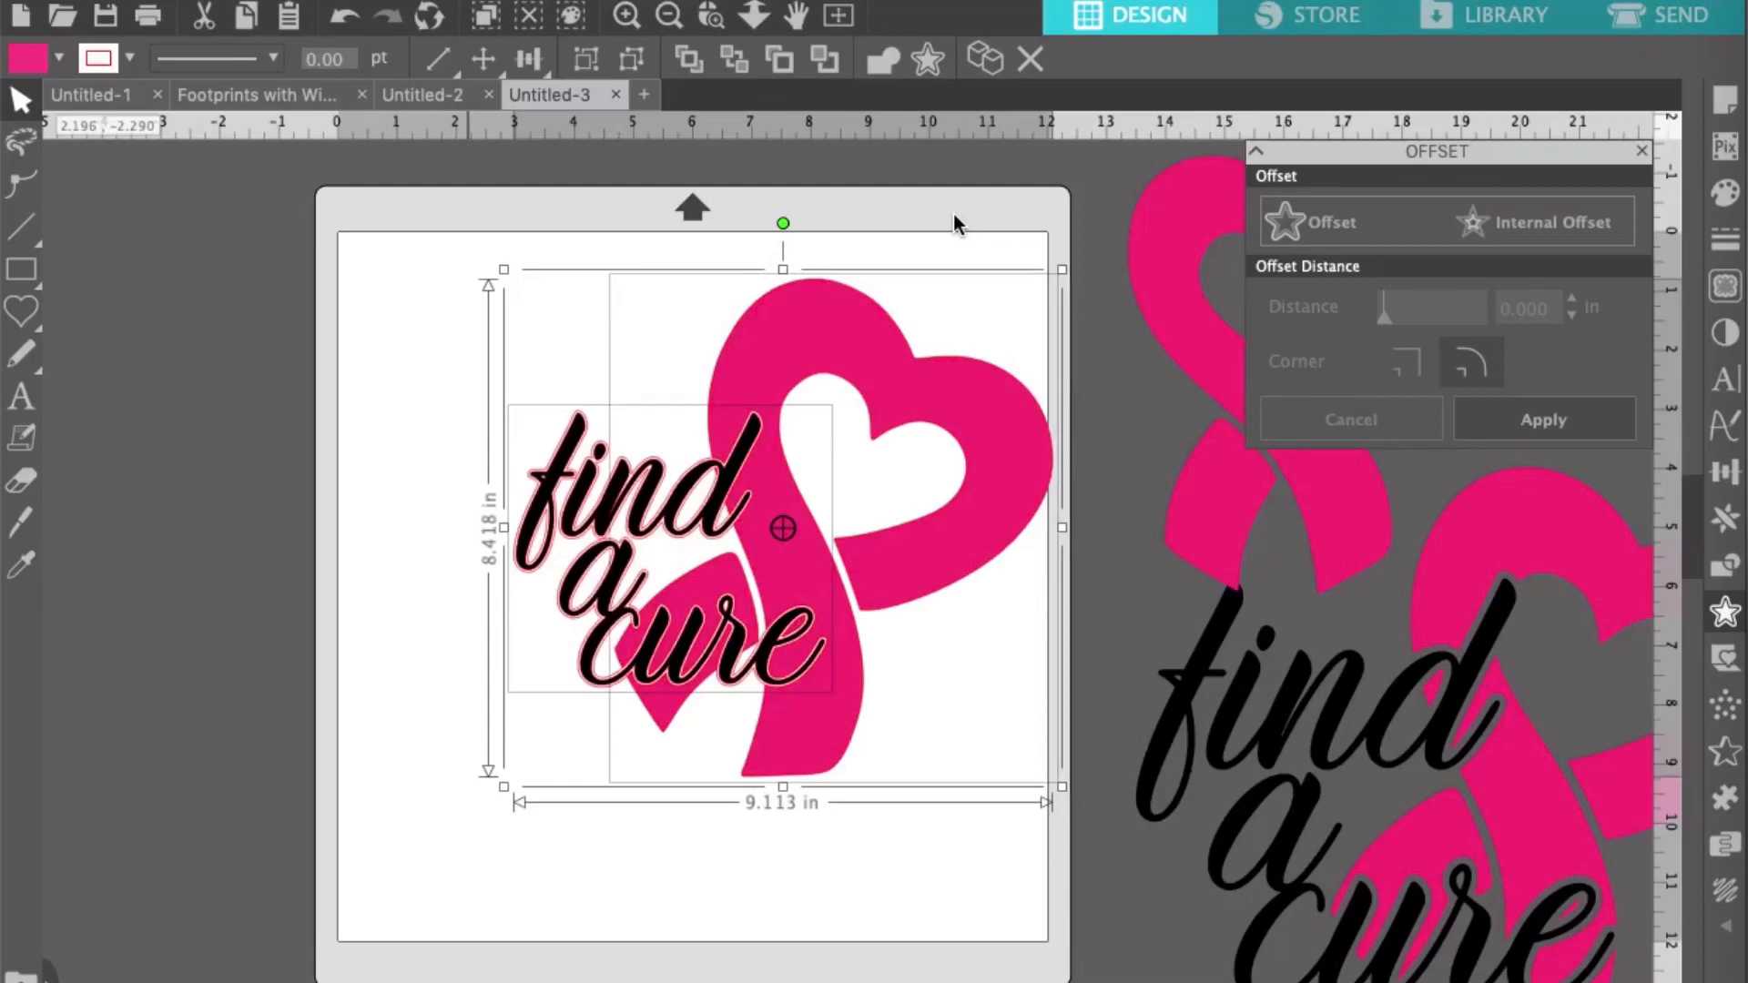
mouse_move(667, 856)
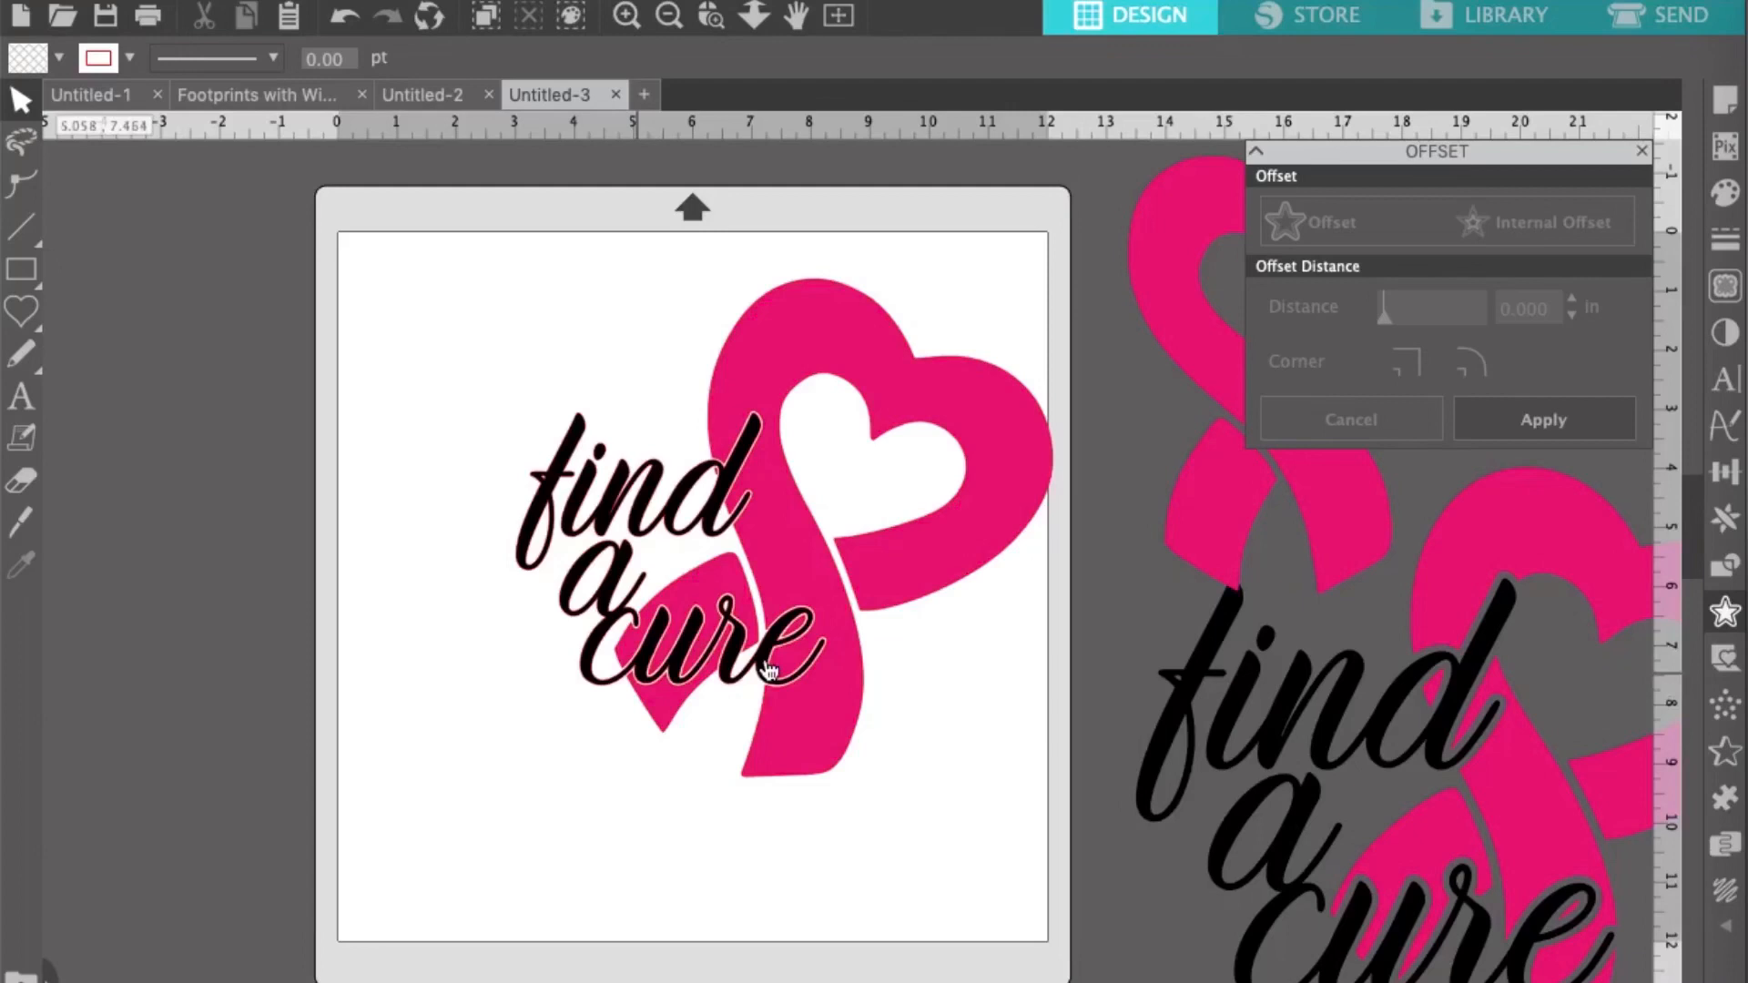
- Group the black script text and knocked-out pink ribbon into one design
left_click(668, 657)
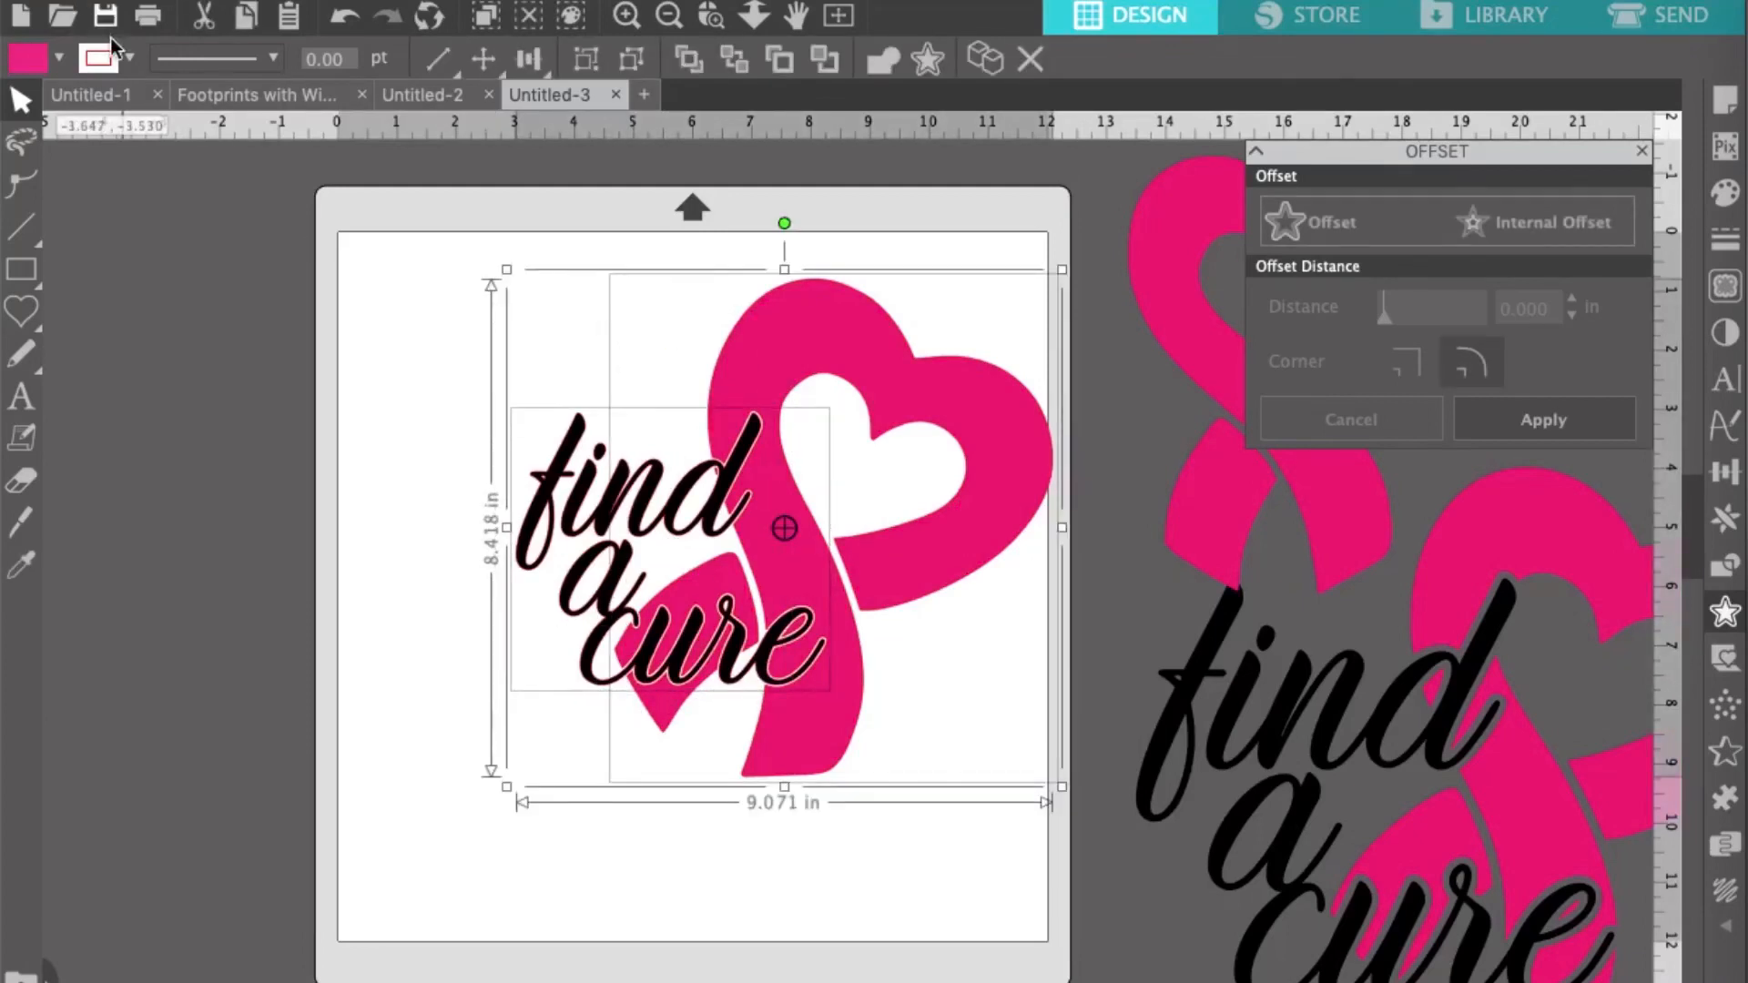
left_click(98, 56)
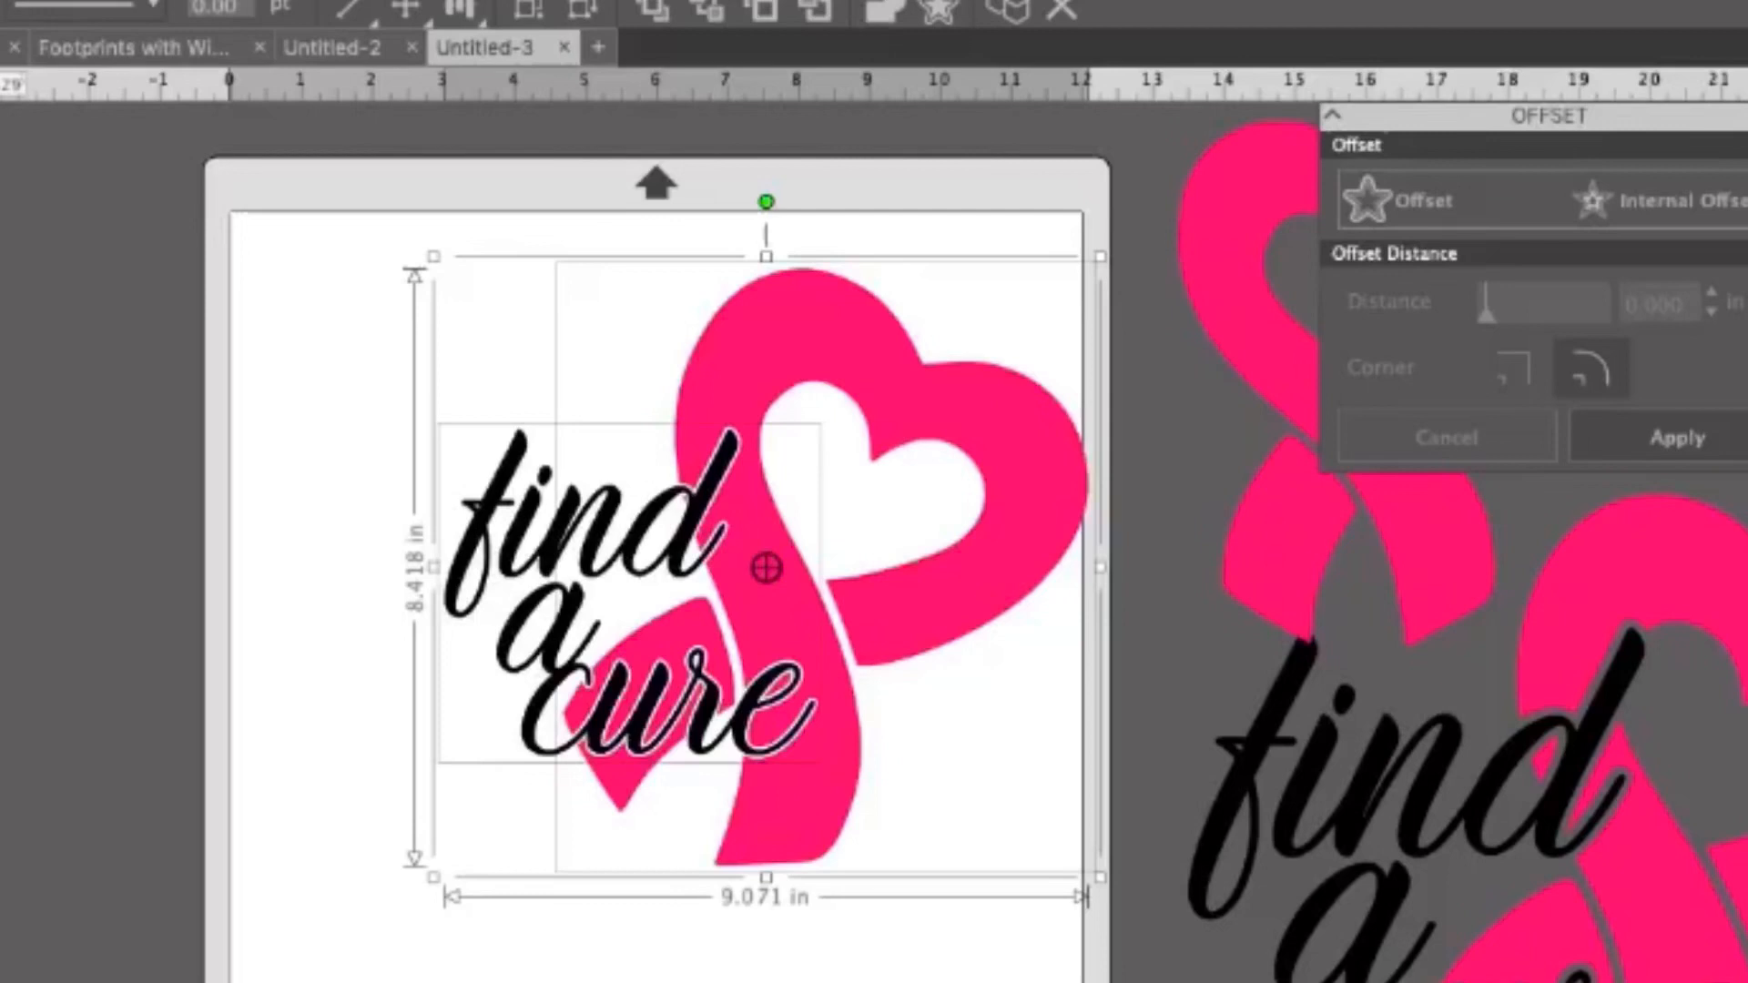
scroll("down", 3)
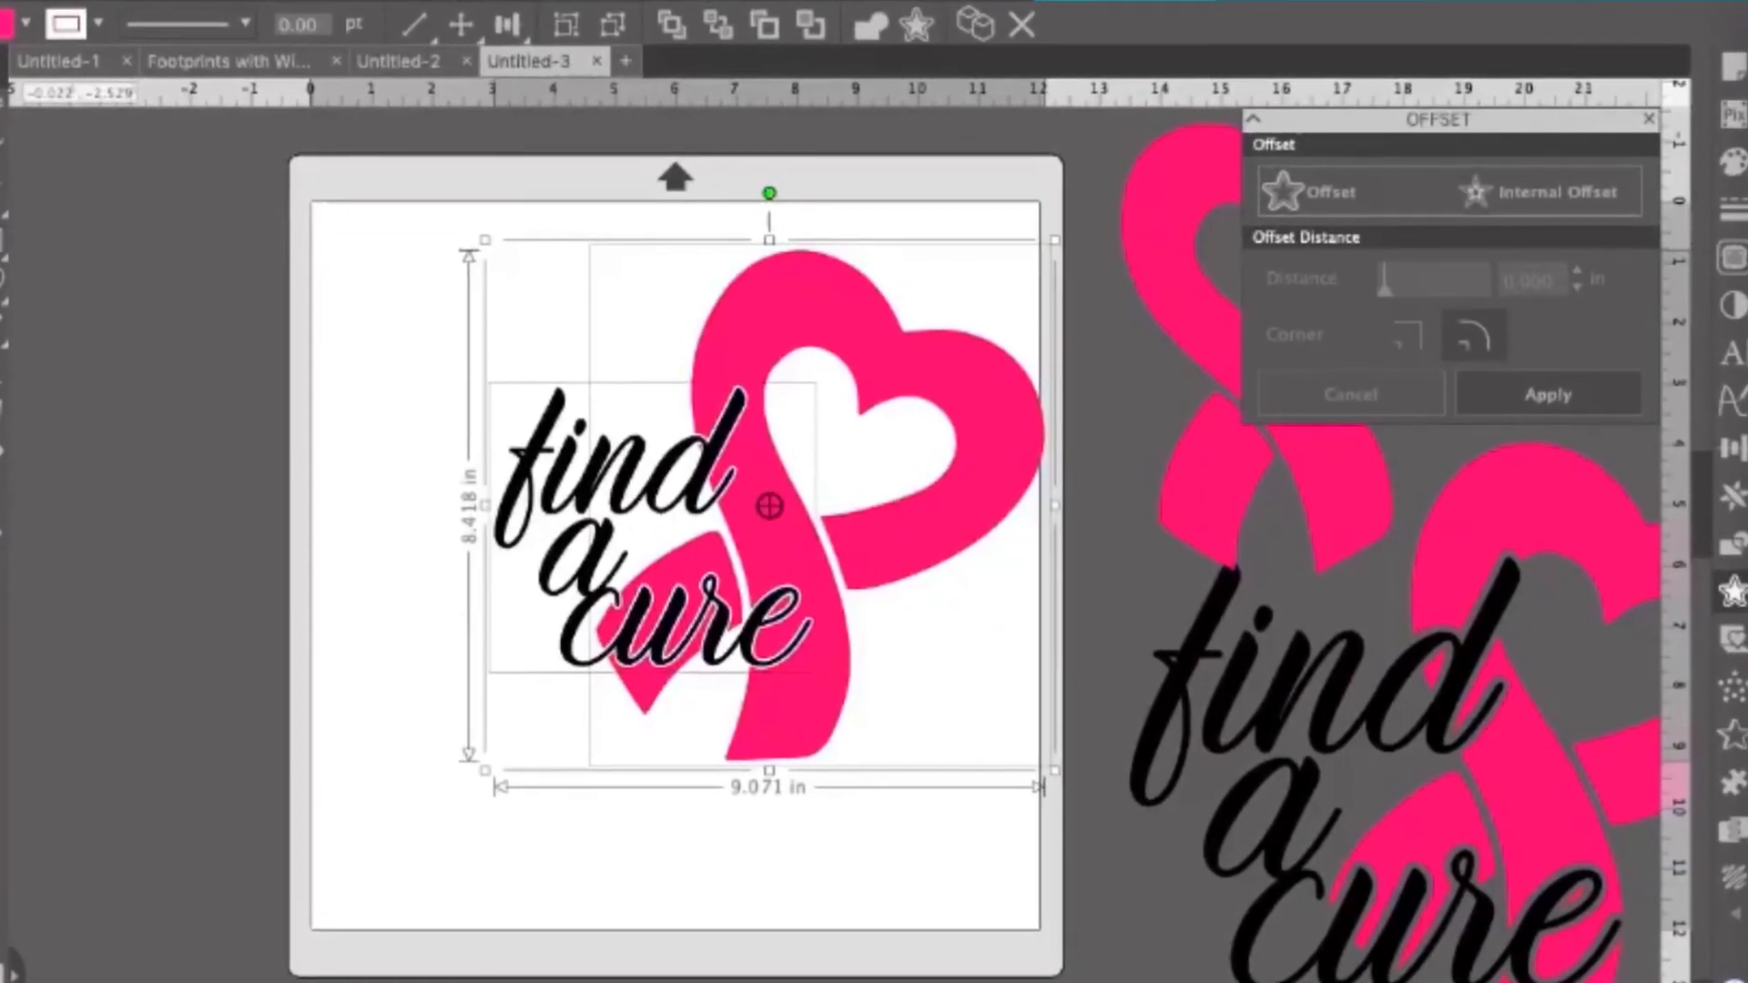
scroll("up", 3)
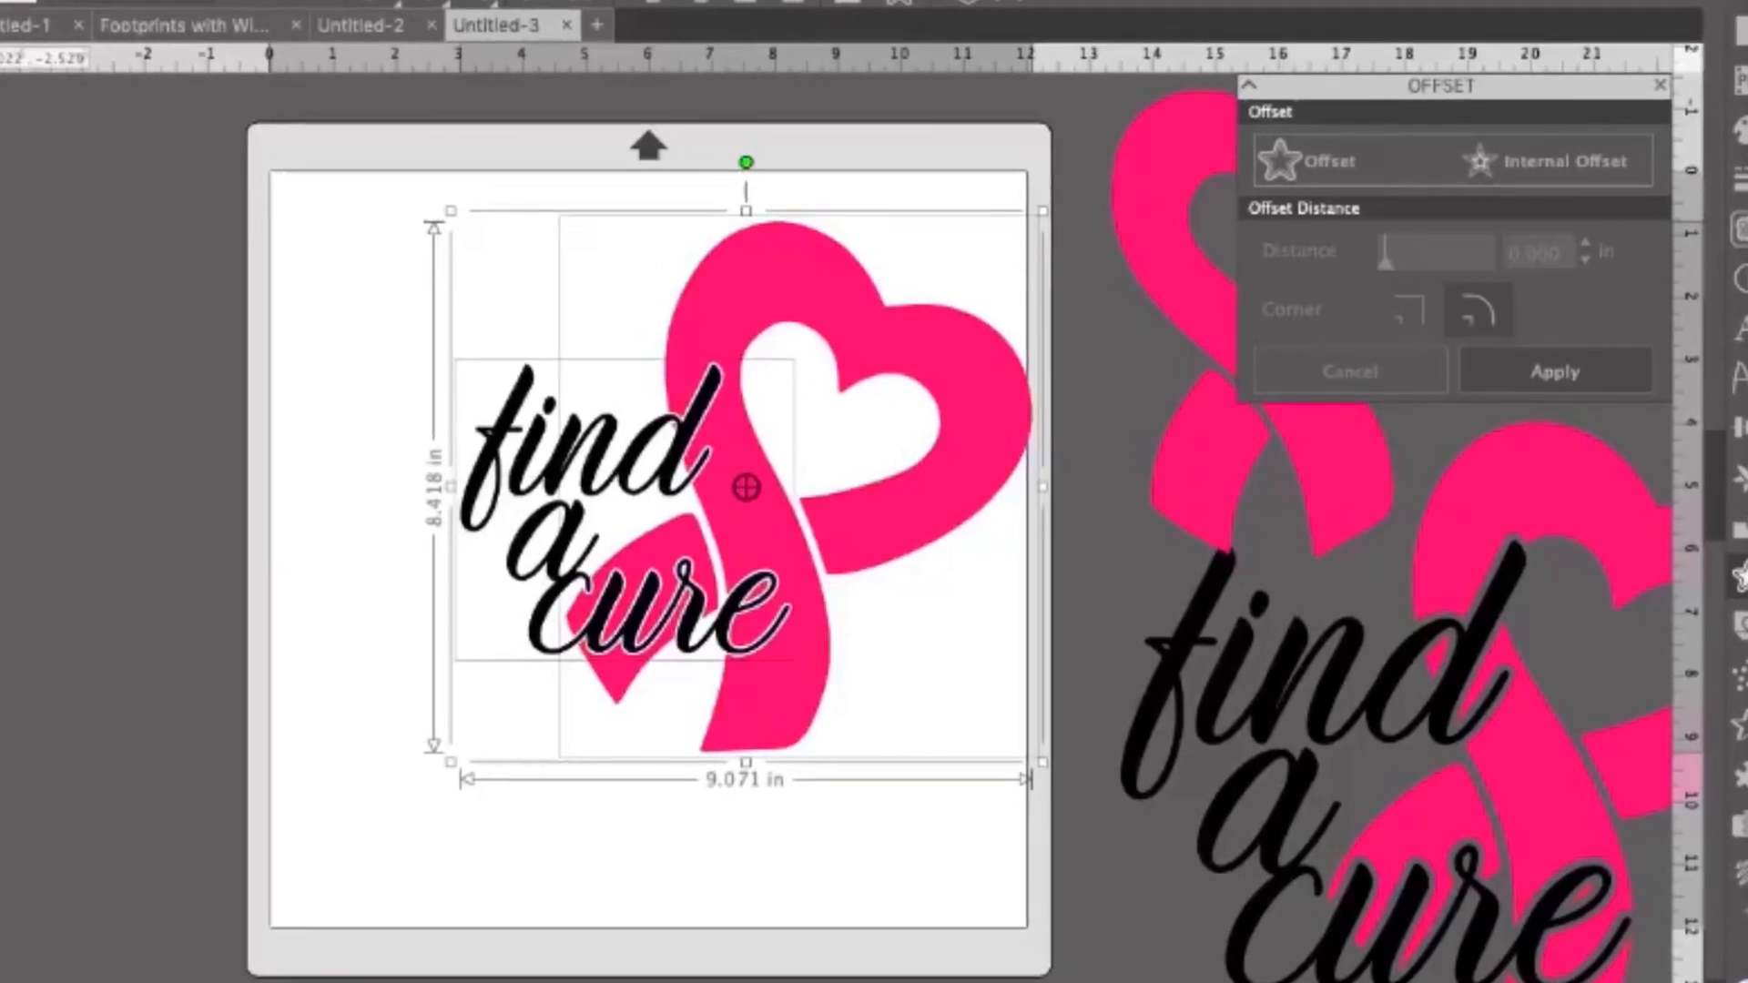